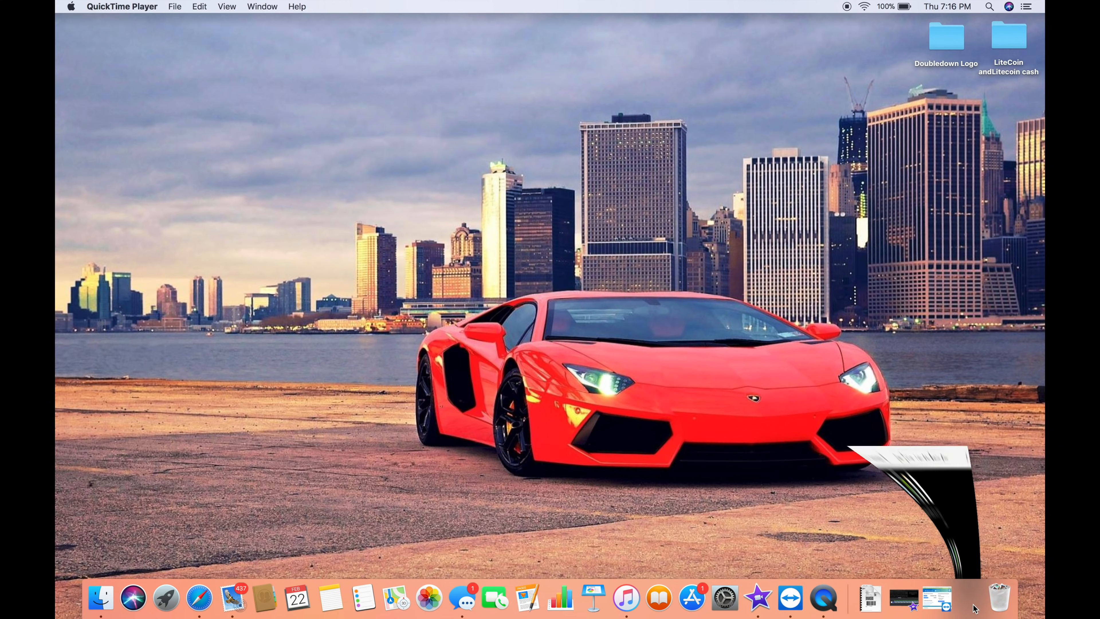
- Browse into the atiflash_277 folder and run ATIWinflash as administrator, approving the UAC prompt
left_click(791, 598)
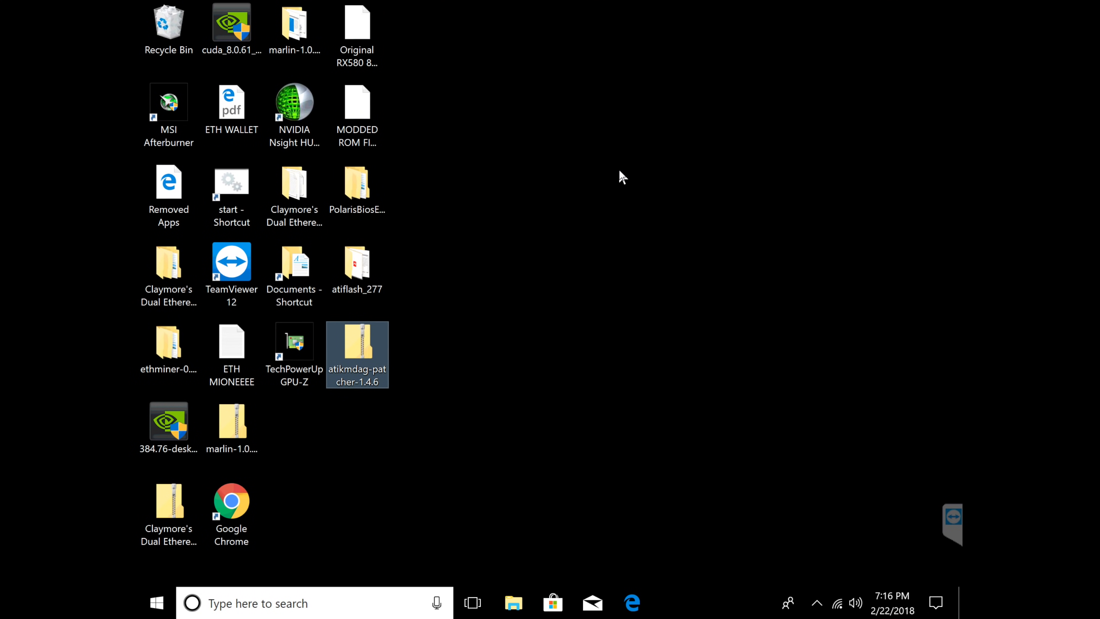
mouse_move(434, 220)
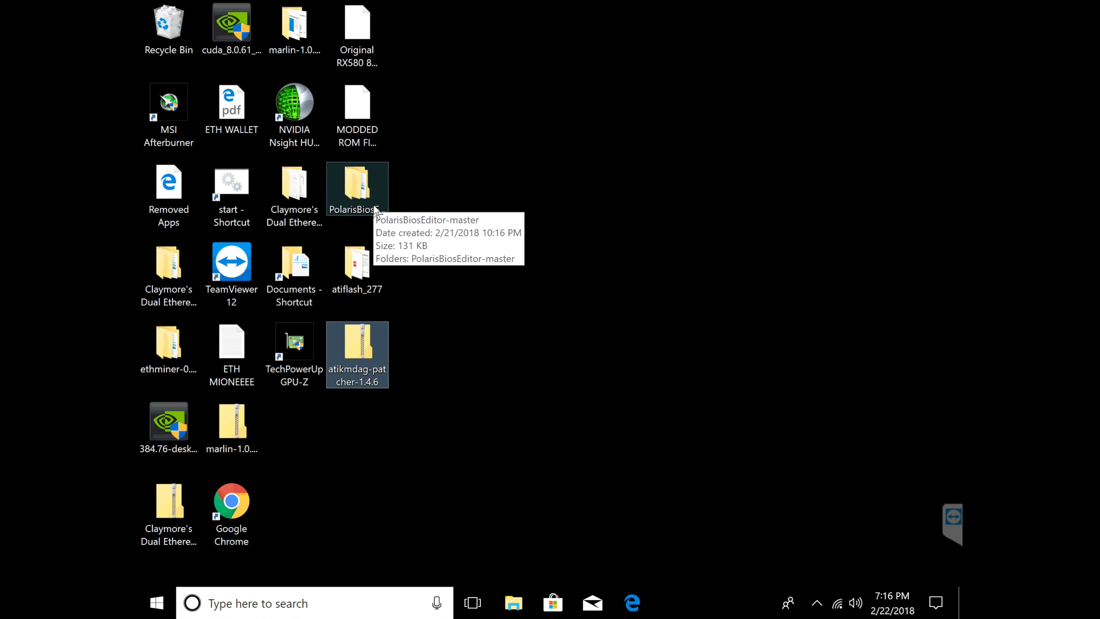
mouse_move(528, 184)
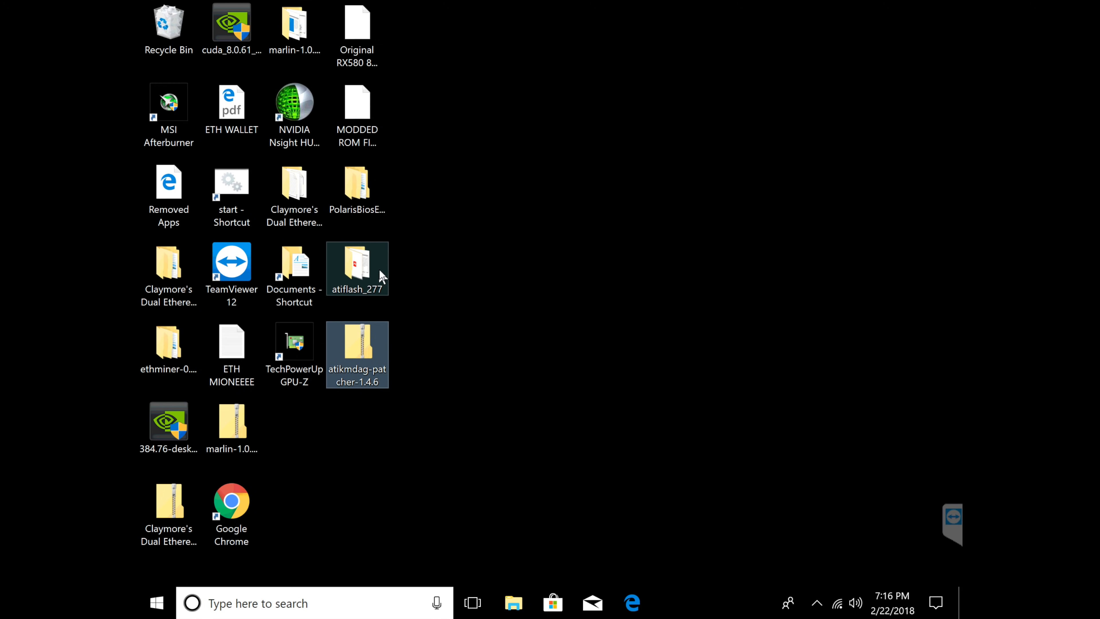
left_click(357, 354)
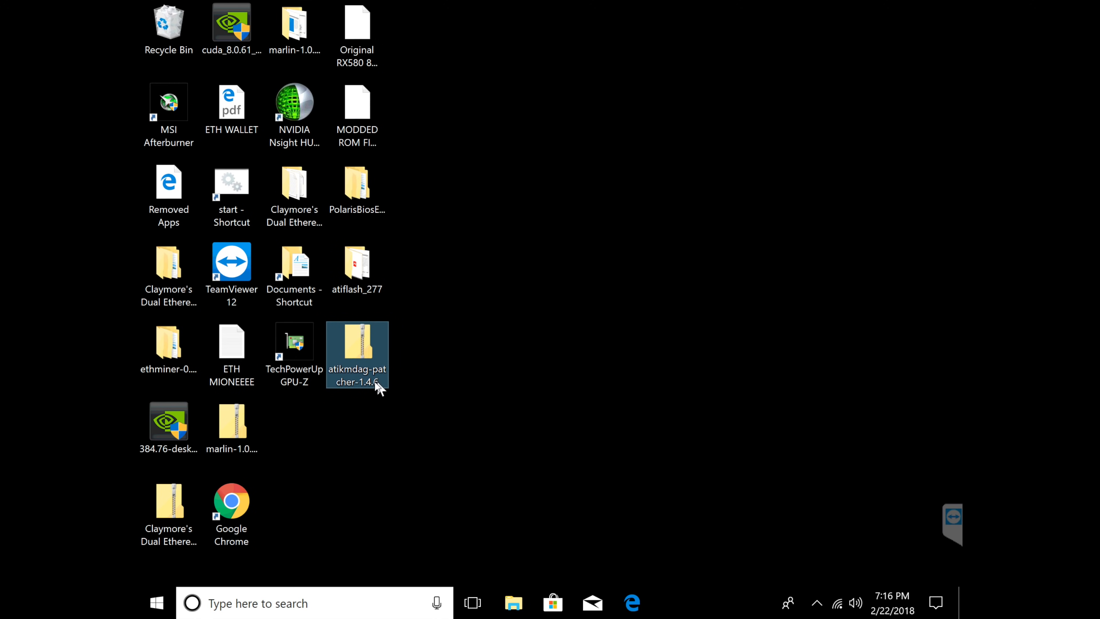
mouse_move(377, 387)
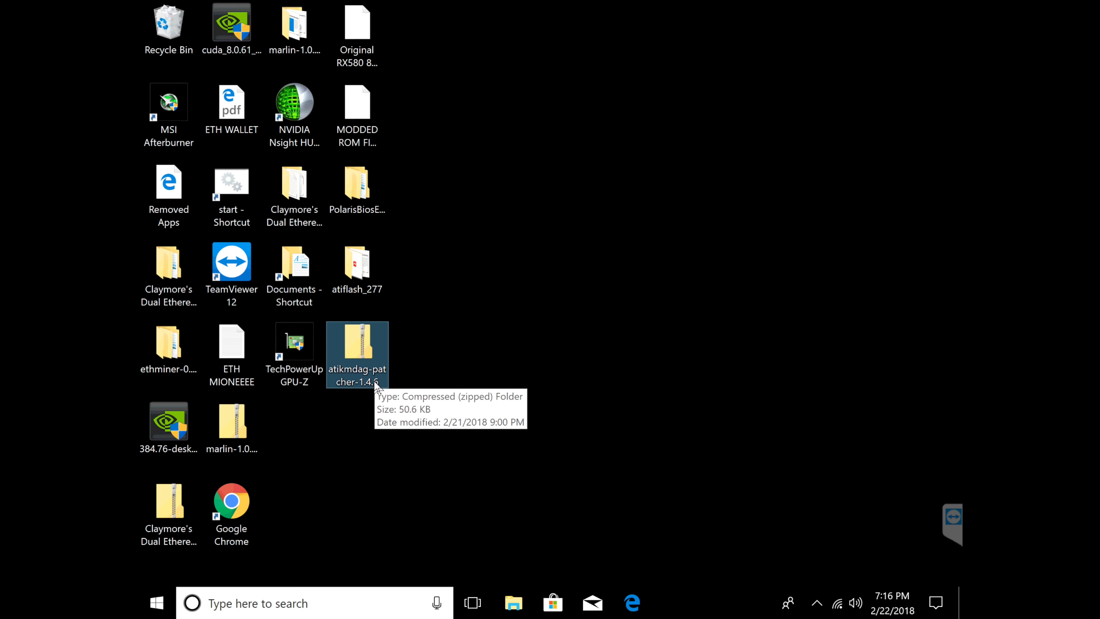
mouse_move(460, 232)
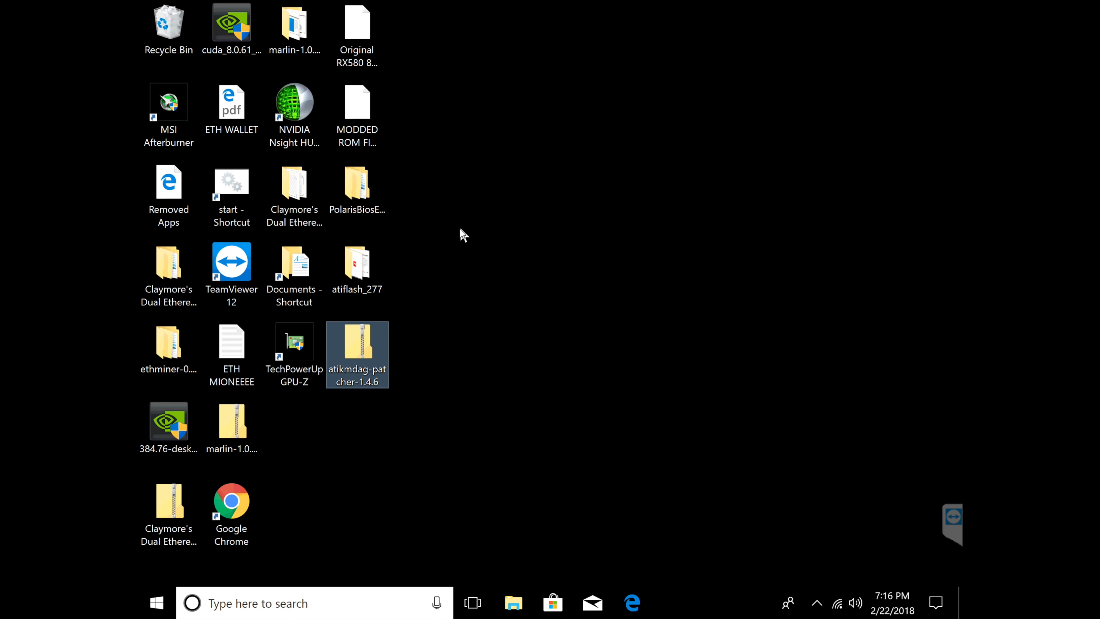
mouse_move(372, 273)
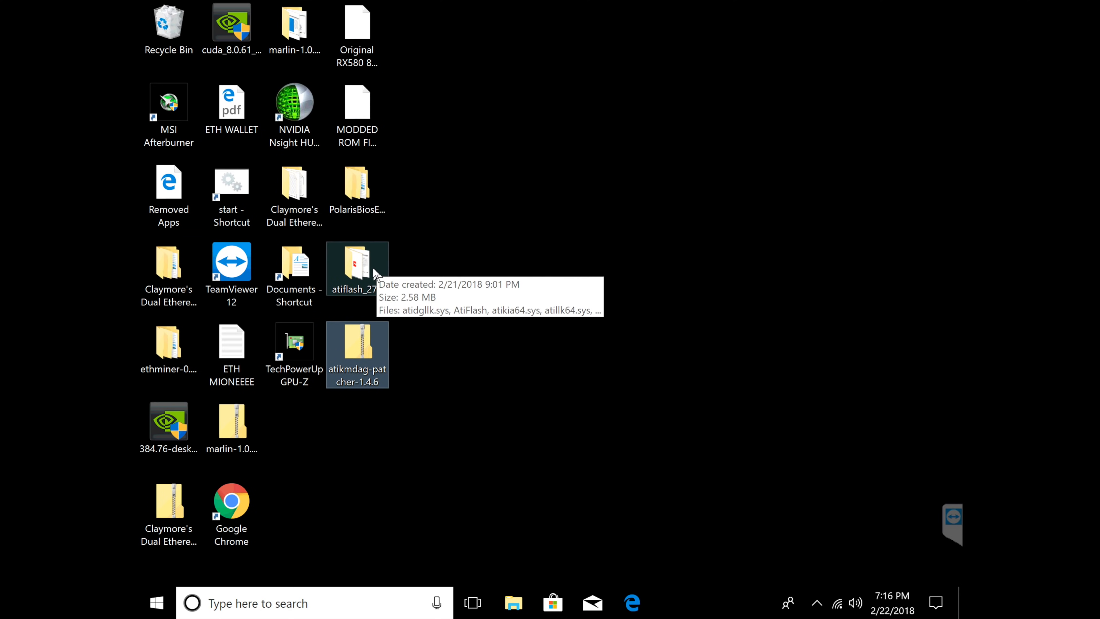
double_click(356, 264)
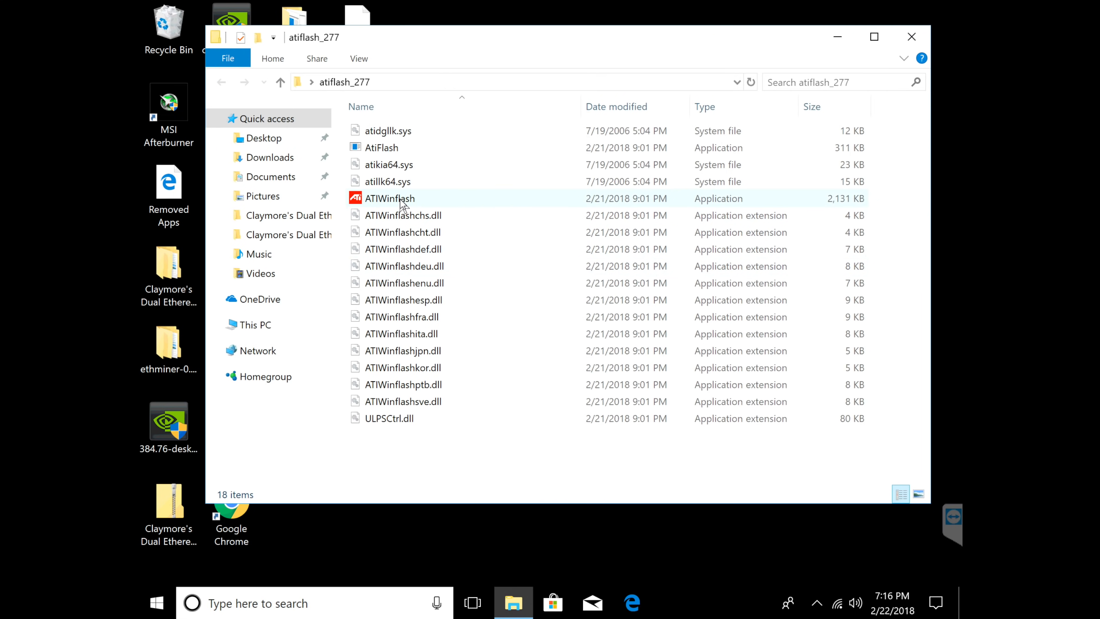
right_click(397, 200)
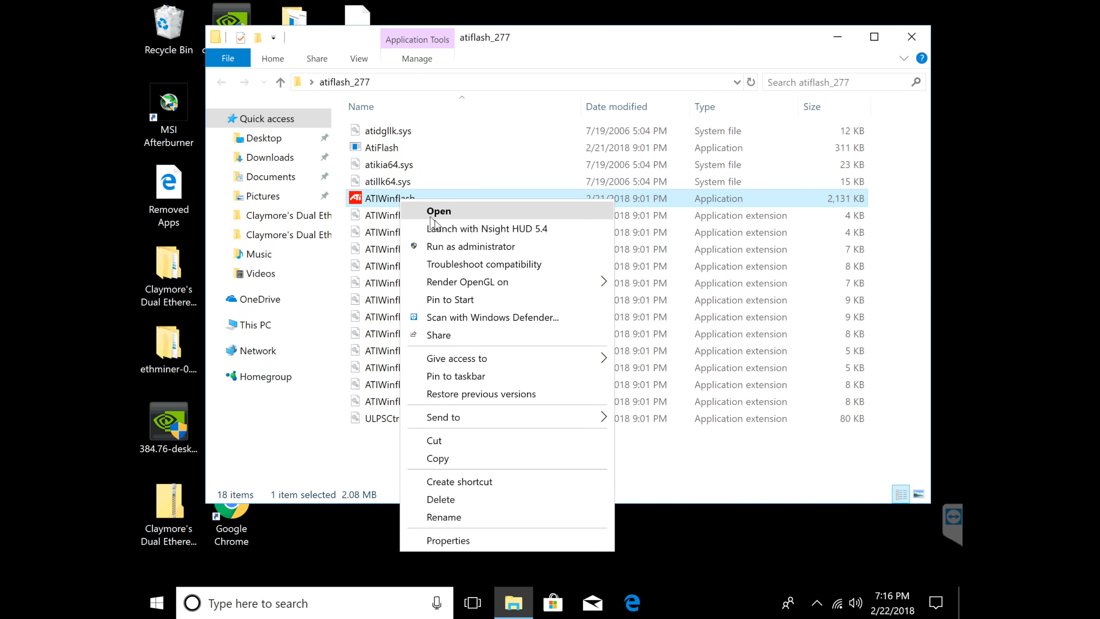
left_click(471, 246)
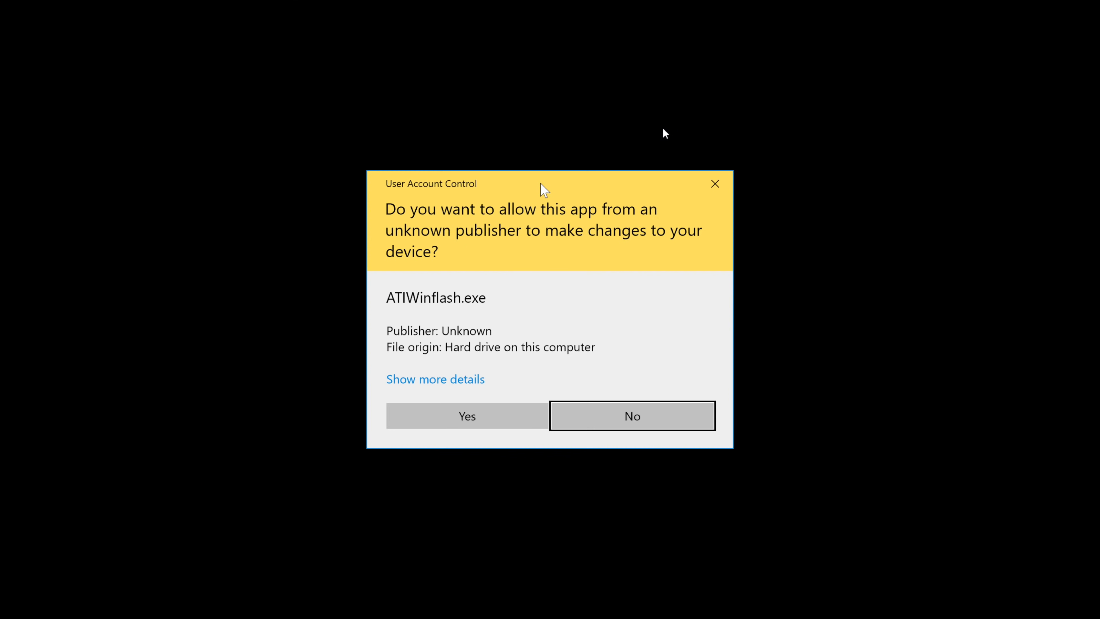
mouse_move(474, 419)
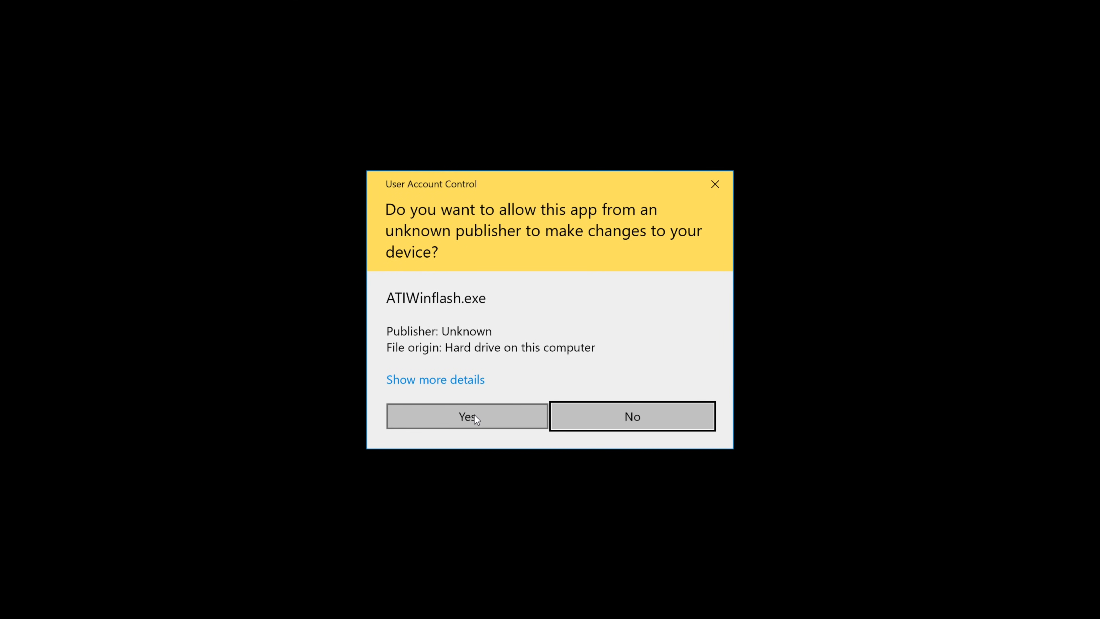
left_click(466, 416)
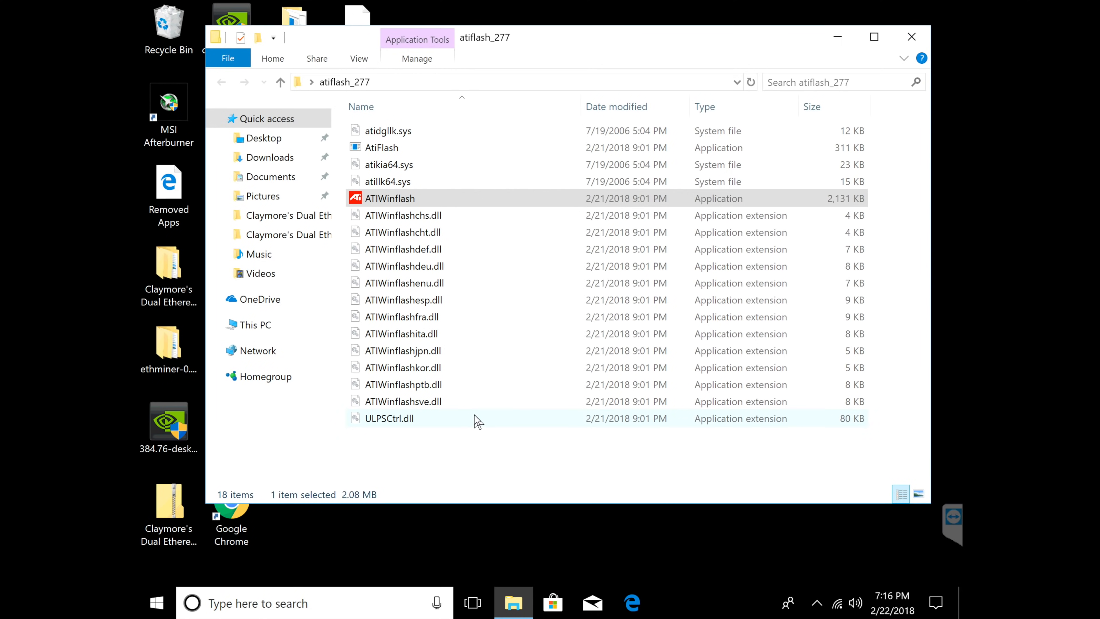
- Let ATIWinflash load and detect the Radeon RX 580 Series with its current VBIOS info
double_click(389, 199)
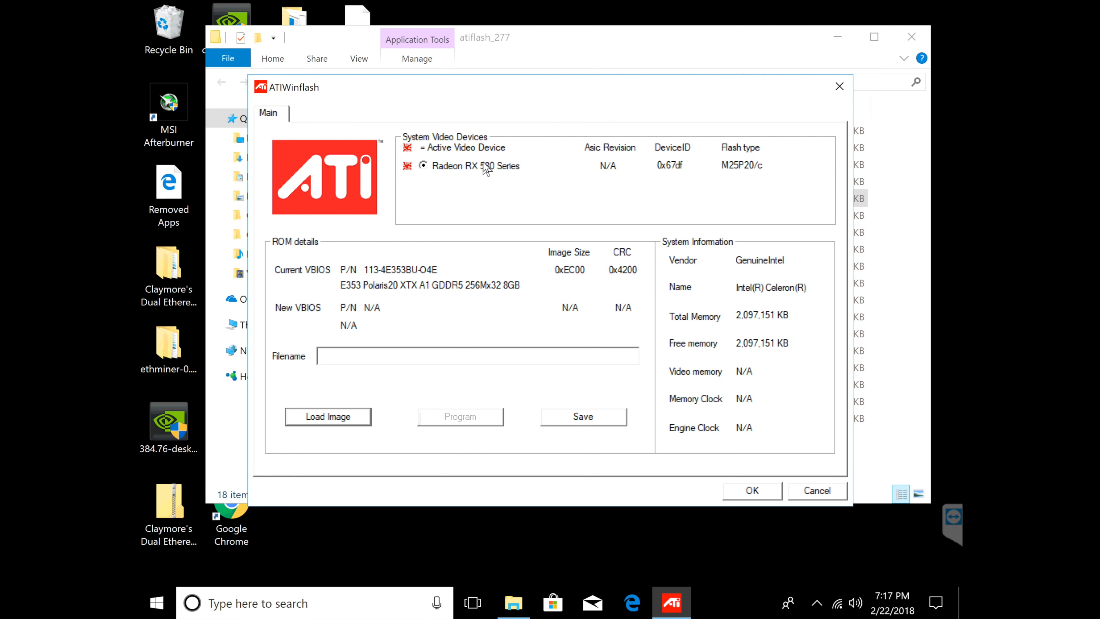
mouse_move(558, 202)
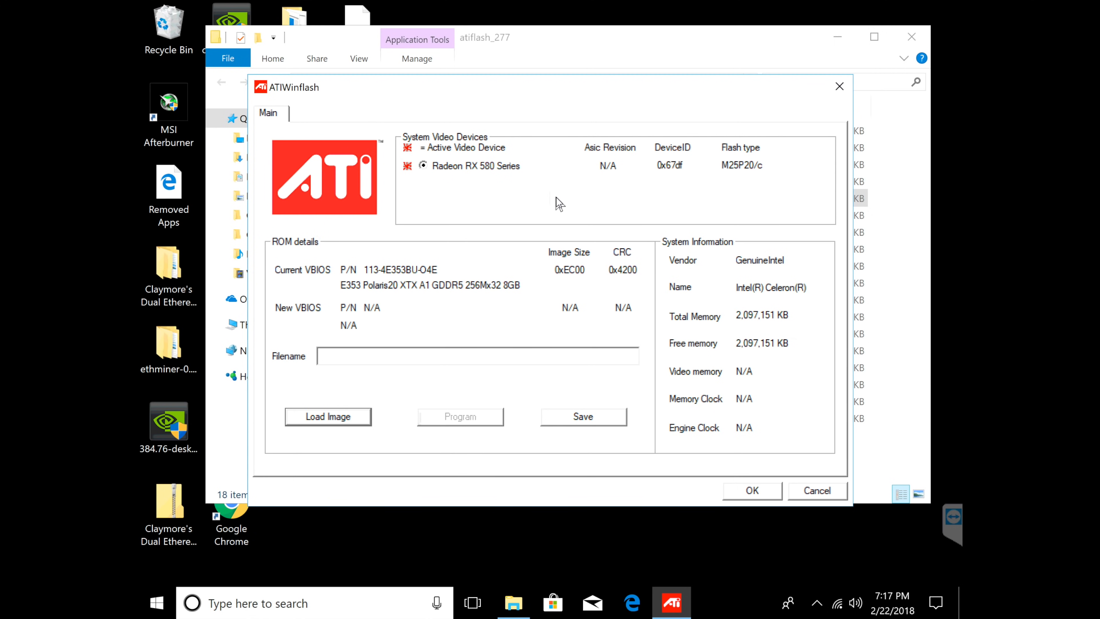
mouse_move(392, 364)
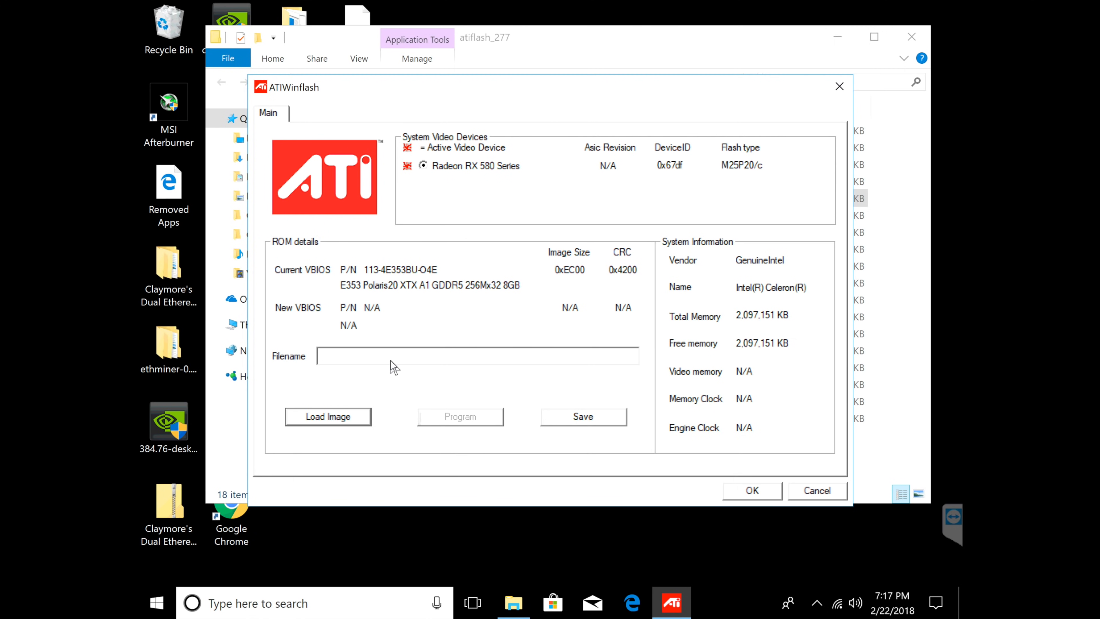
mouse_move(600, 410)
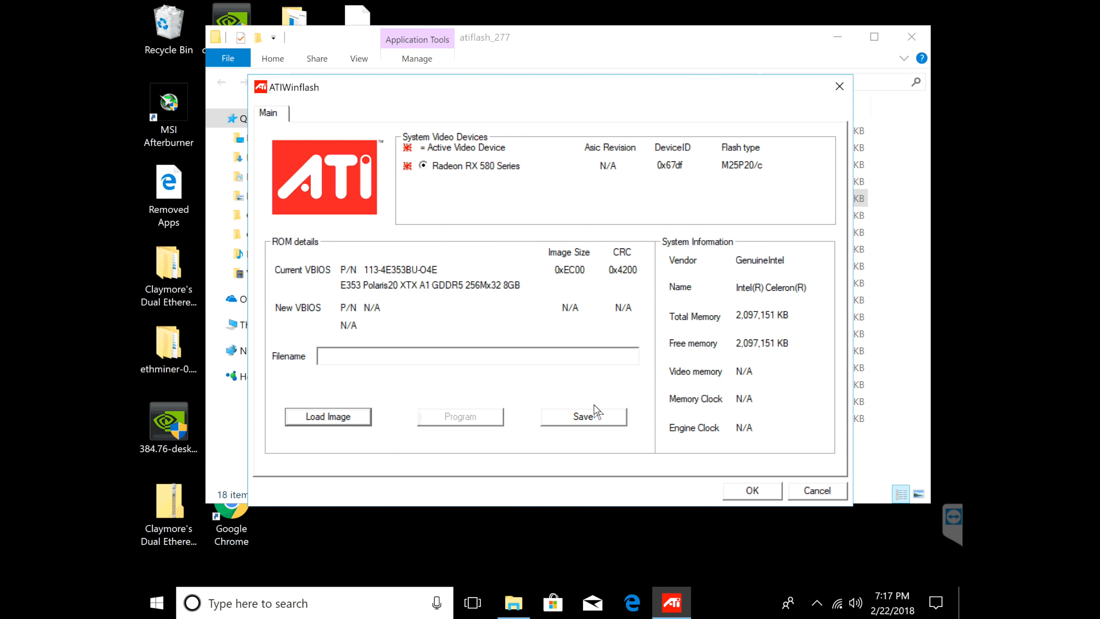
mouse_move(585, 428)
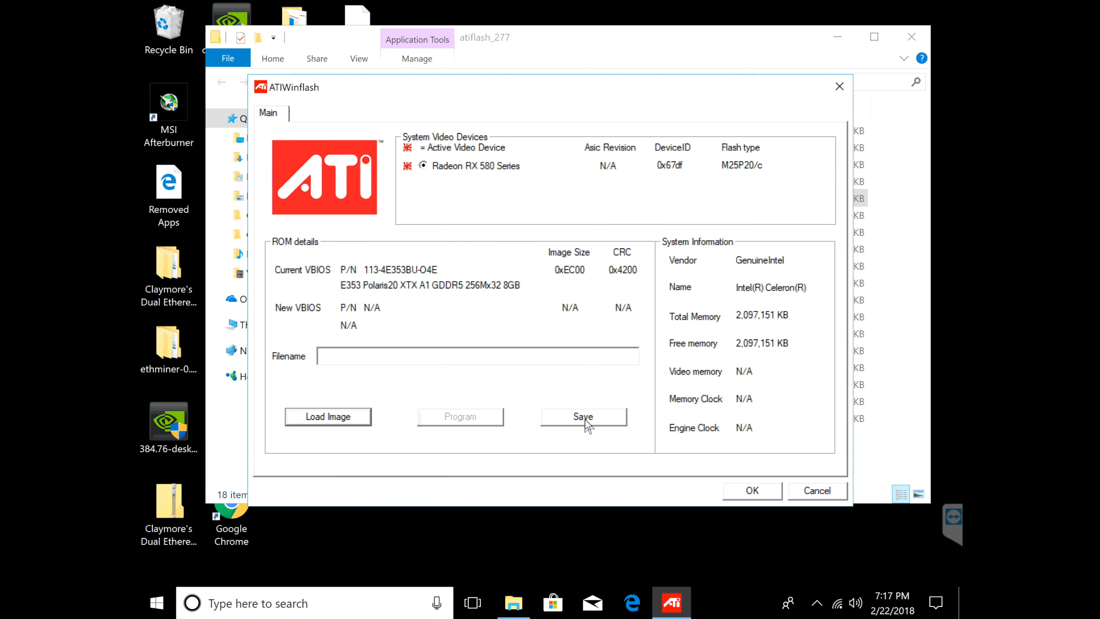
- Save the card's current VBIOS to the Desktop as 'ORIGINAL BIOS FOR YOUTUBE'
left_click(583, 416)
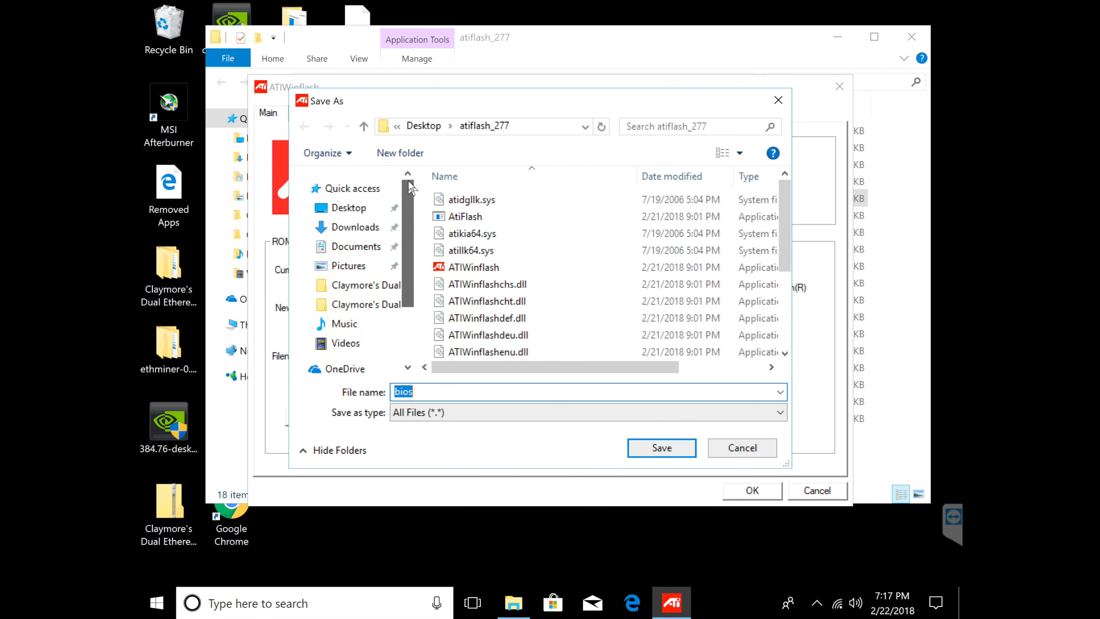
left_click(349, 208)
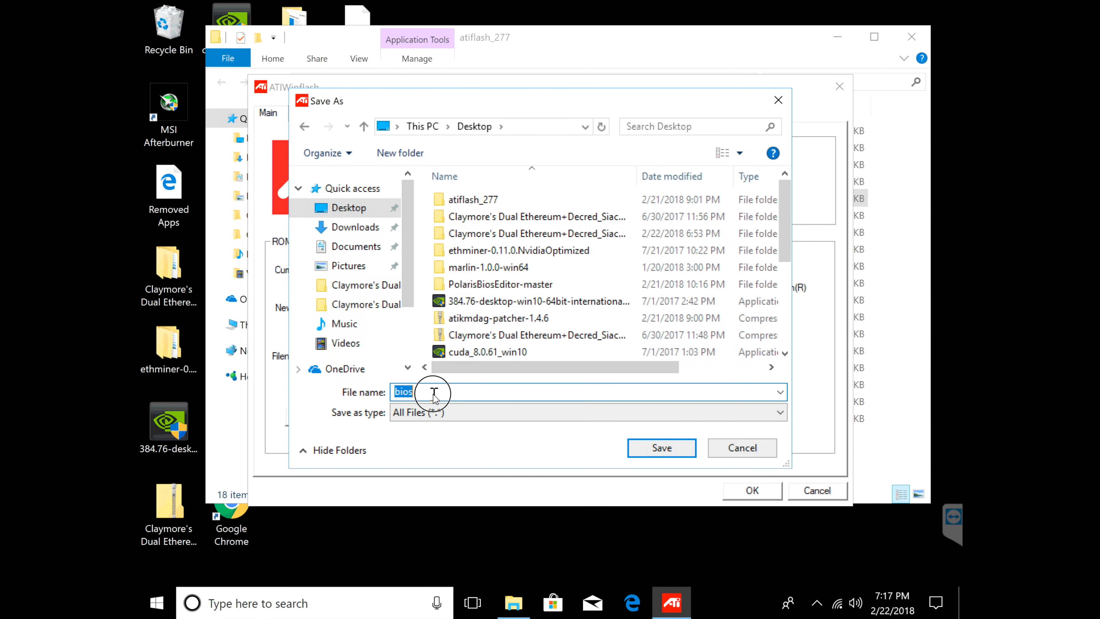
type("O")
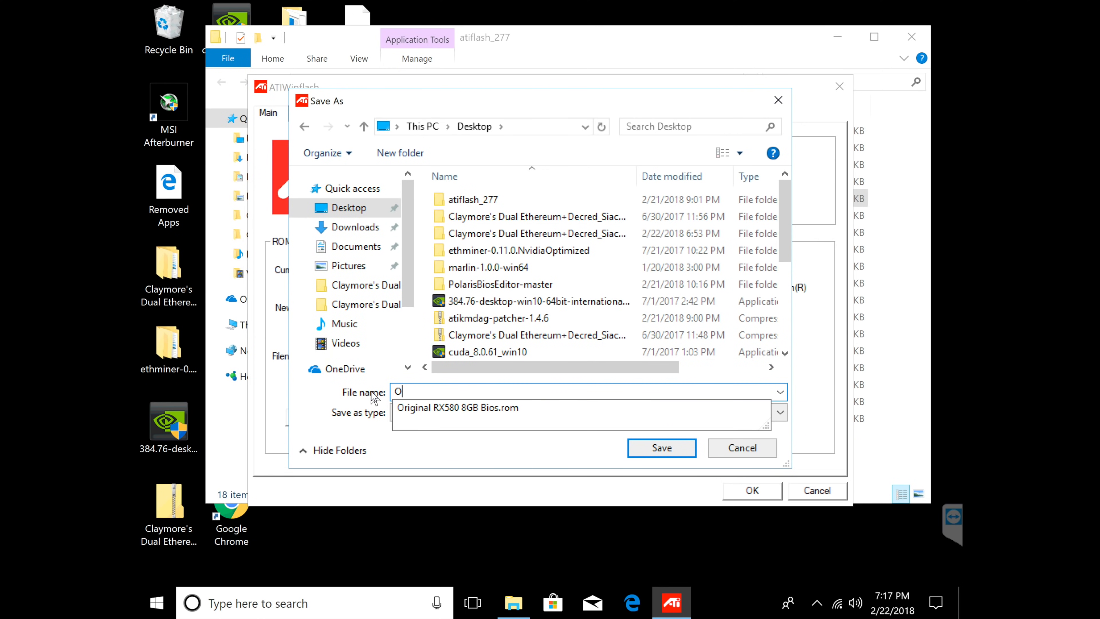
type("RIGINAL BI")
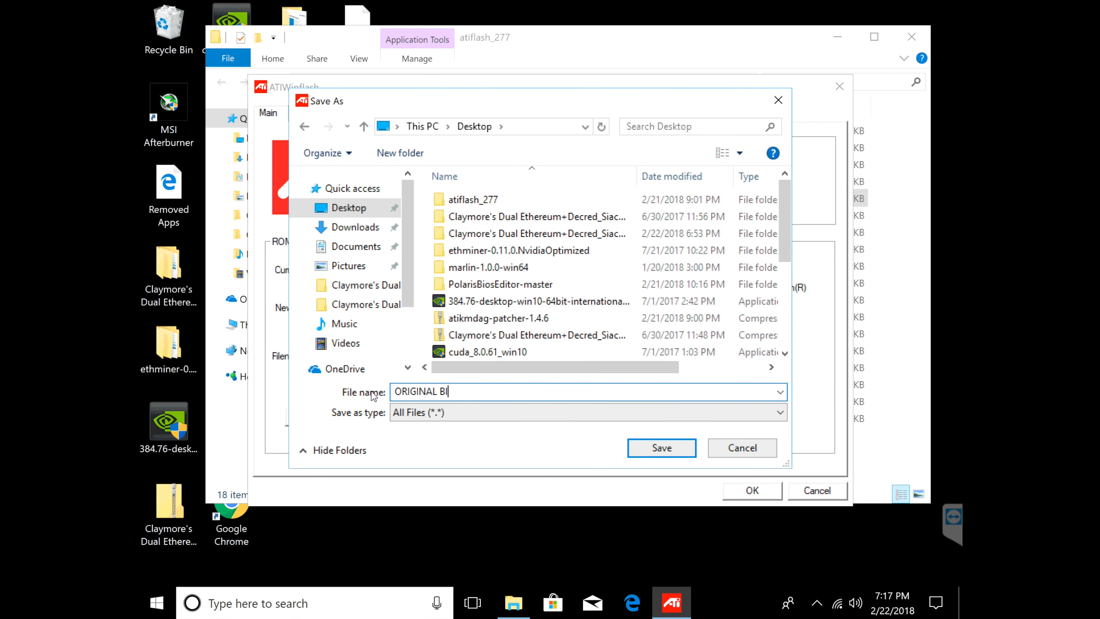
type("OS FOR Y")
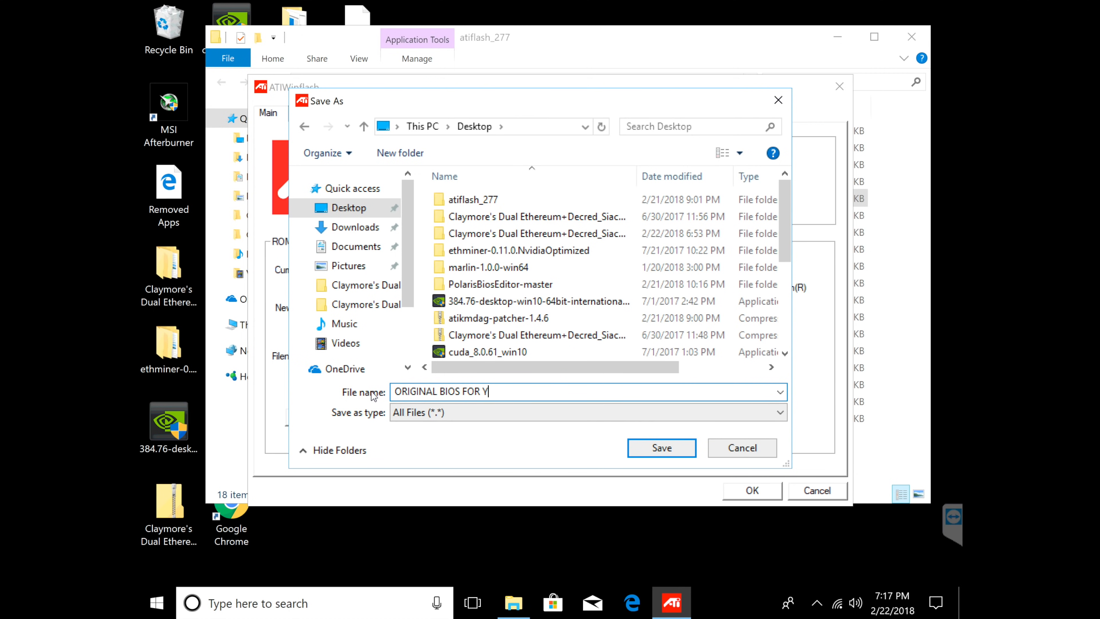
type("OUTUBE")
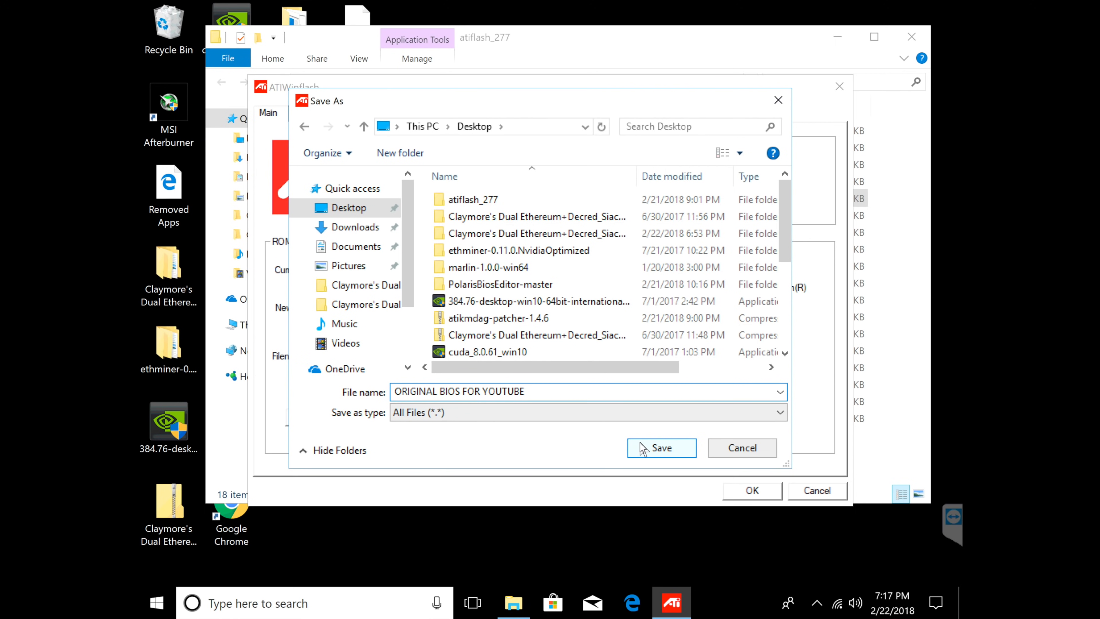
left_click(662, 448)
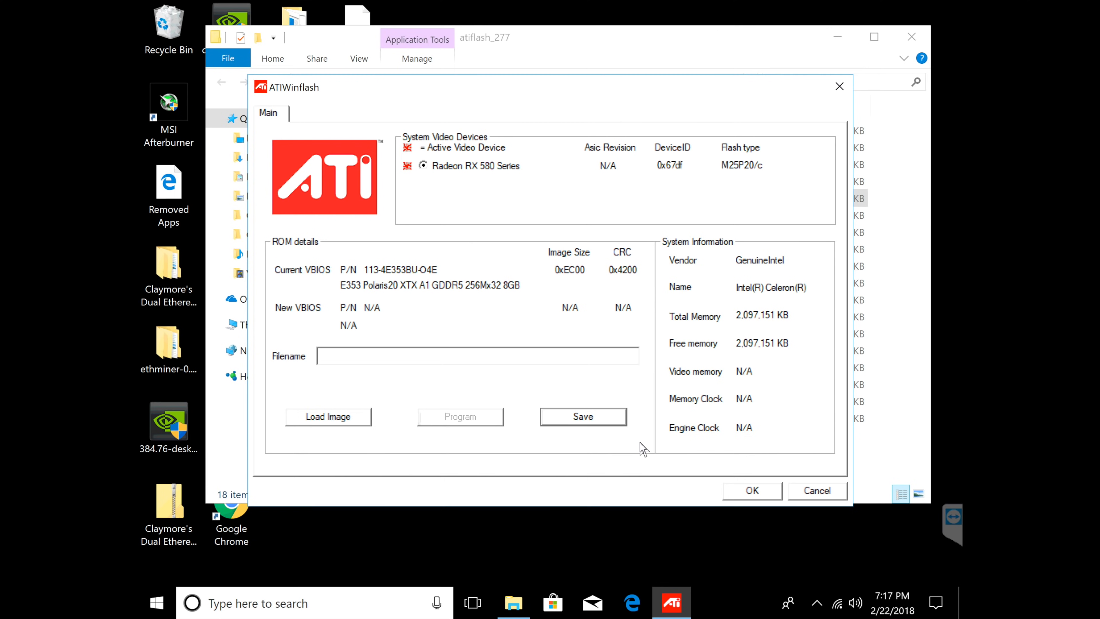
- Acknowledge the 'ROM image saved to file' notice and close ATIWinflash
left_click(583, 416)
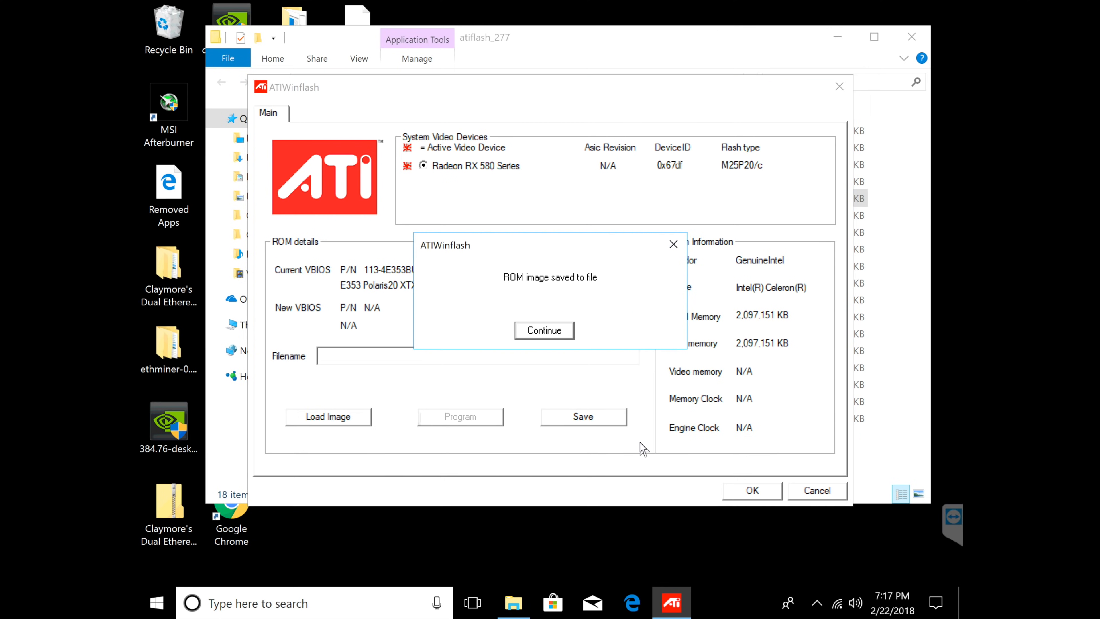
mouse_move(554, 346)
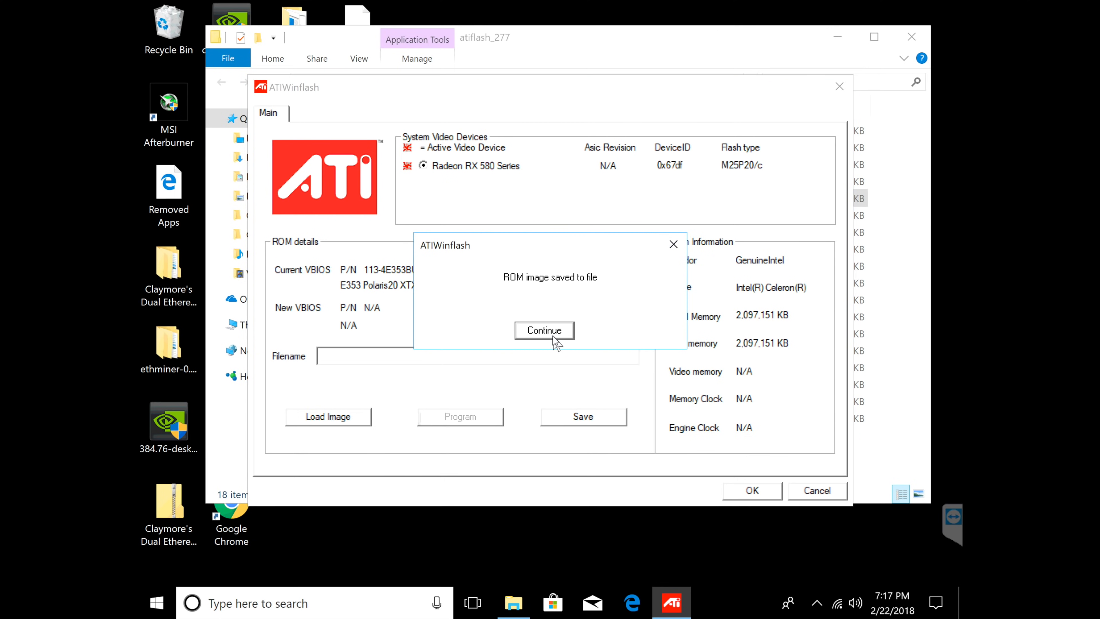
left_click(544, 330)
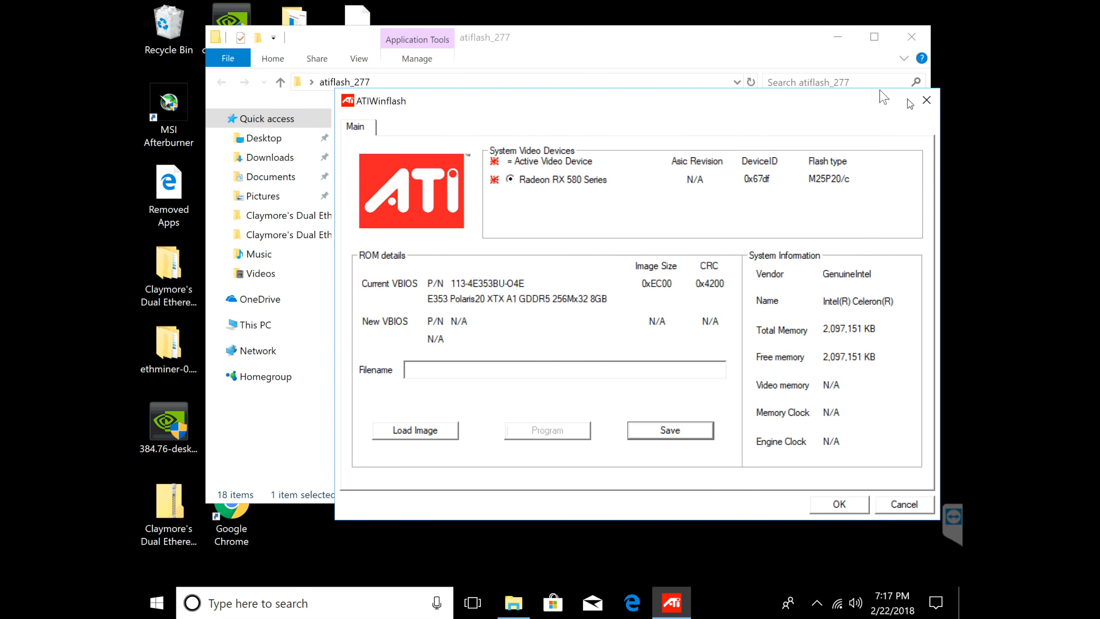
left_click(927, 101)
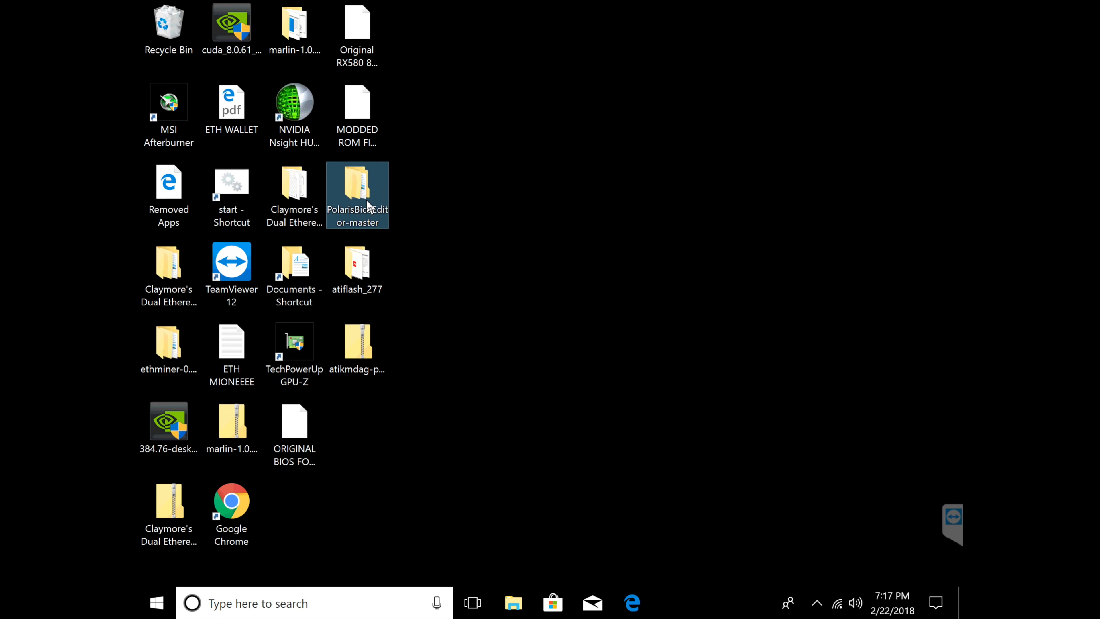
- Browse into PolarisBiosEditor-master and run PolarisBiosEditor.exe as administrator, approving UAC
double_click(357, 195)
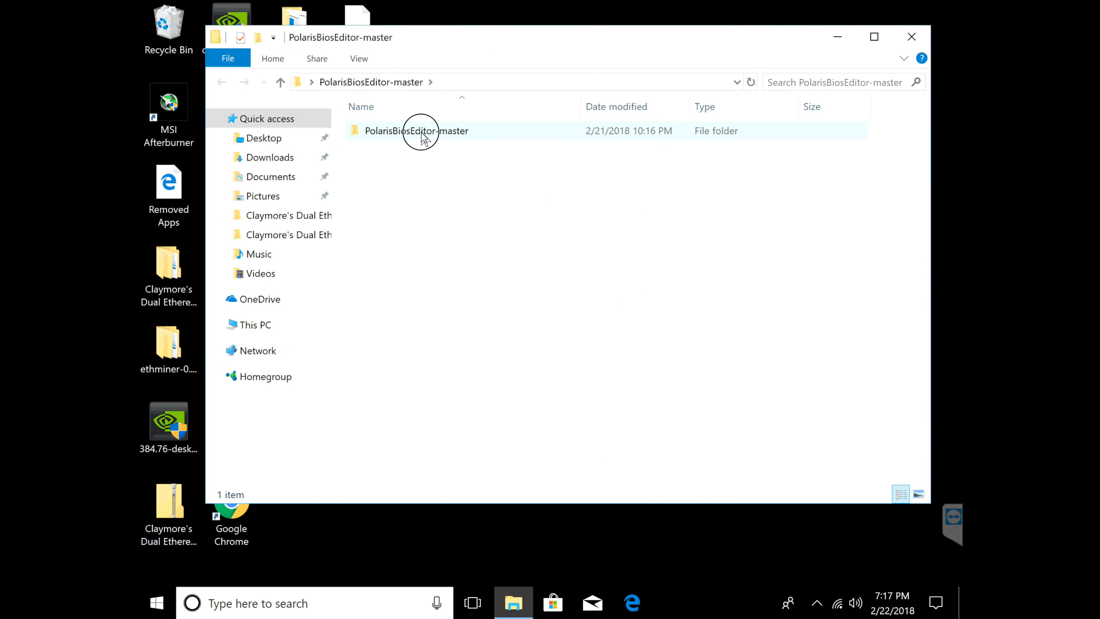
double_click(421, 130)
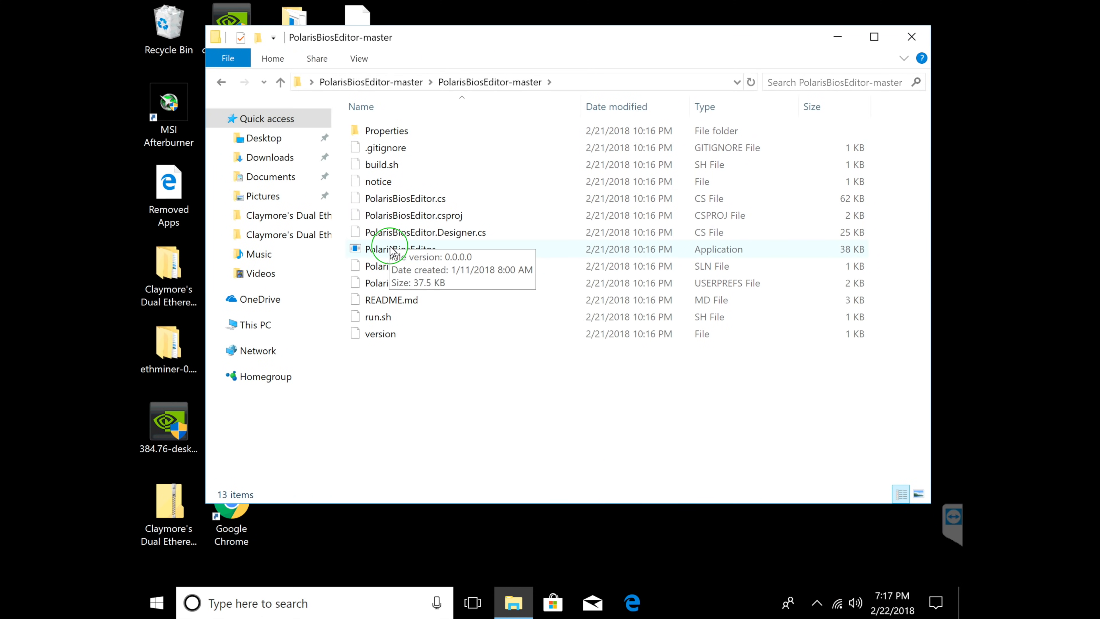
right_click(394, 249)
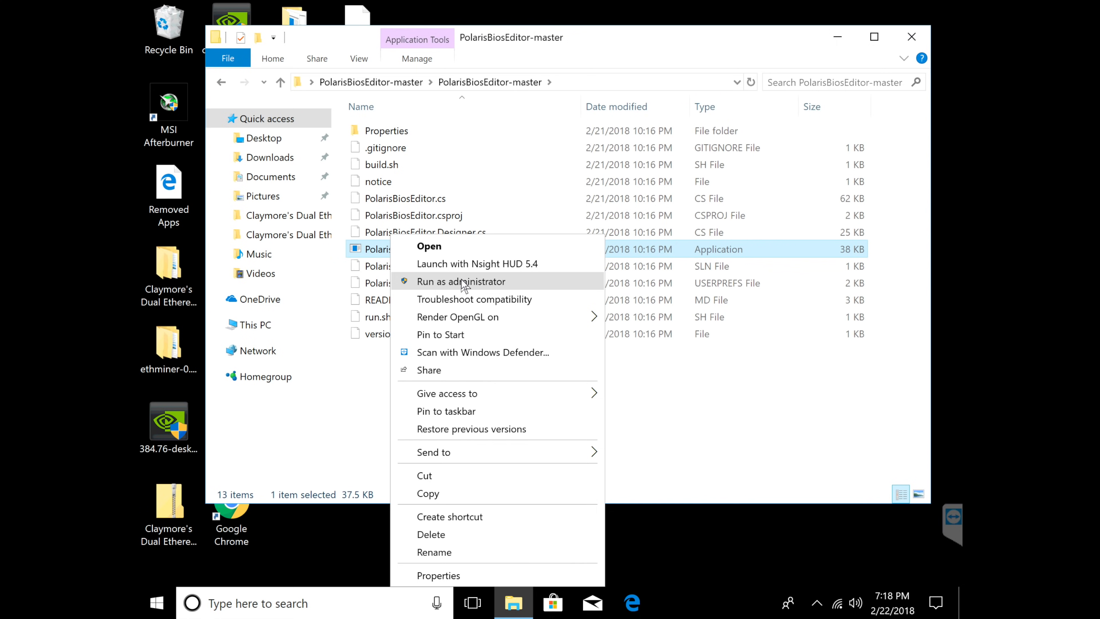
left_click(461, 281)
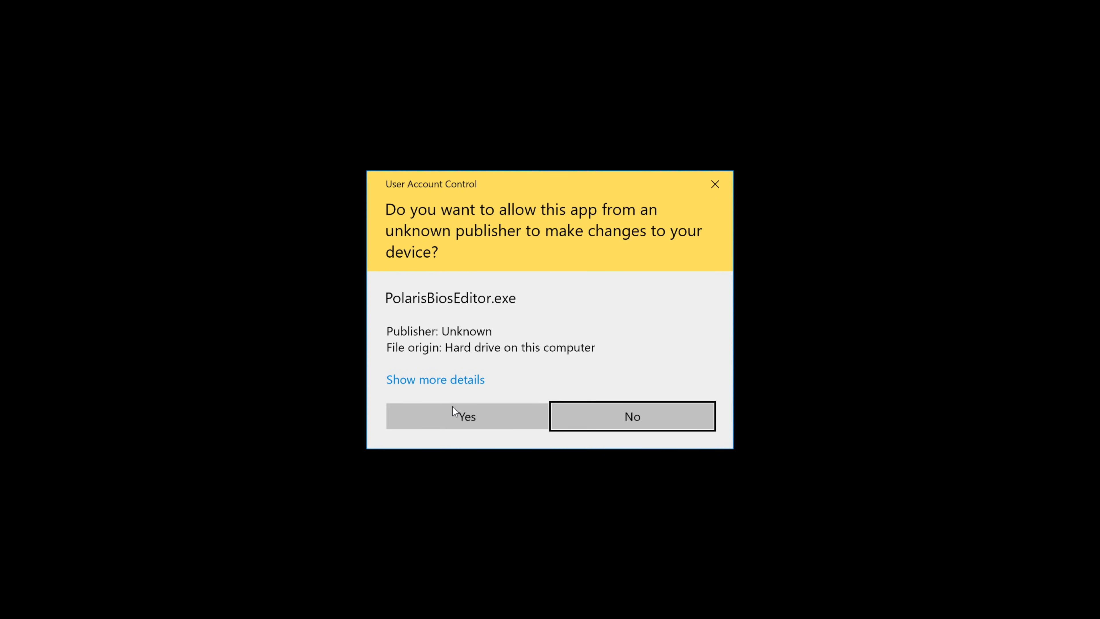
left_click(466, 416)
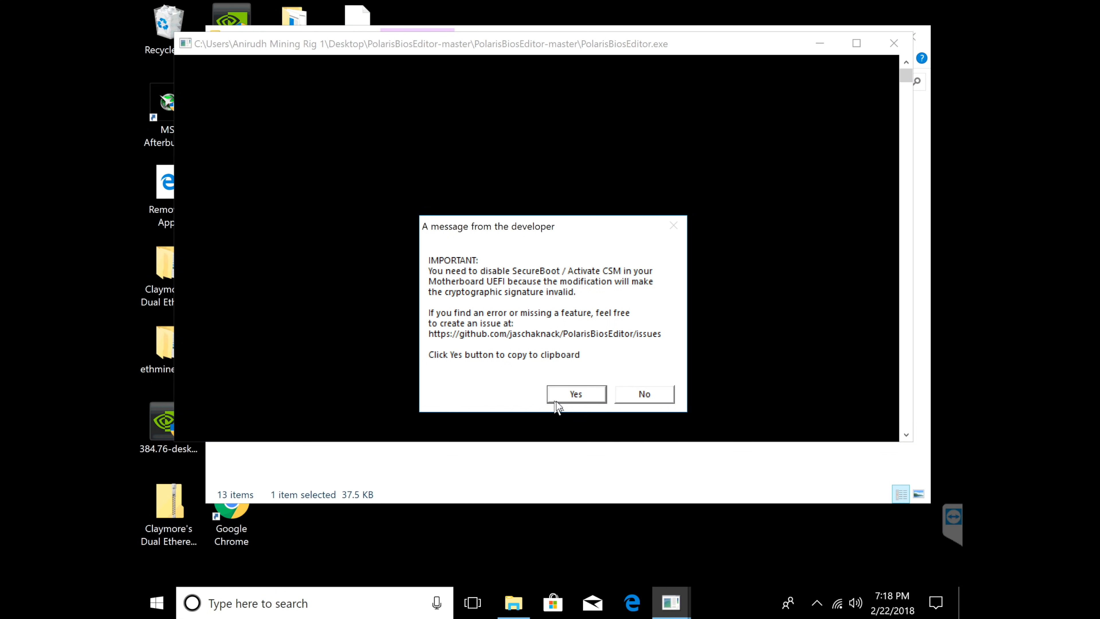
- Accept the SecureBoot notice and load 'ORIGINAL BIOS FOR YOUTUBE' via OPEN BIOS with All Files shown
left_click(576, 394)
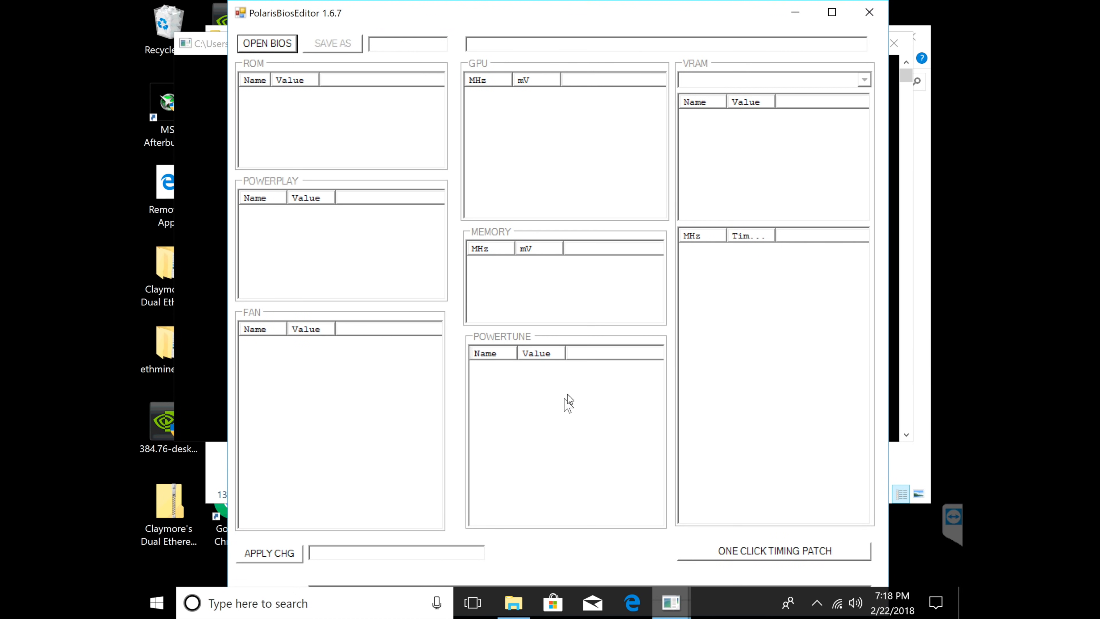
mouse_move(613, 363)
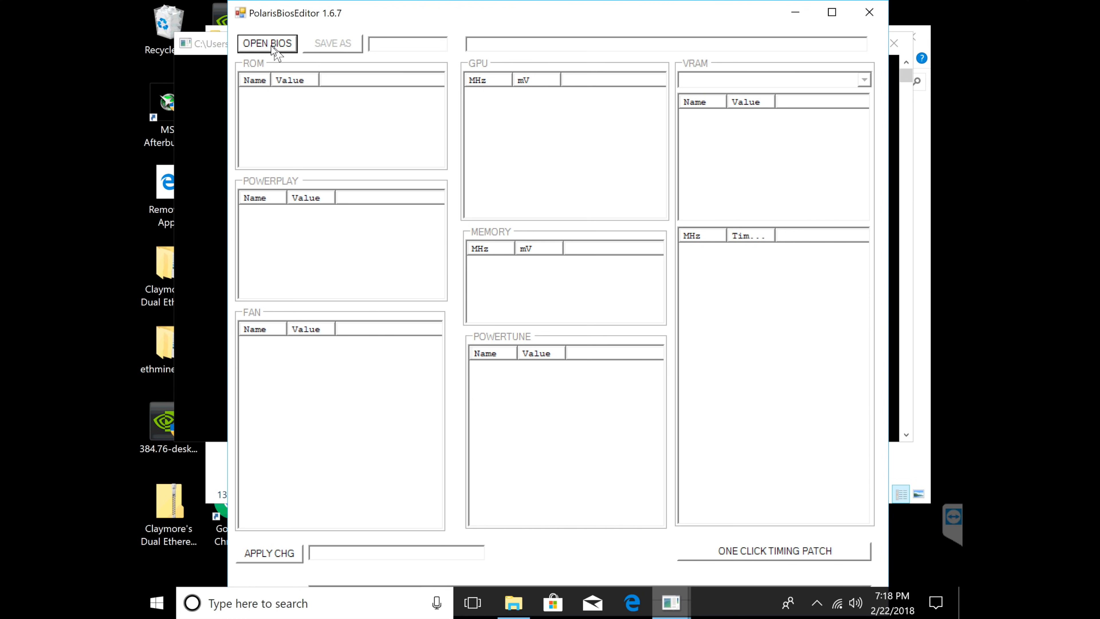
mouse_move(271, 53)
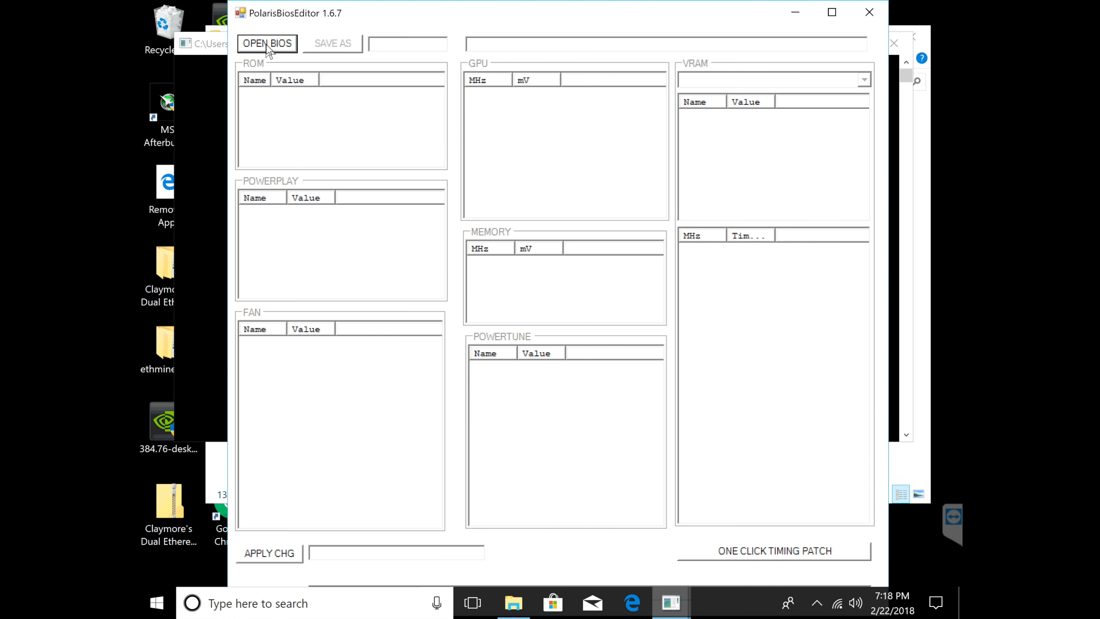
left_click(267, 44)
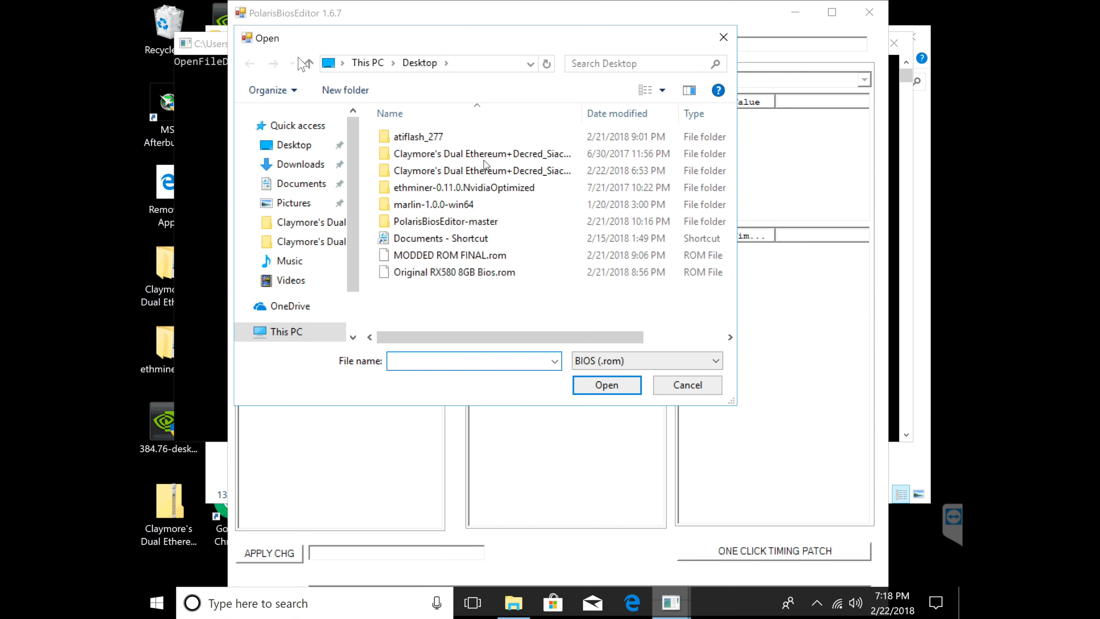
mouse_move(502, 305)
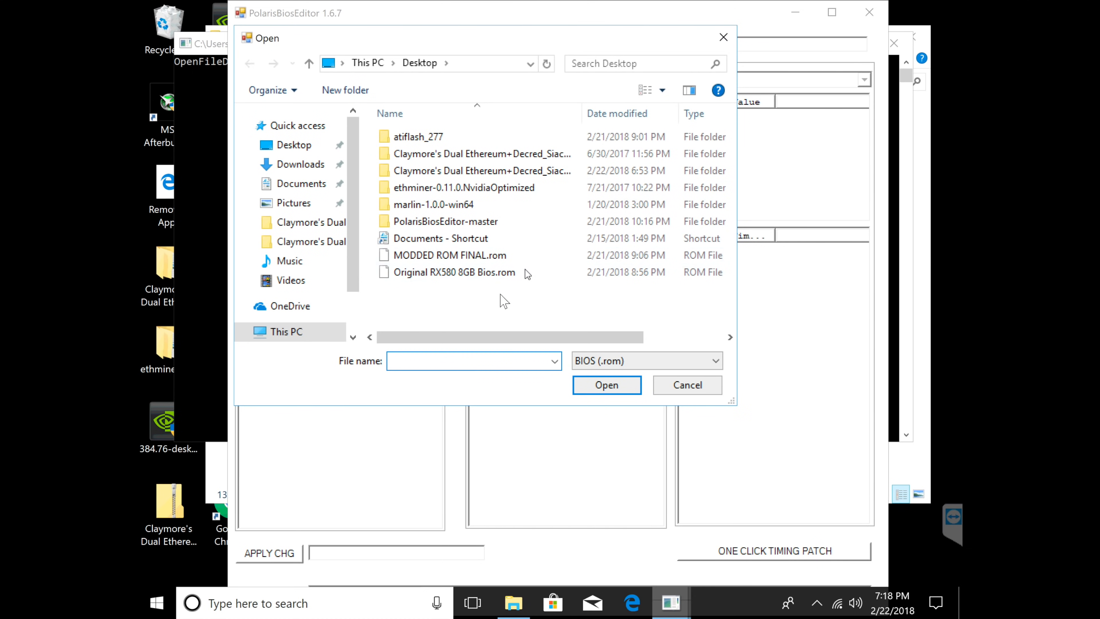
mouse_move(570, 308)
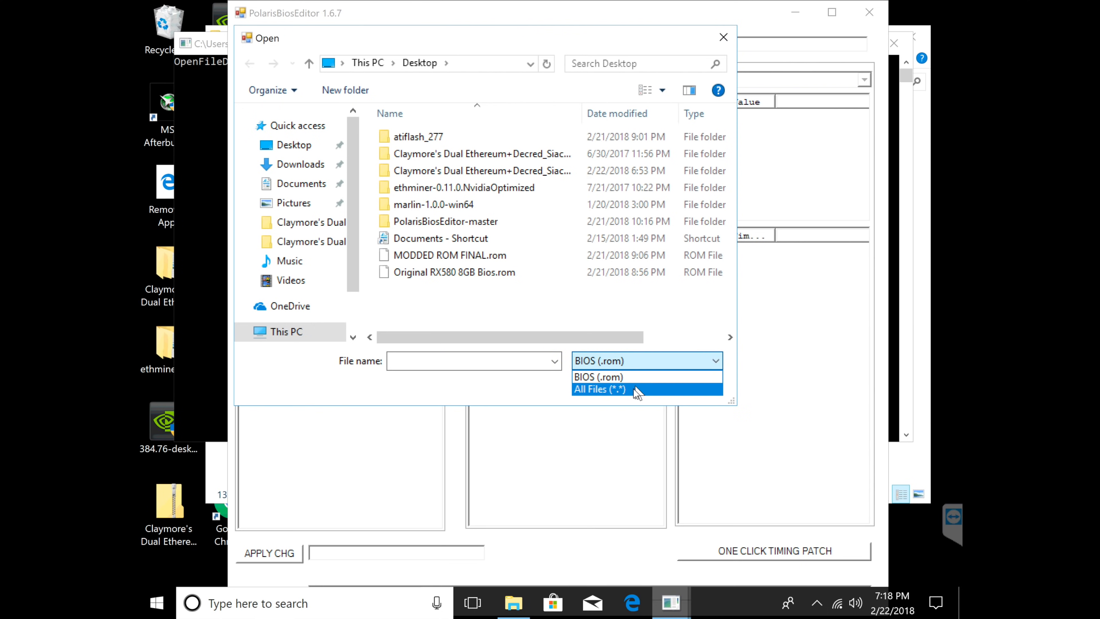
left_click(601, 389)
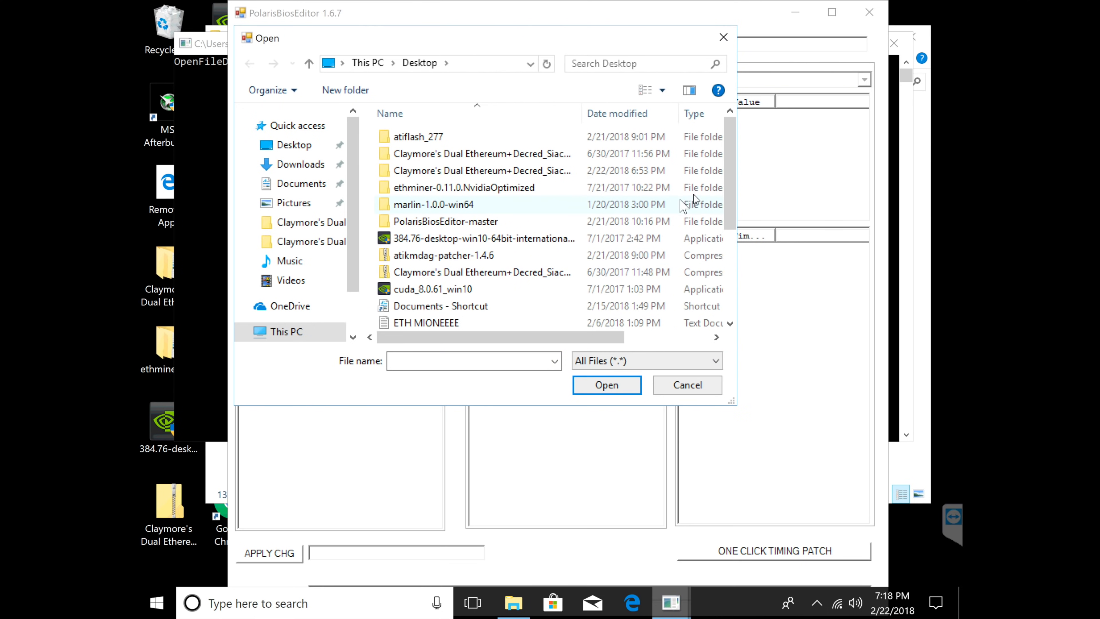
scroll("down", 3)
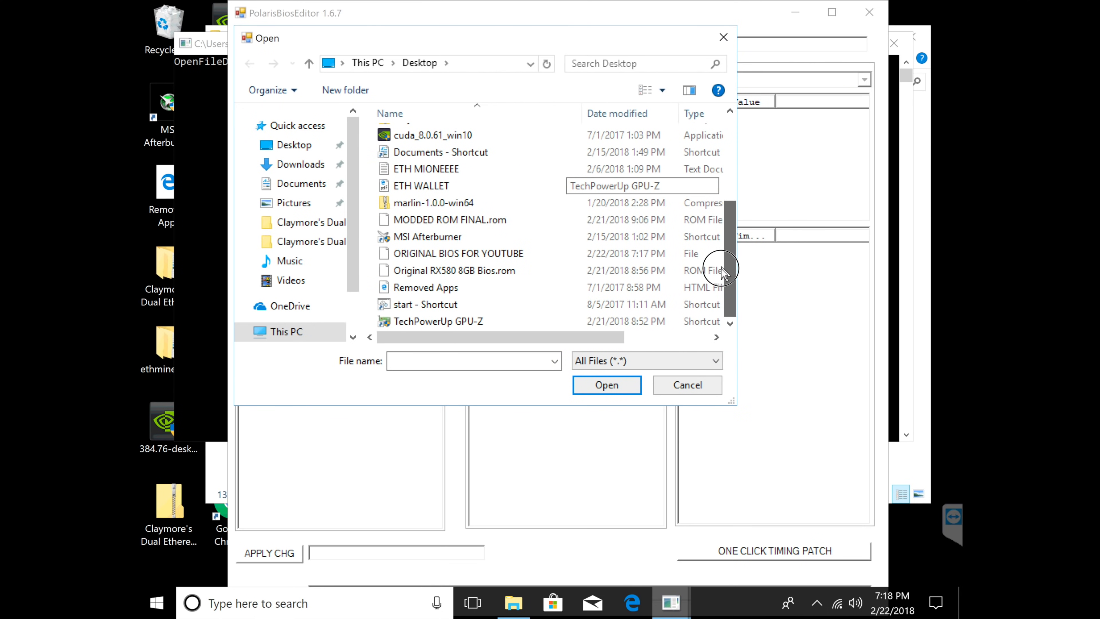
left_click(456, 253)
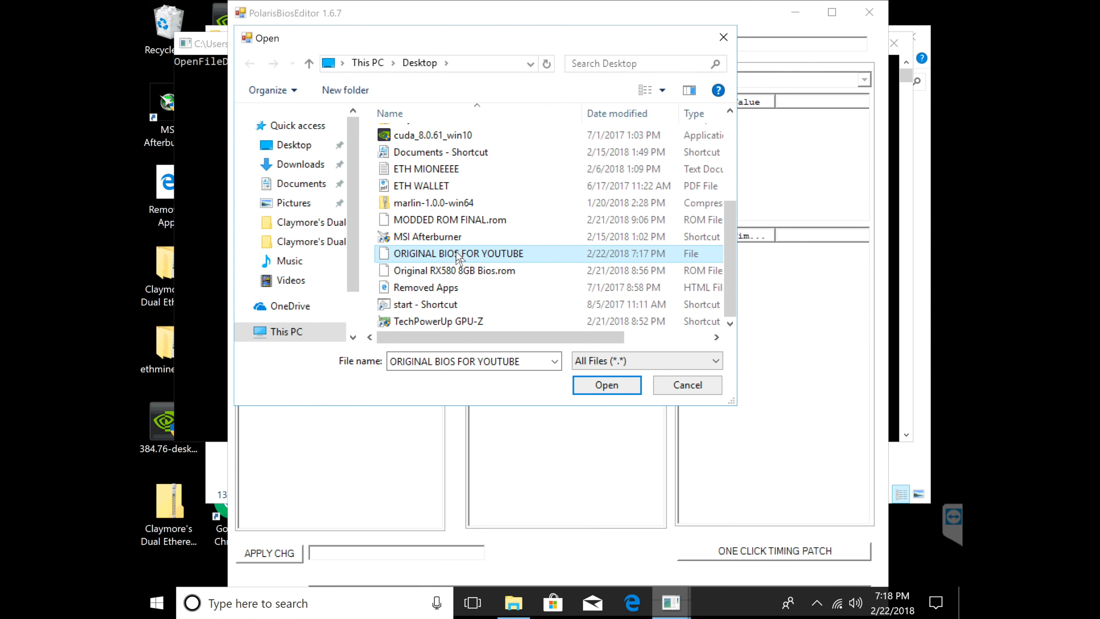
left_click(604, 385)
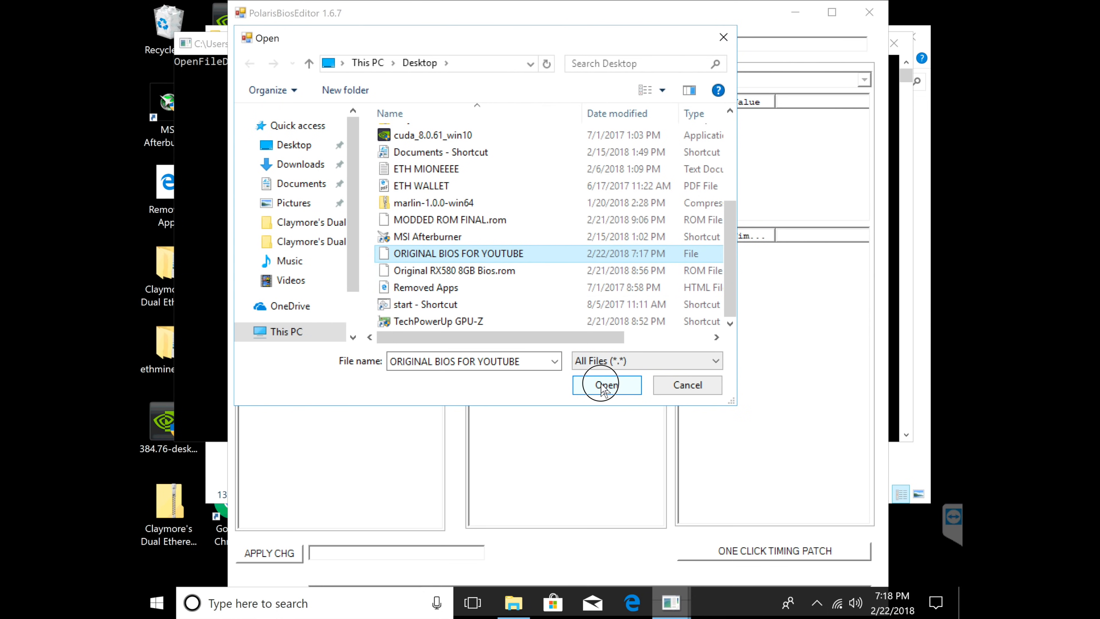
left_click(606, 385)
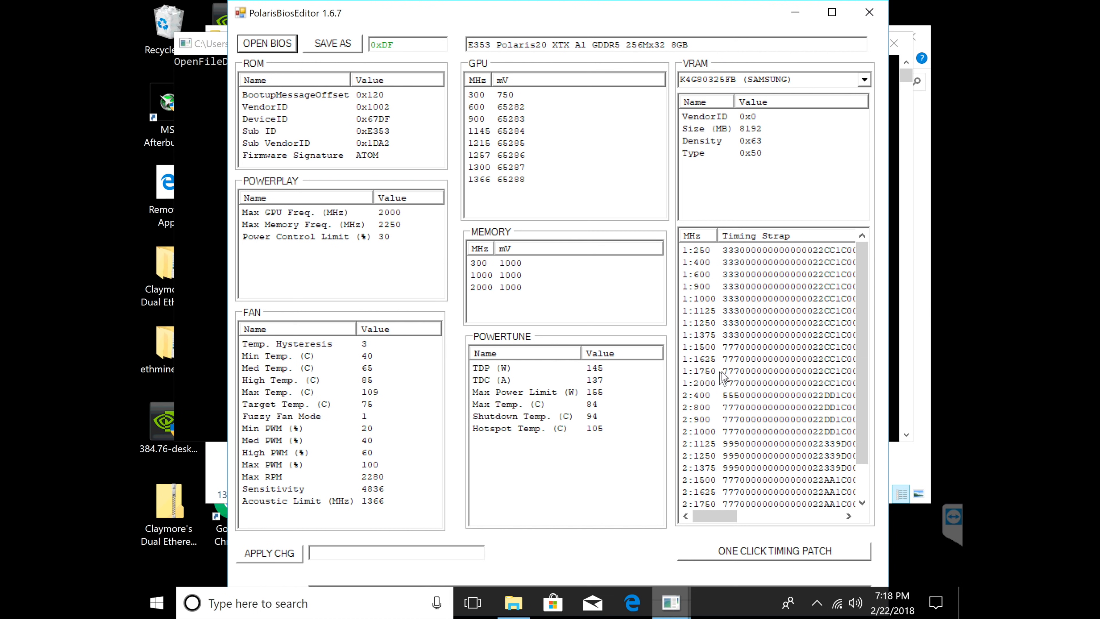
mouse_move(742, 388)
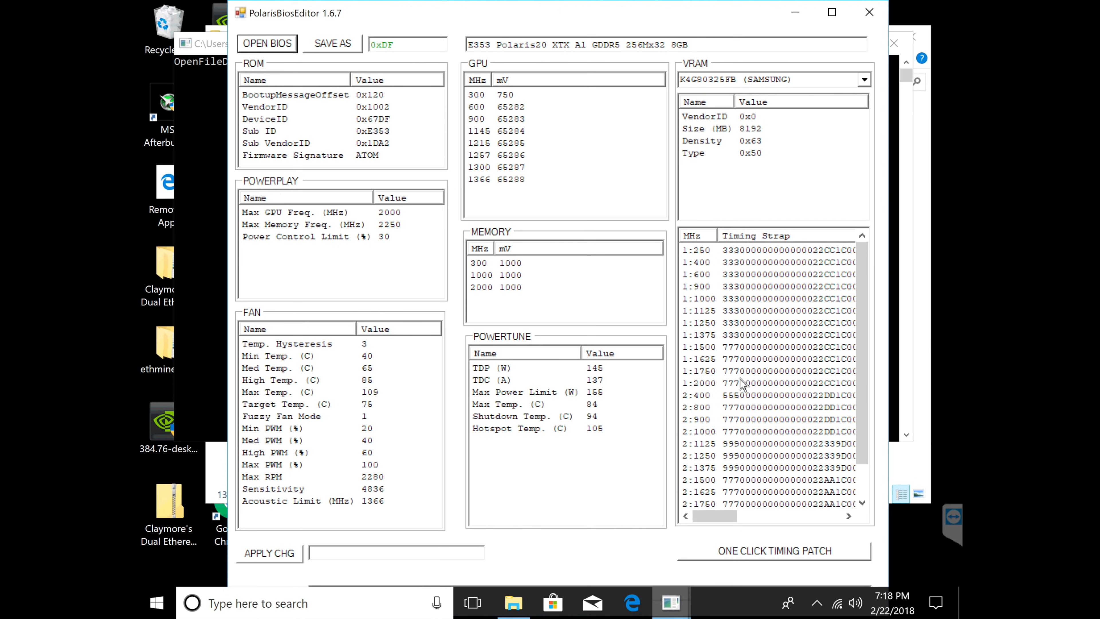
mouse_move(697, 495)
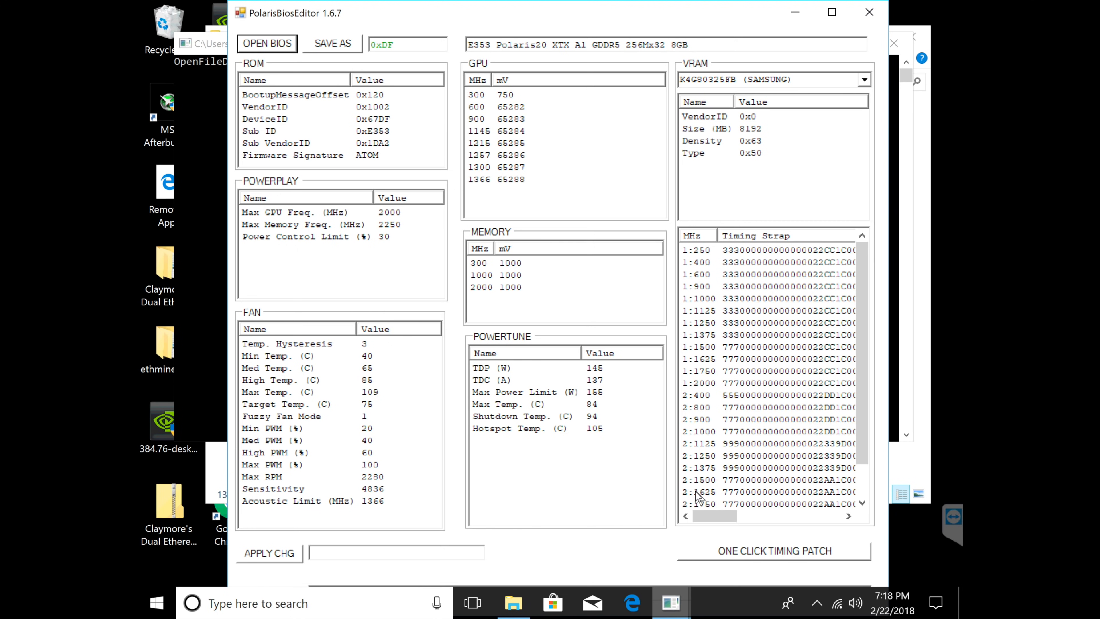
mouse_move(754, 497)
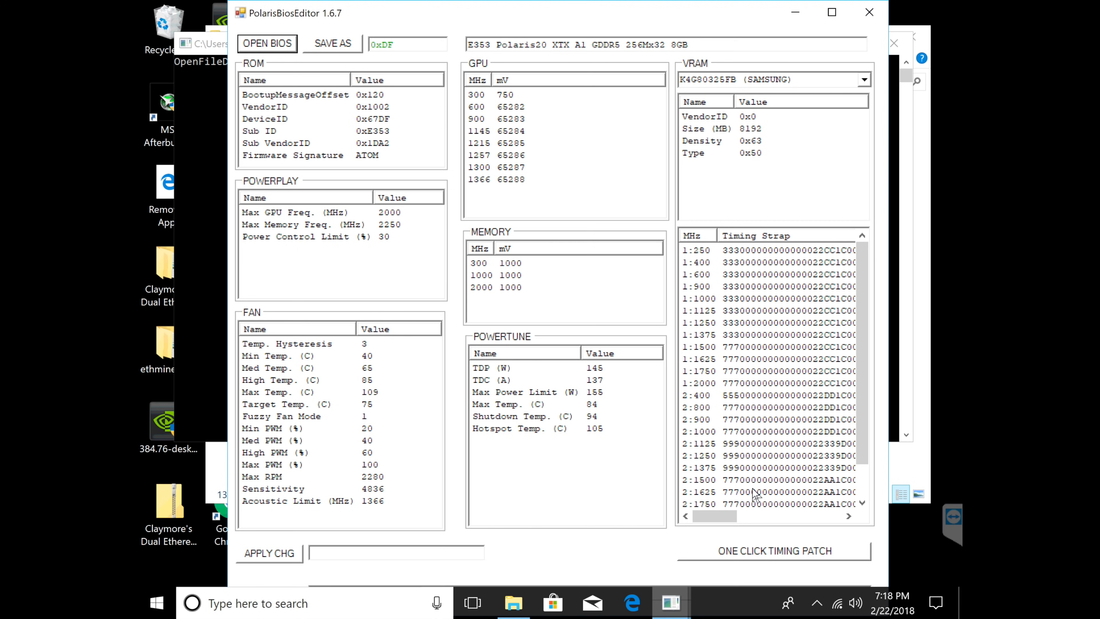
left_click(861, 502)
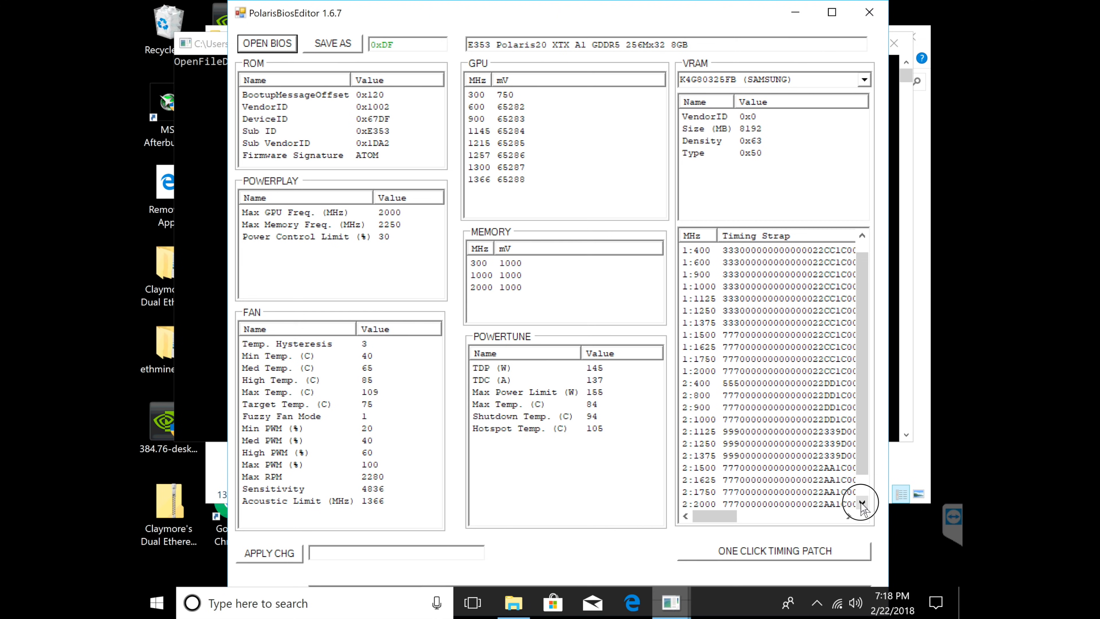
left_click(861, 502)
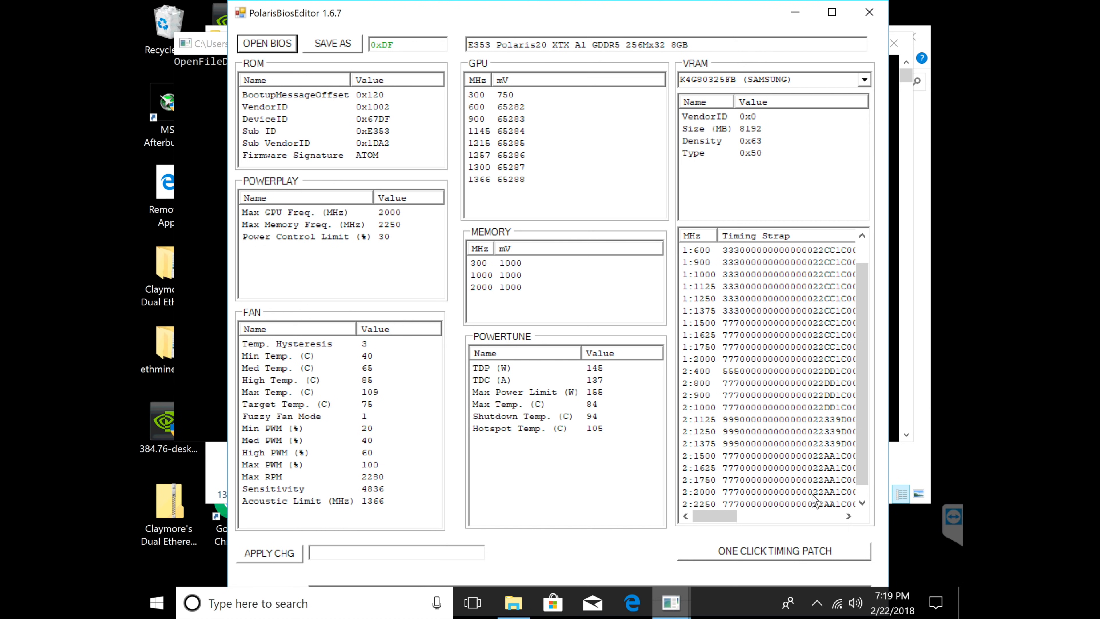
mouse_move(870, 312)
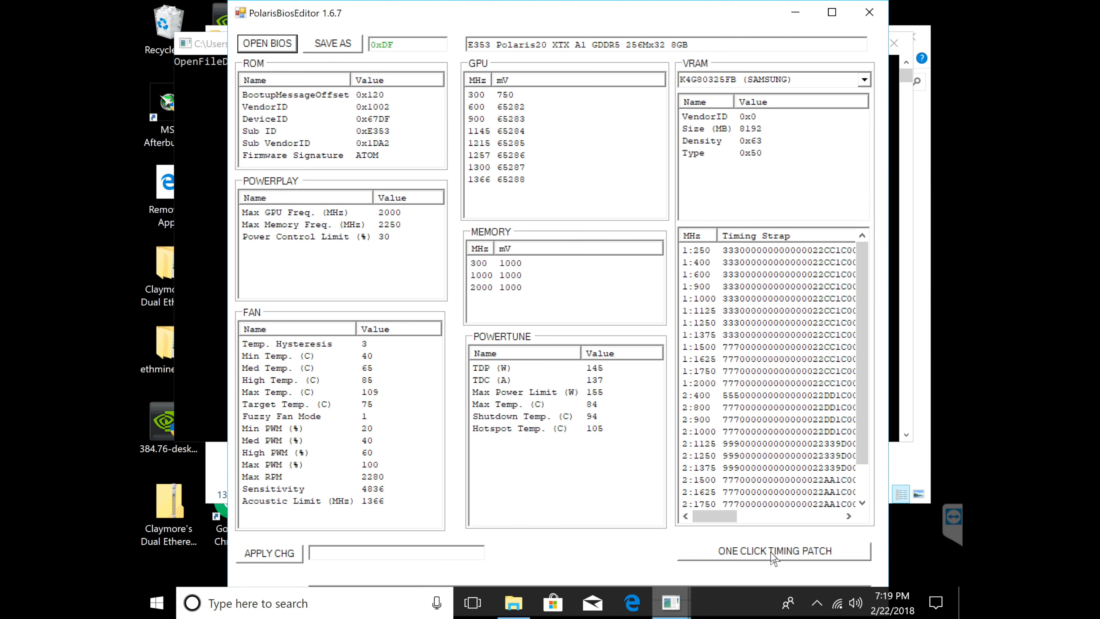
- Run ONE CLICK TIMING PATCH and accept the Samsung UBERMIX 3.1 and Hynix timing notices
left_click(771, 558)
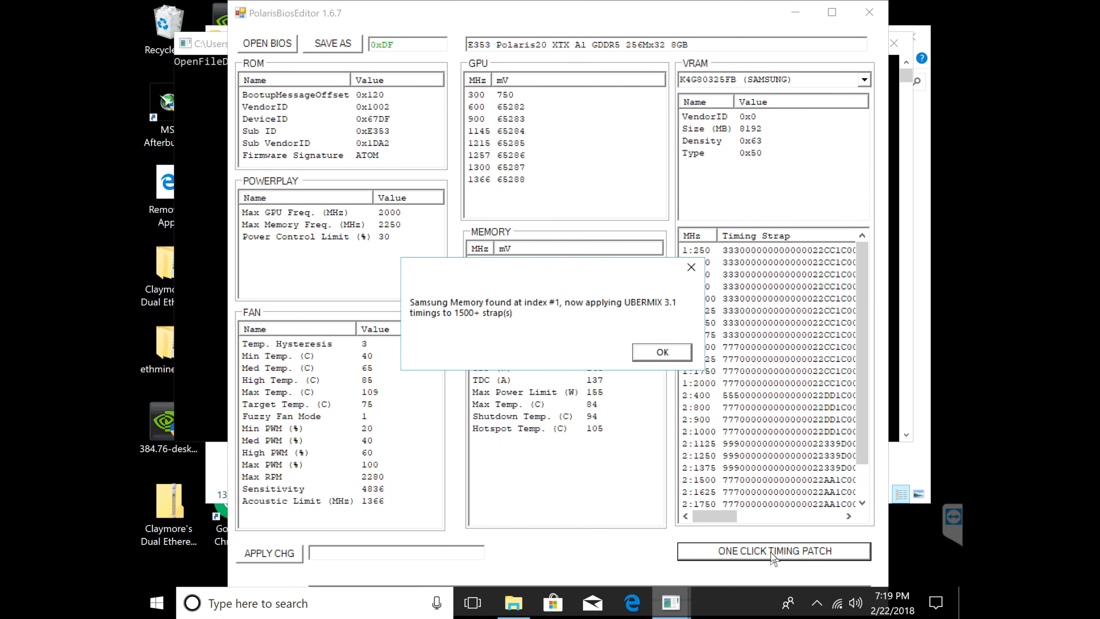
mouse_move(513, 347)
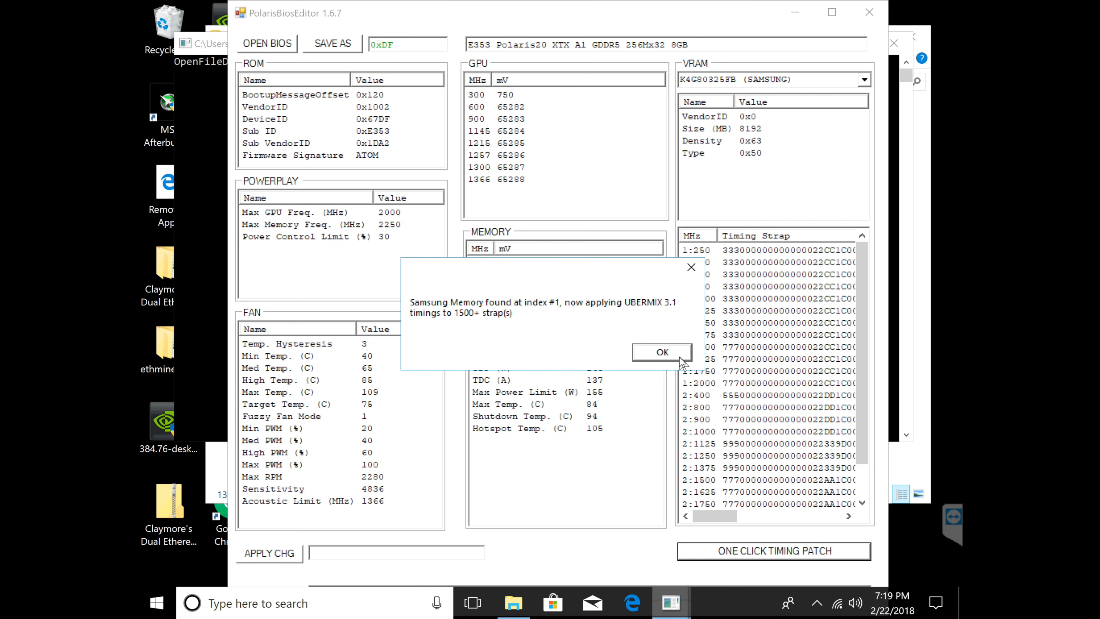
left_click(662, 352)
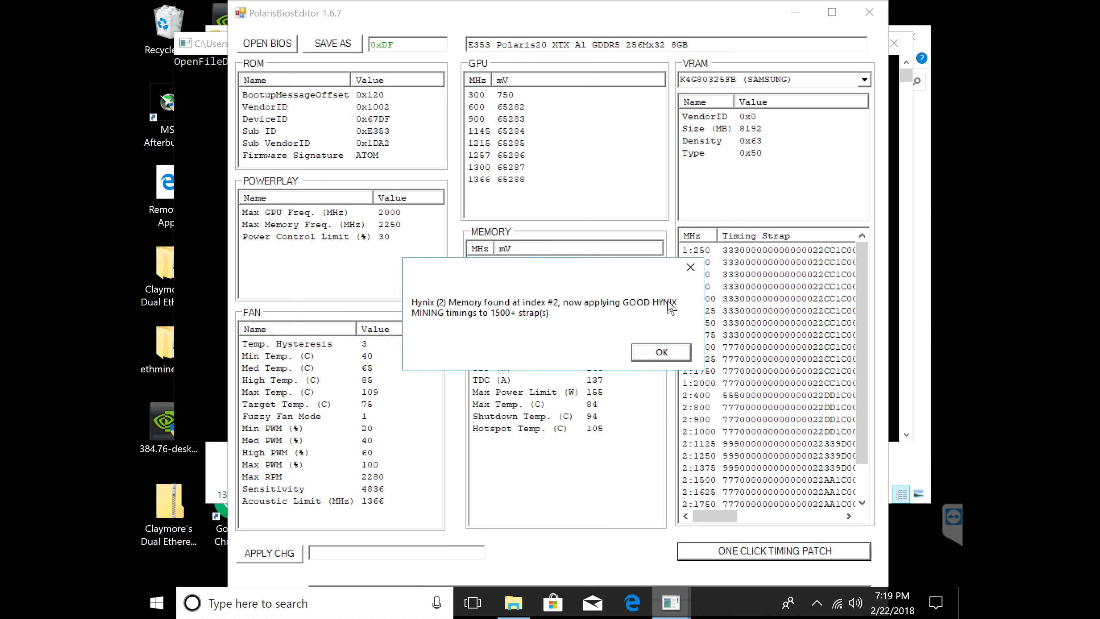
mouse_move(585, 318)
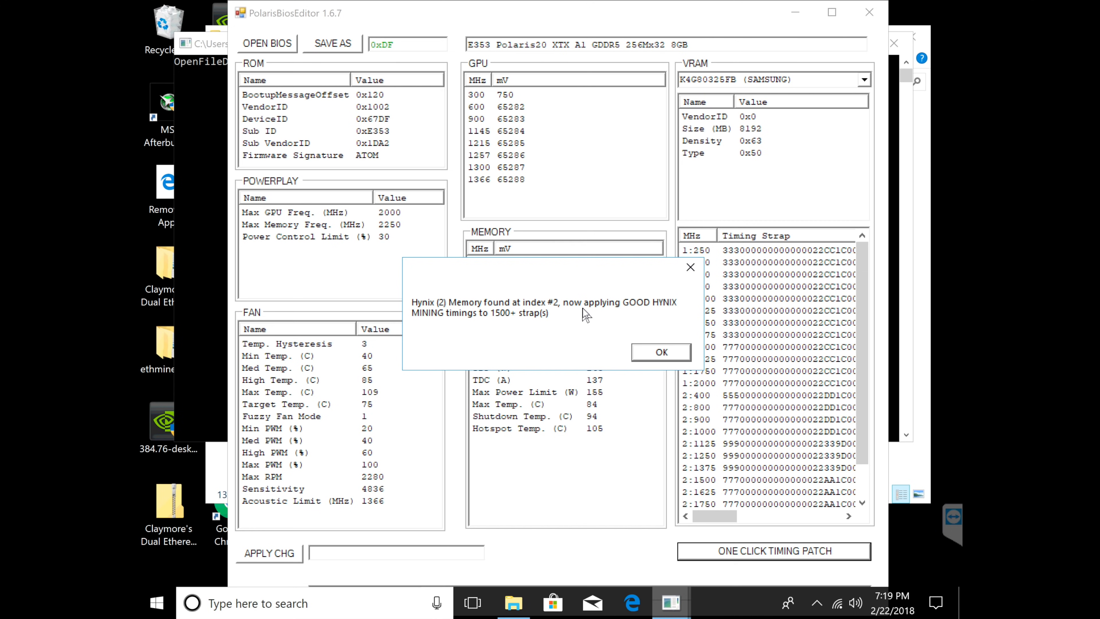
mouse_move(651, 346)
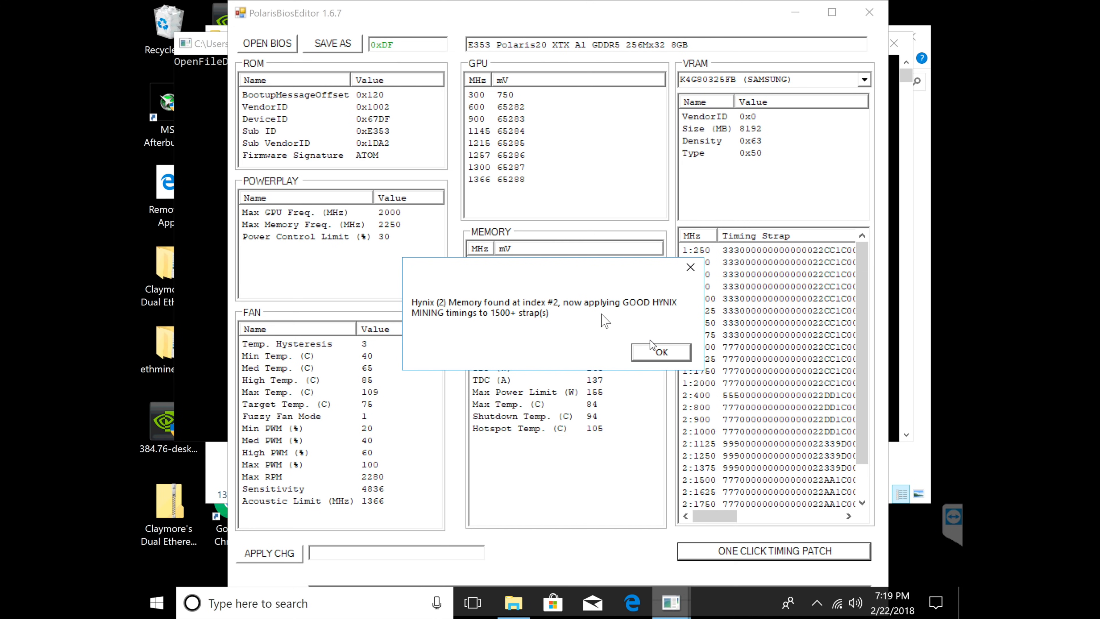
left_click(662, 352)
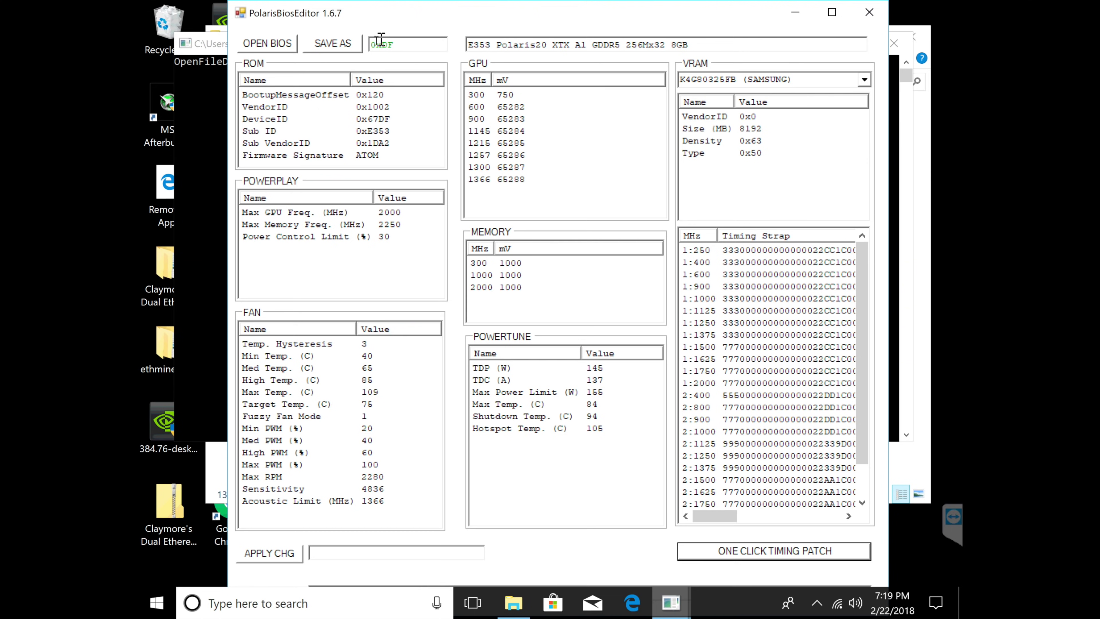
- Save the patched BIOS to the Desktop as 'MODDED BIOS YOUTUBE' via SAVE AS
left_click(331, 43)
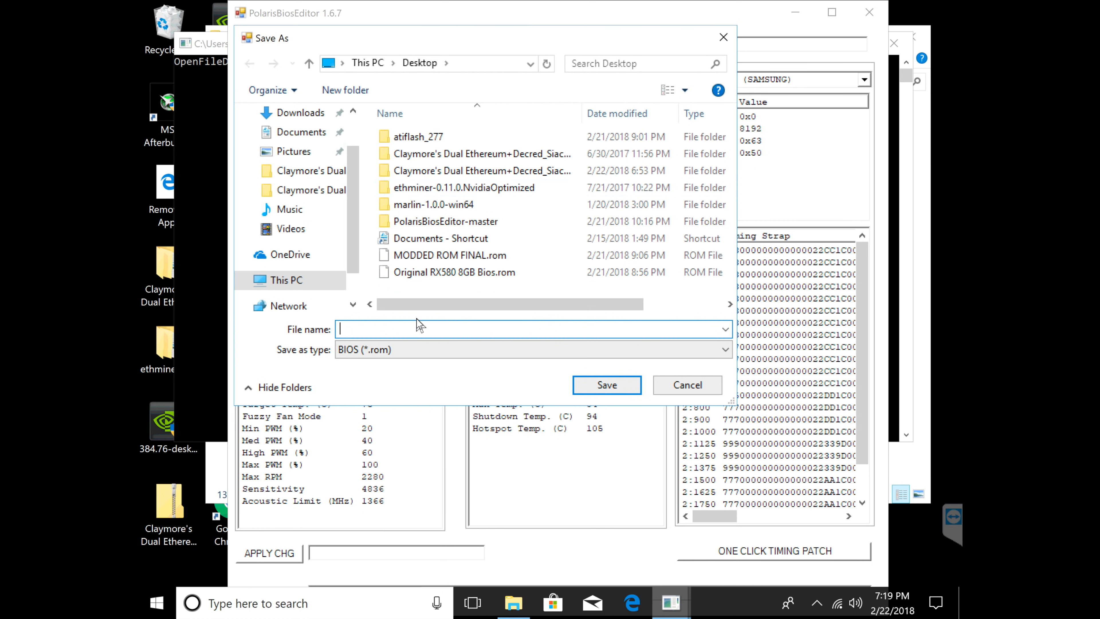
type("MODDED BIOS")
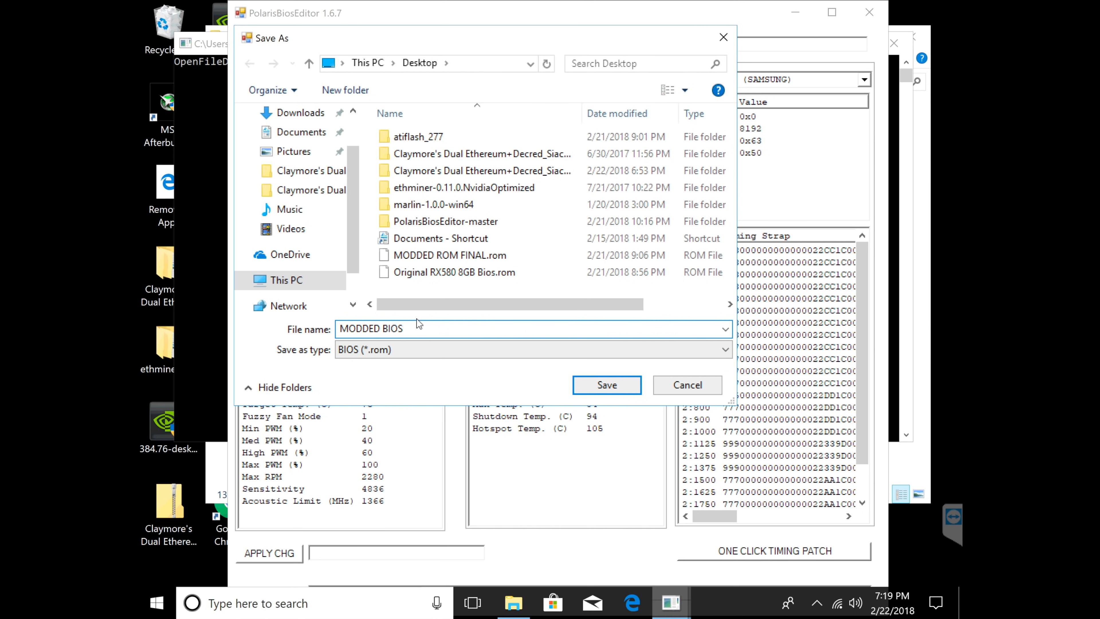
type("YOUTUBE")
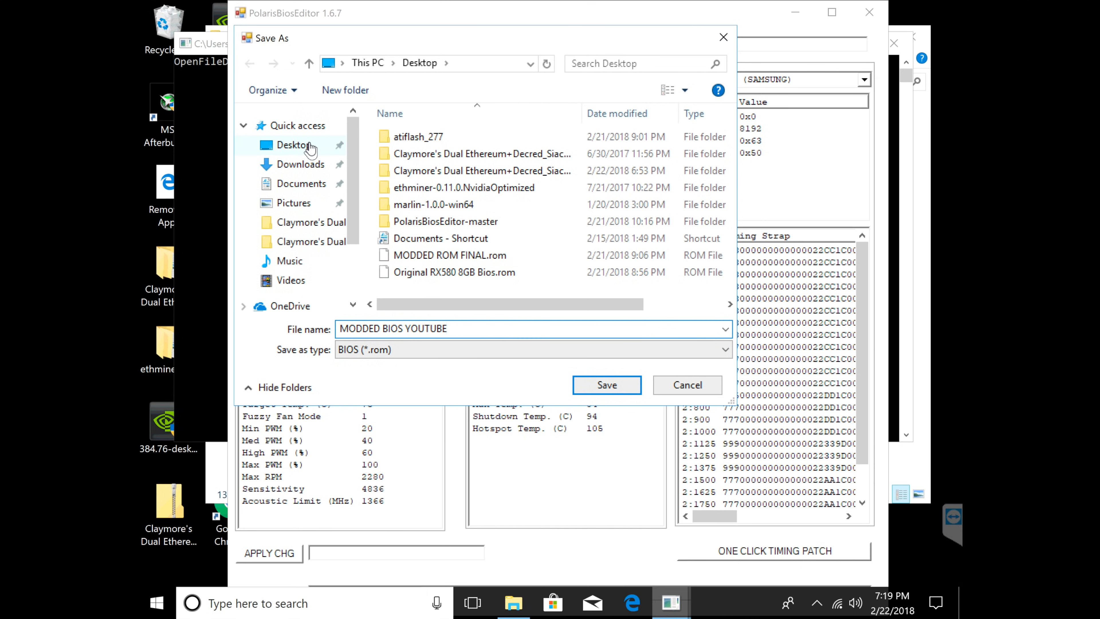
left_click(607, 385)
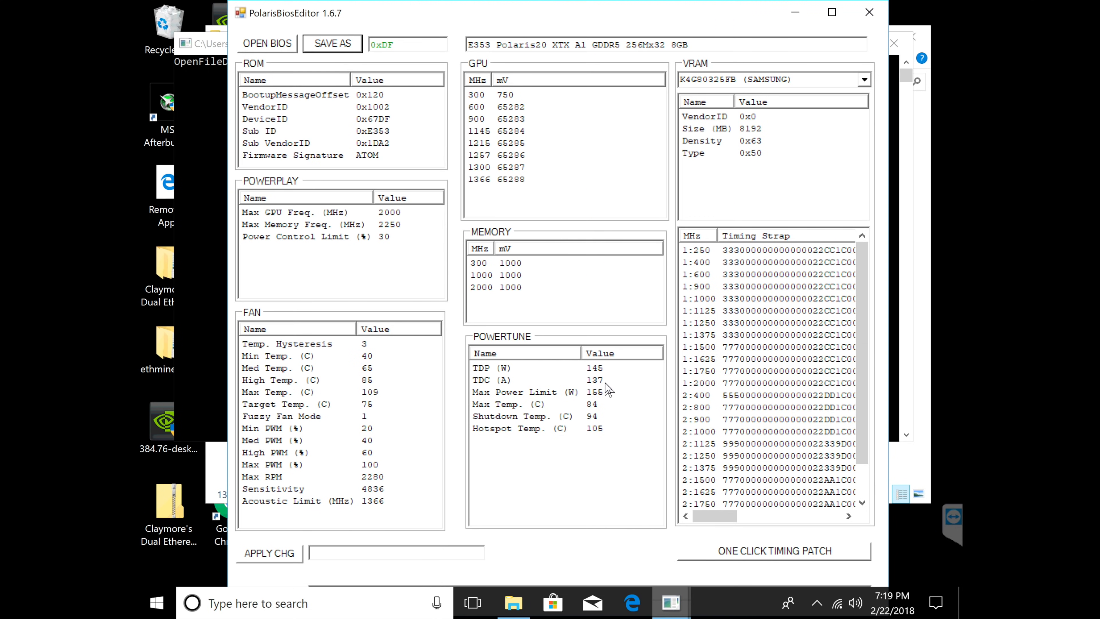
mouse_move(659, 443)
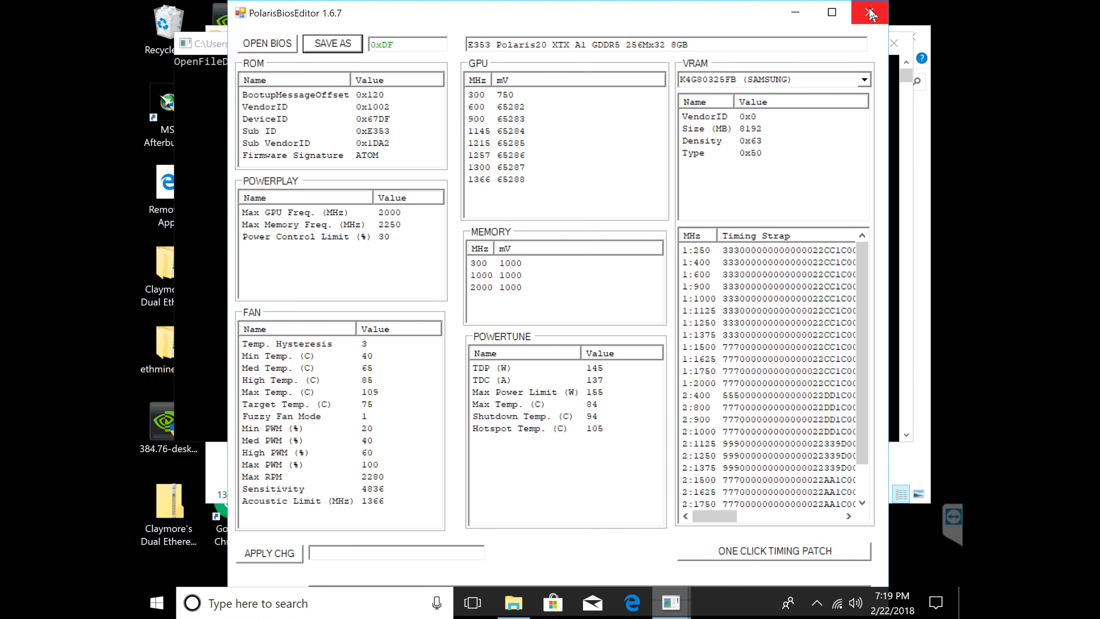
- Close PolarisBiosEditor and reopen the atiflash_277 folder from the desktop
left_click(868, 13)
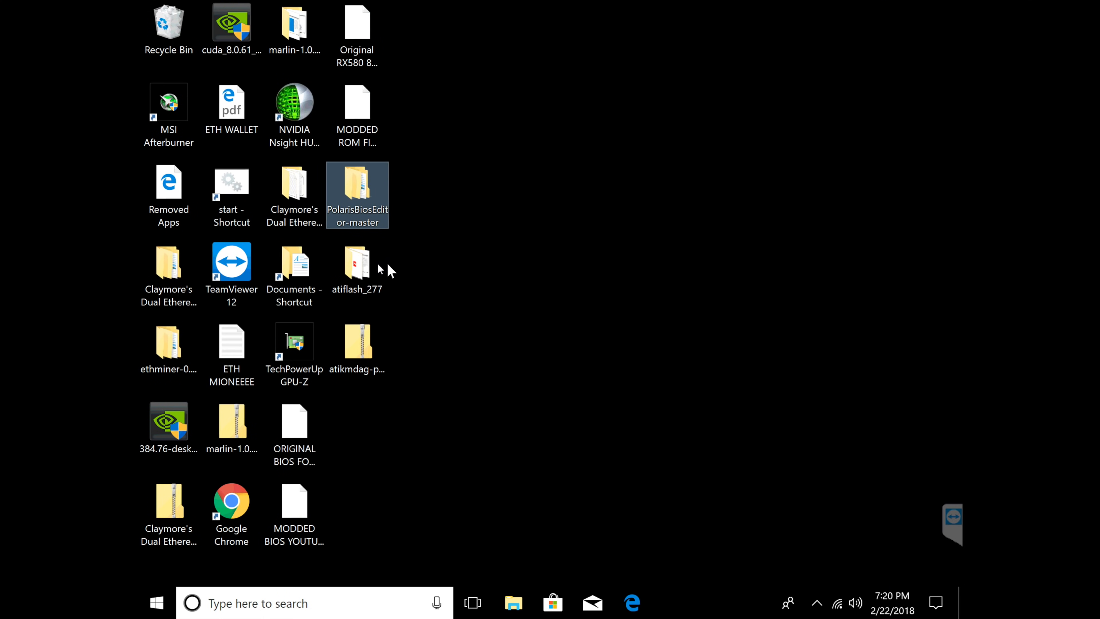
double_click(357, 262)
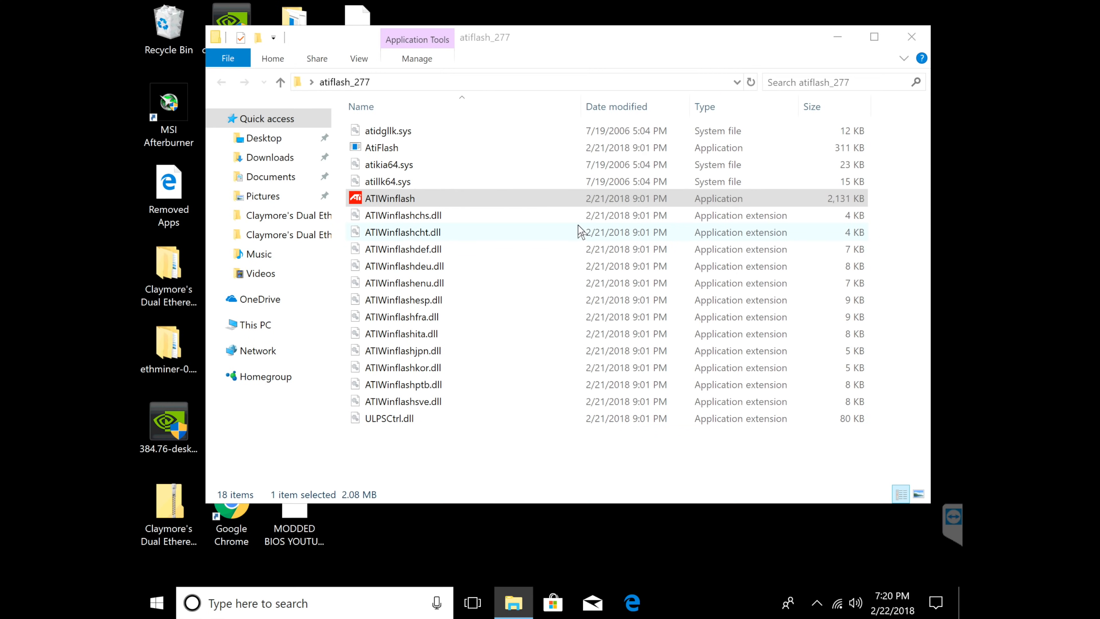
- Relaunch ATIWinflash and load MODDED BIOS YOUTUBE.rom from the Desktop as the new VBIOS image
double_click(389, 199)
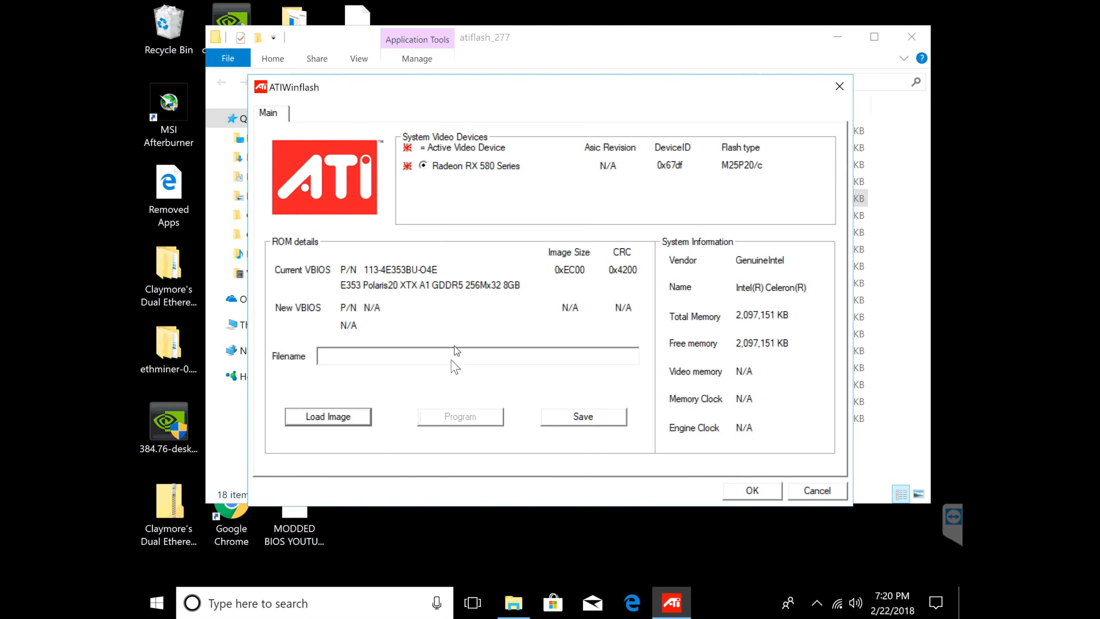
mouse_move(403, 397)
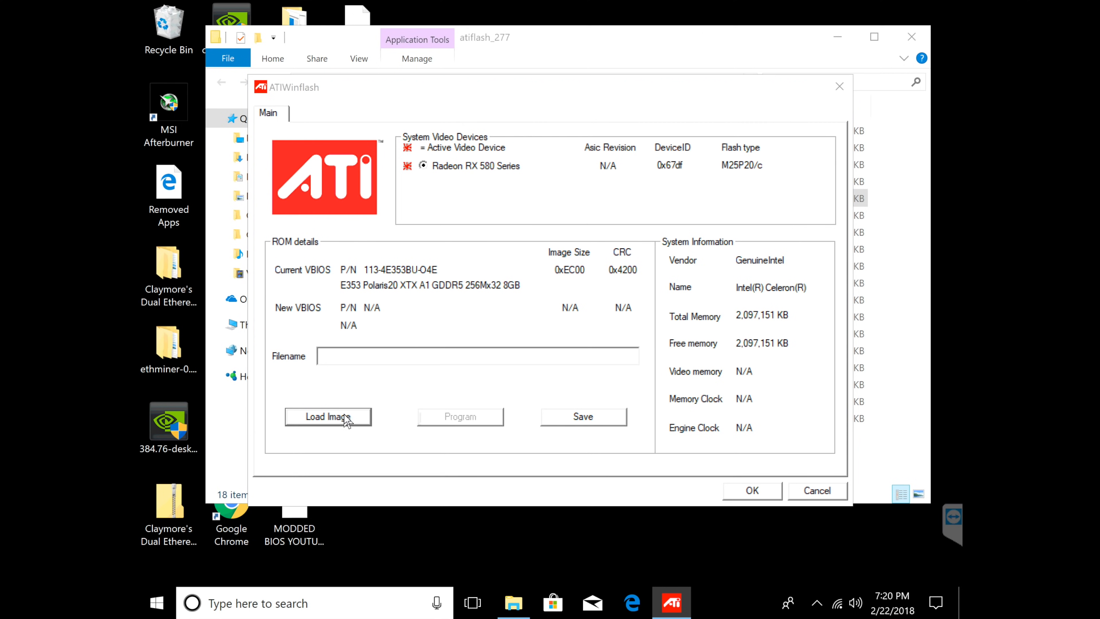
left_click(328, 416)
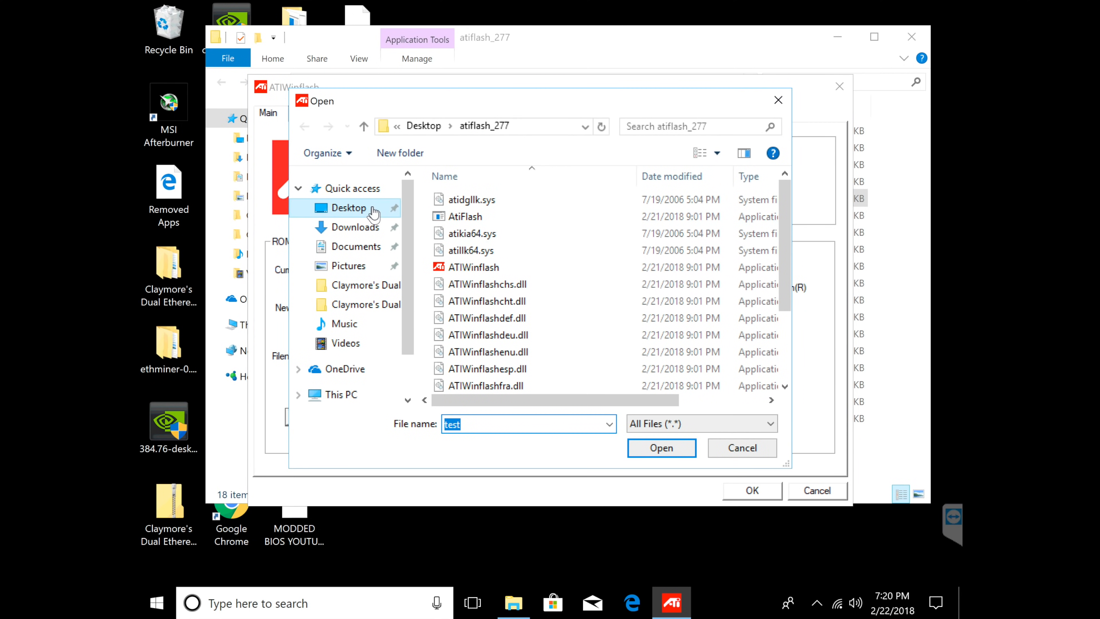
left_click(348, 208)
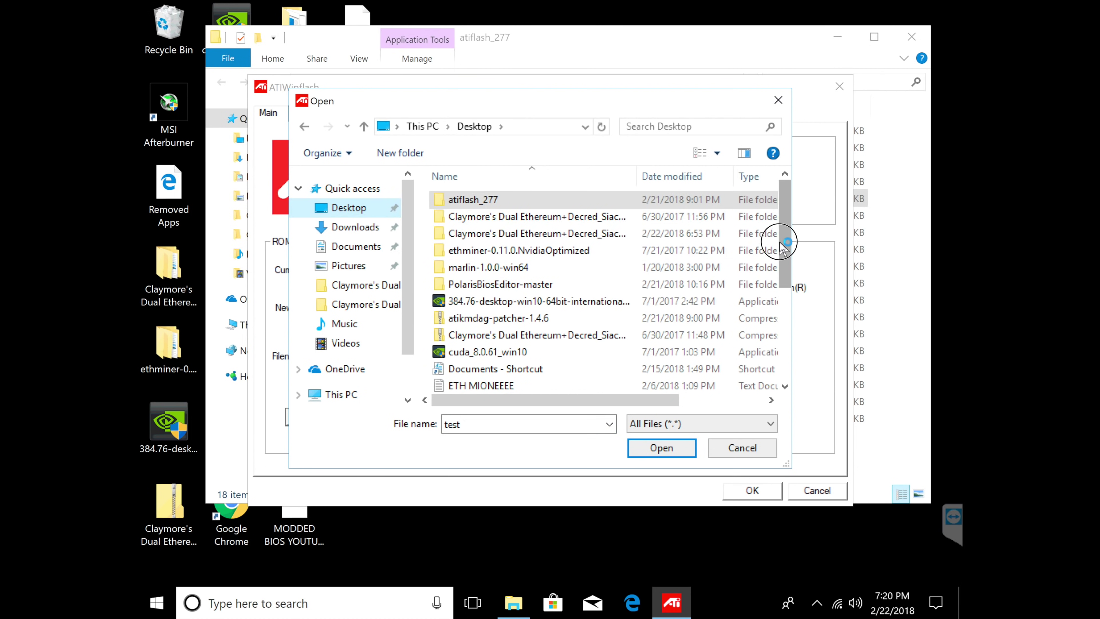
scroll("down", 3)
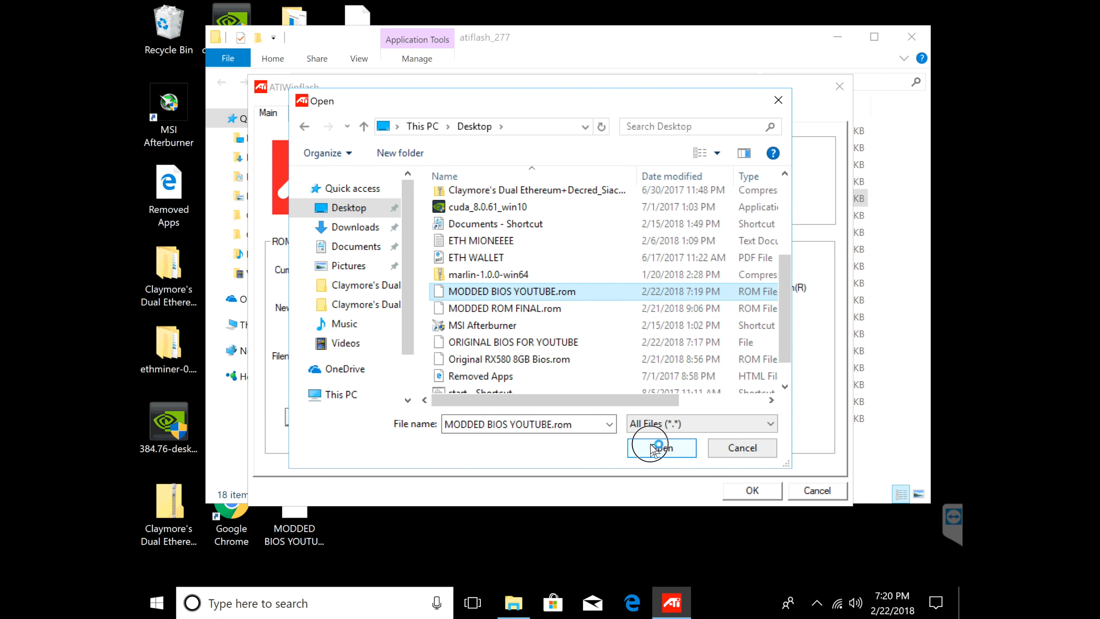
left_click(659, 446)
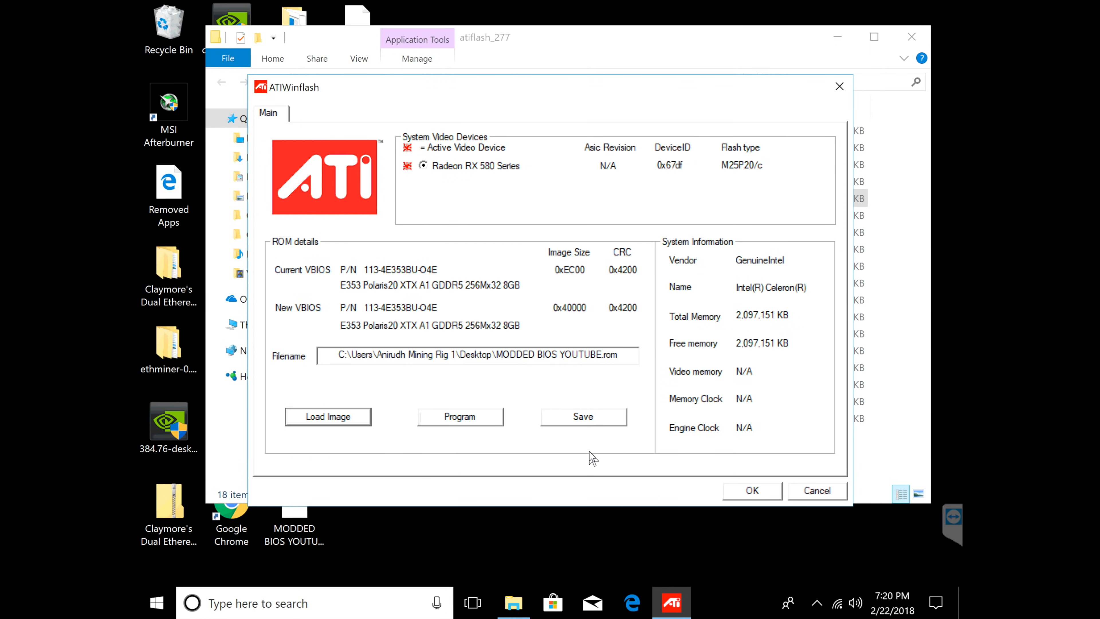
mouse_move(476, 453)
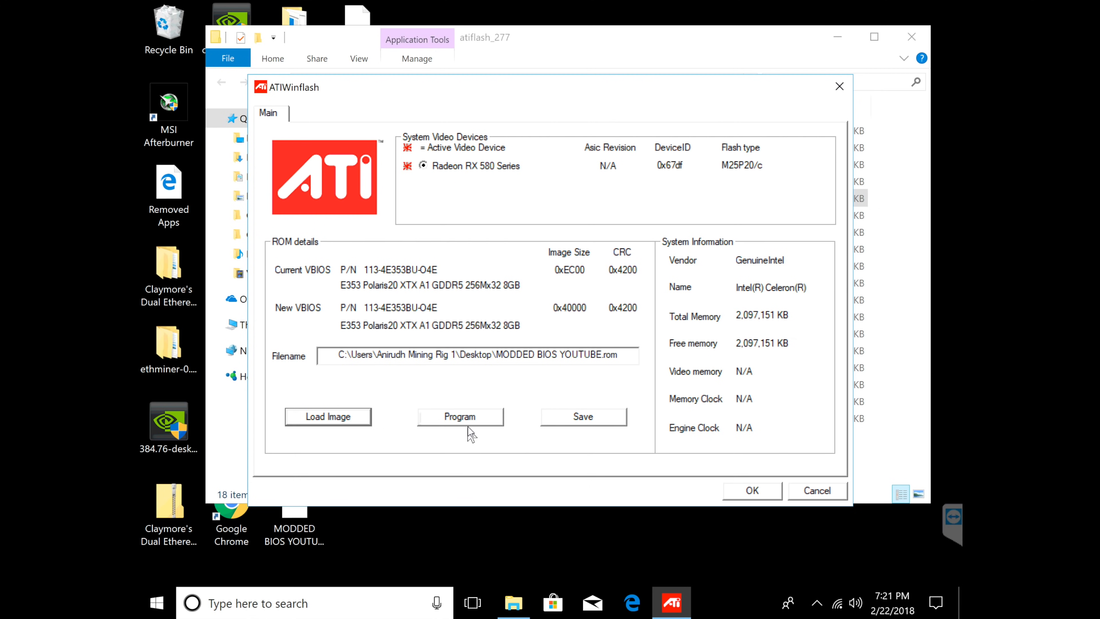
mouse_move(464, 435)
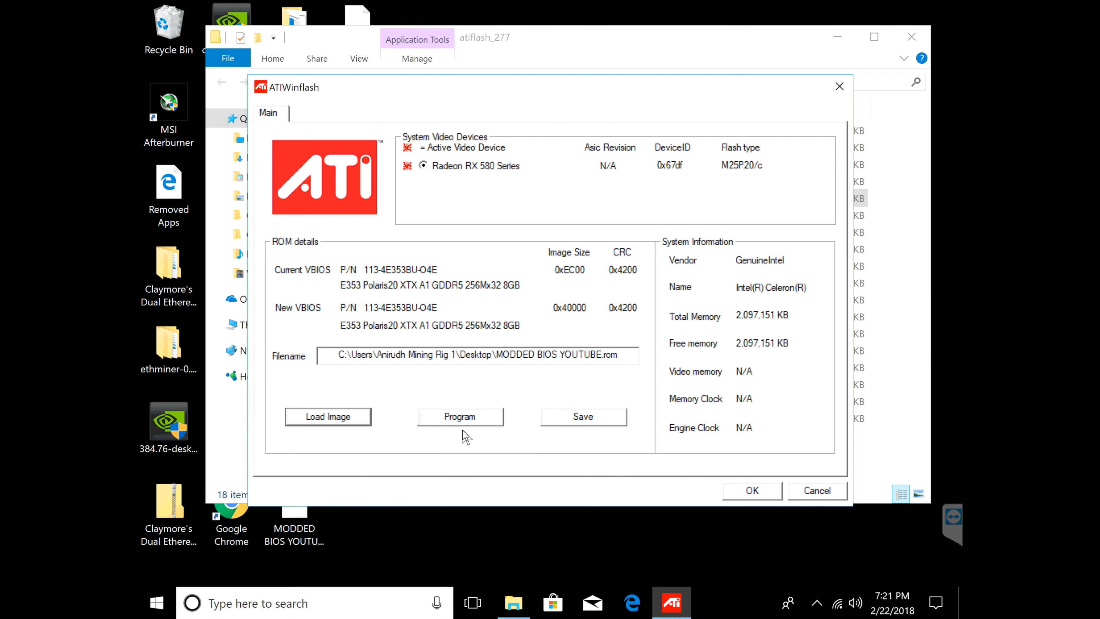
mouse_move(469, 438)
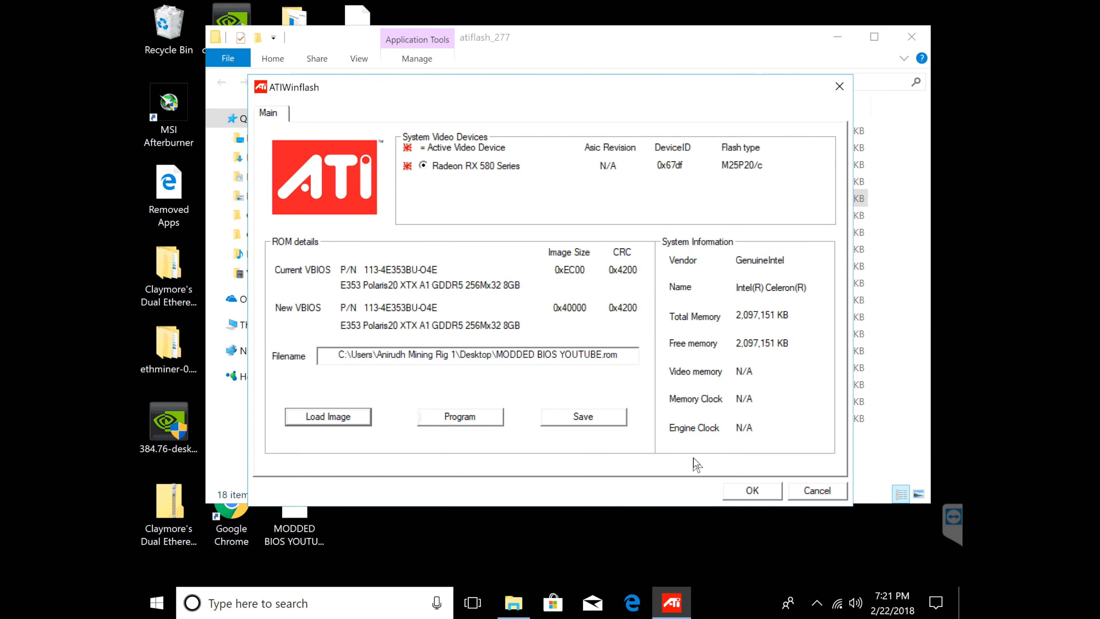
mouse_move(844, 149)
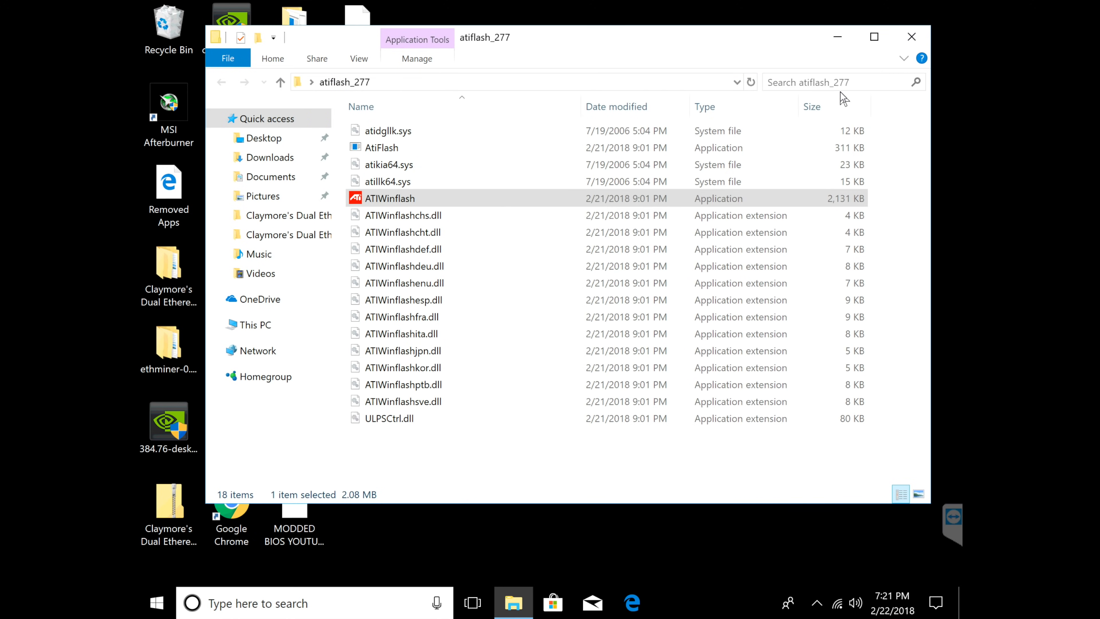
mouse_move(915, 35)
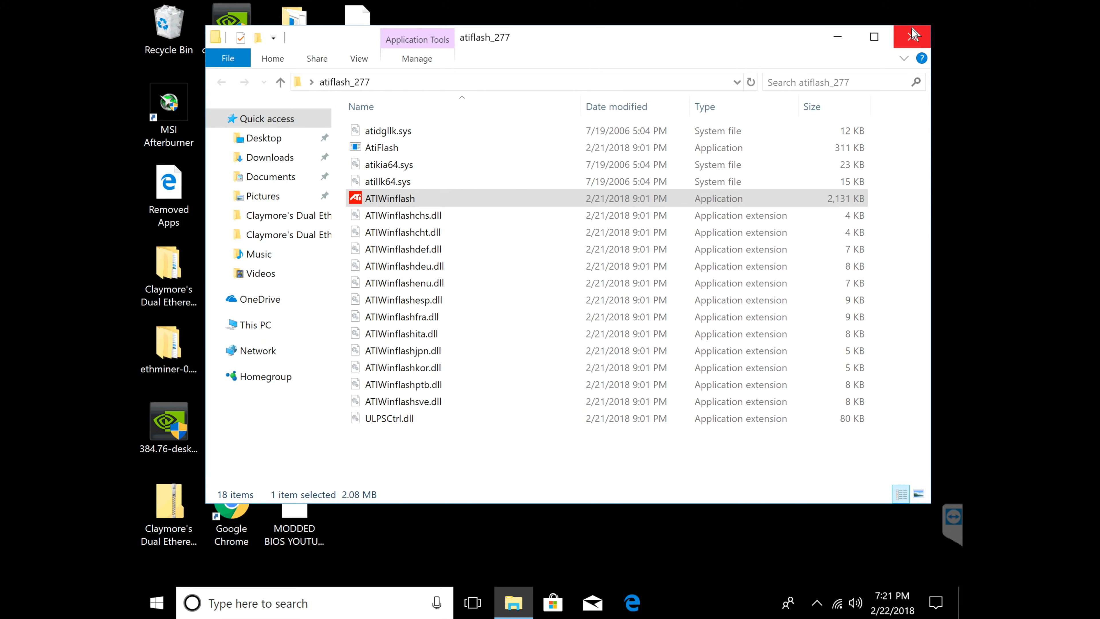
- Run atikmdag-patcher from its zip, confirm all driver limits already patched, then close the folder
left_click(911, 36)
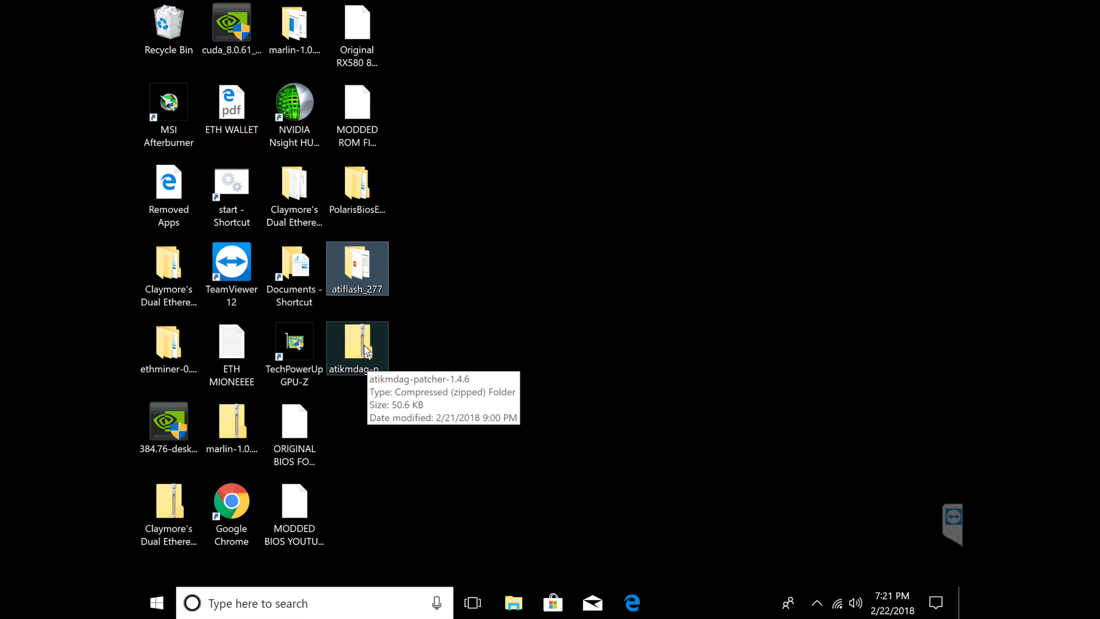
left_click(357, 345)
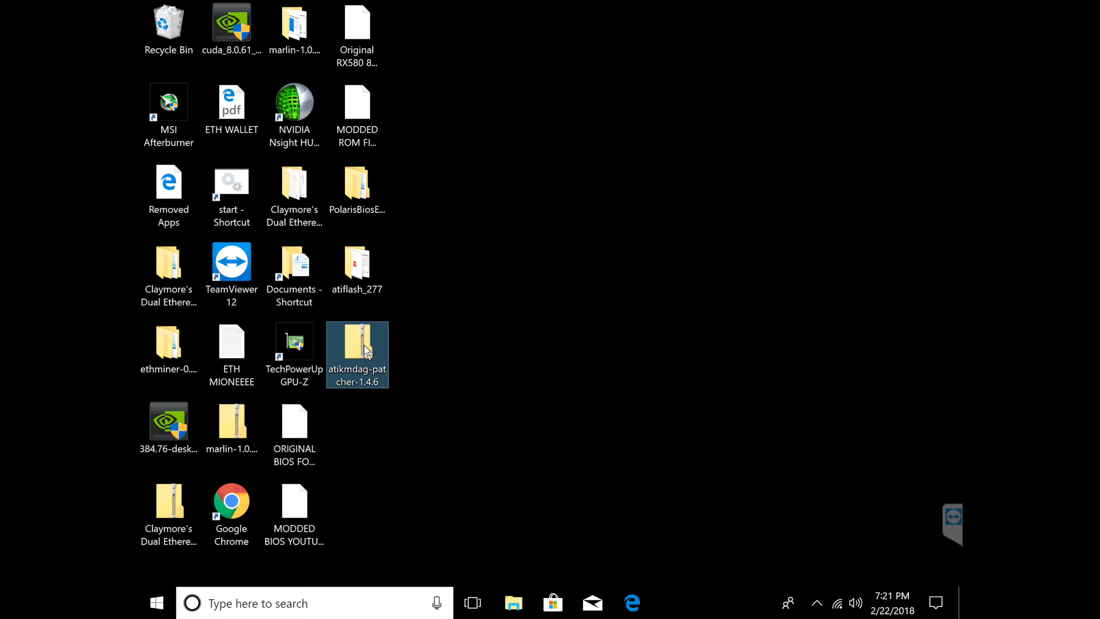
double_click(357, 344)
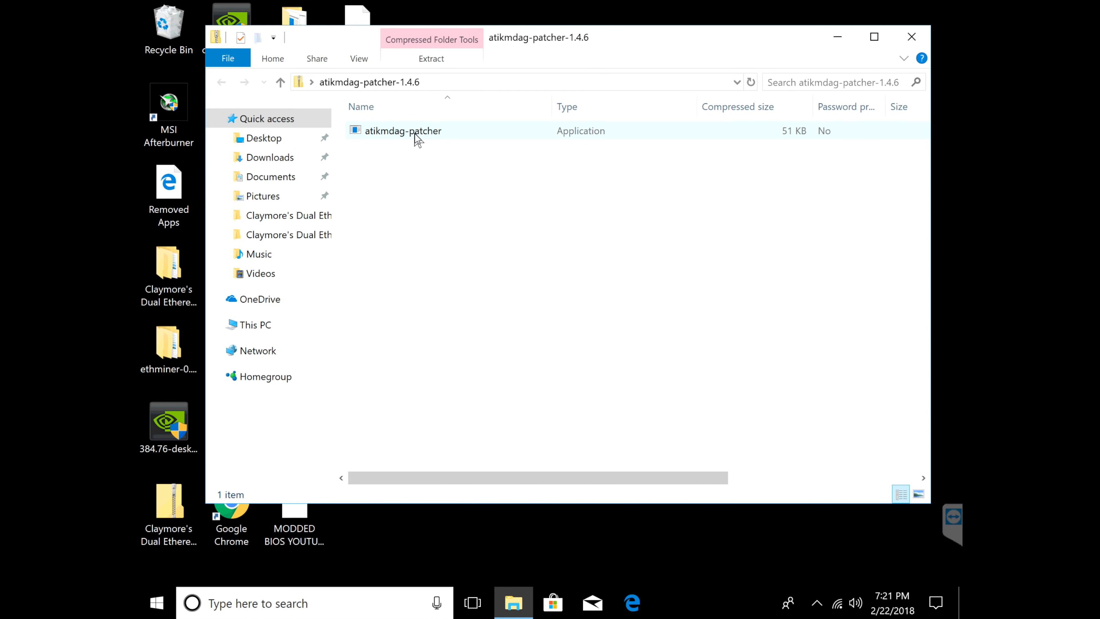
left_click(403, 130)
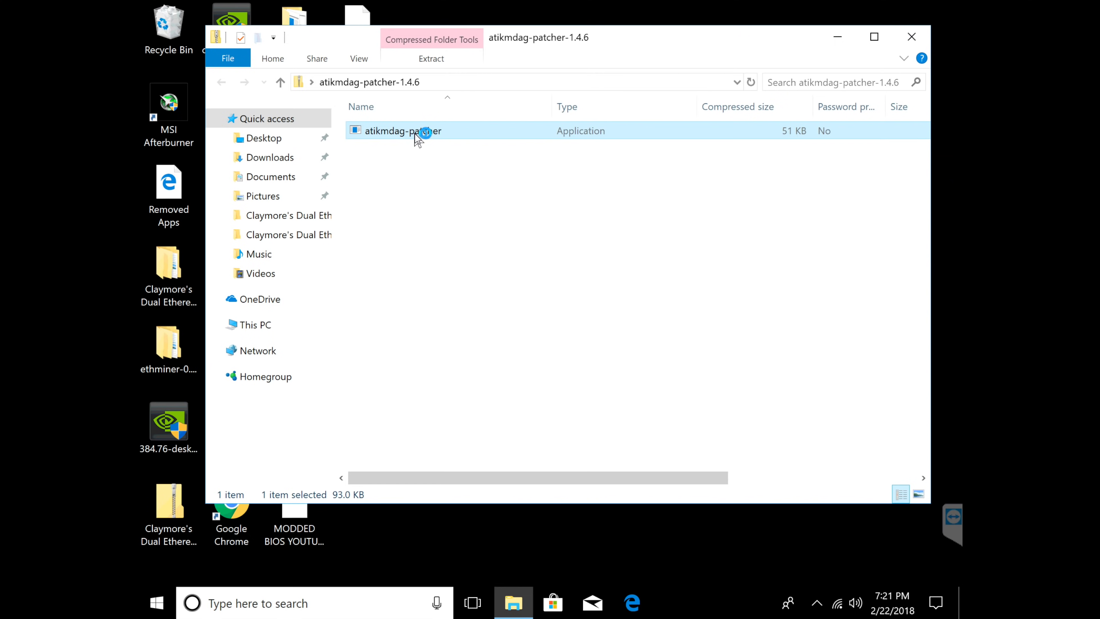
double_click(419, 131)
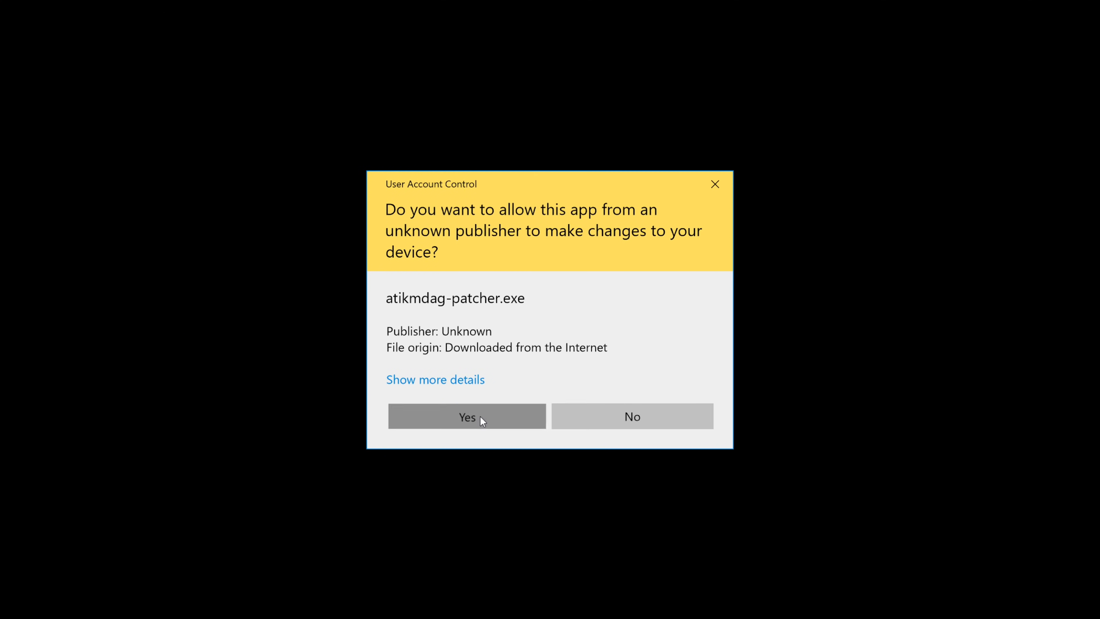
left_click(467, 417)
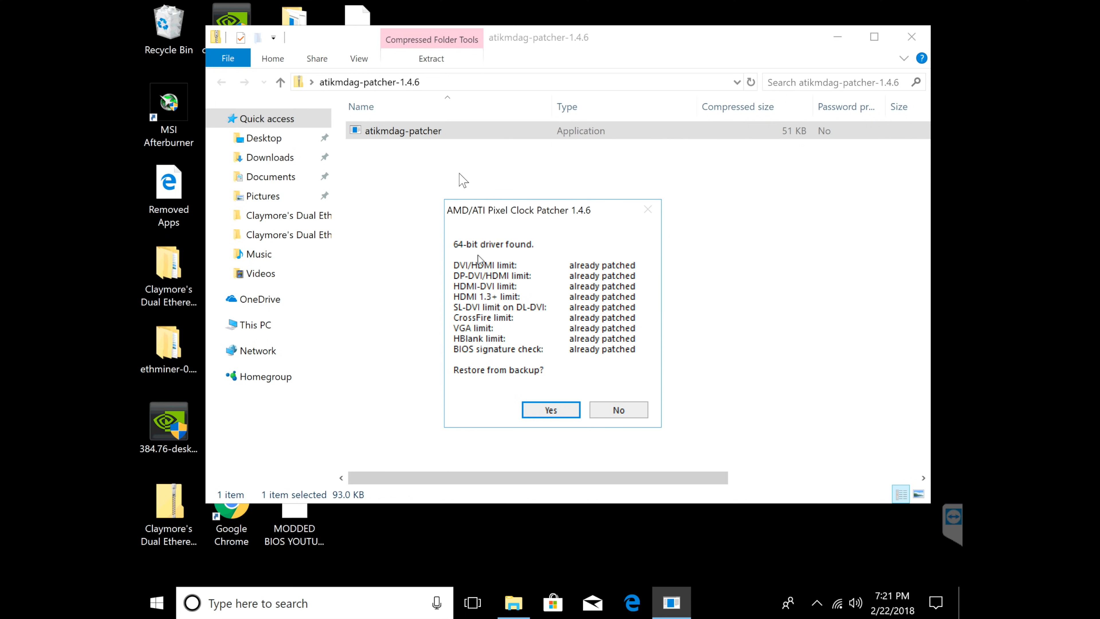
mouse_move(487, 280)
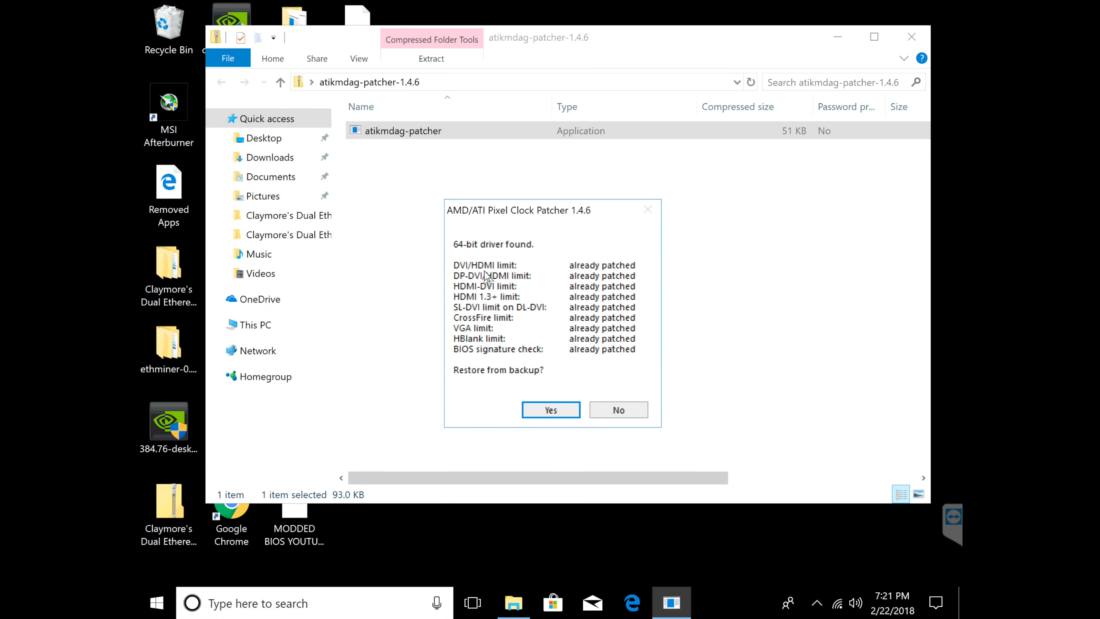
mouse_move(602, 323)
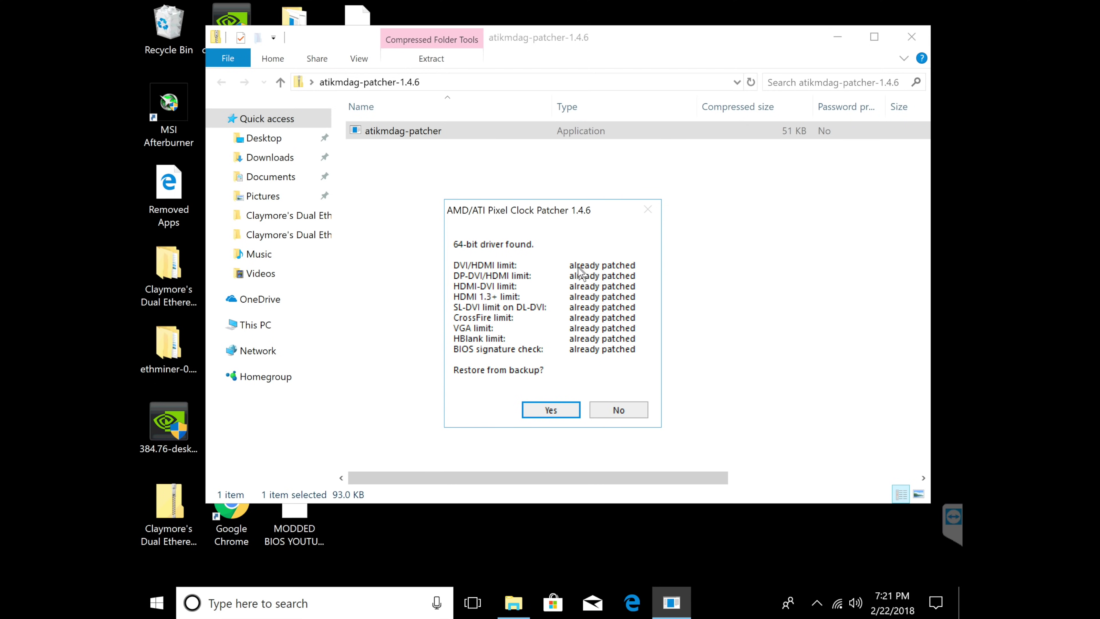
mouse_move(623, 335)
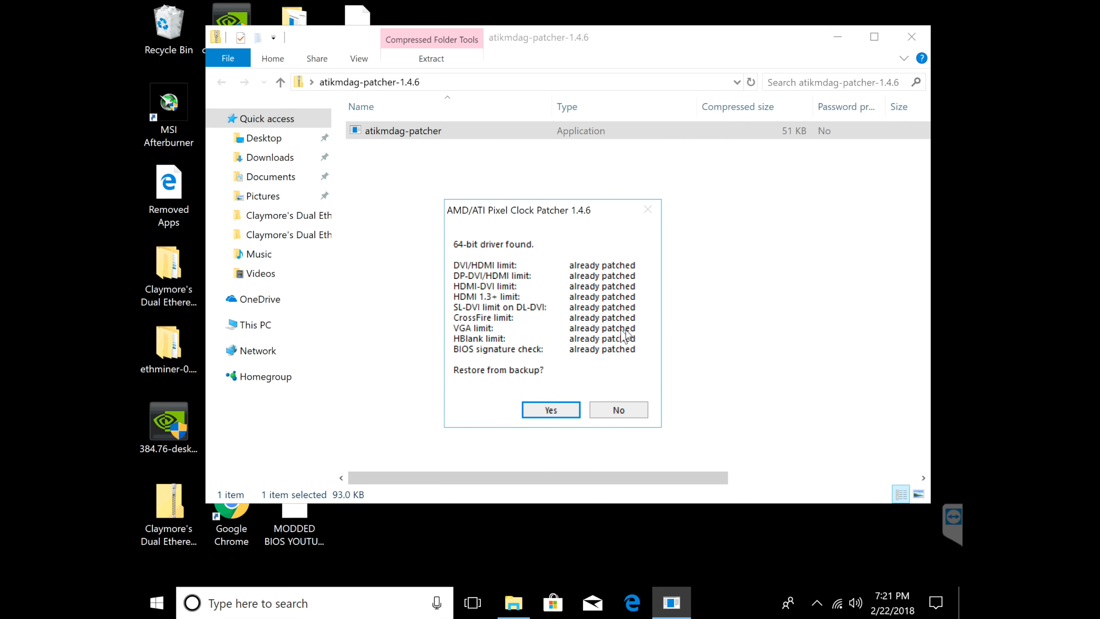
mouse_move(565, 404)
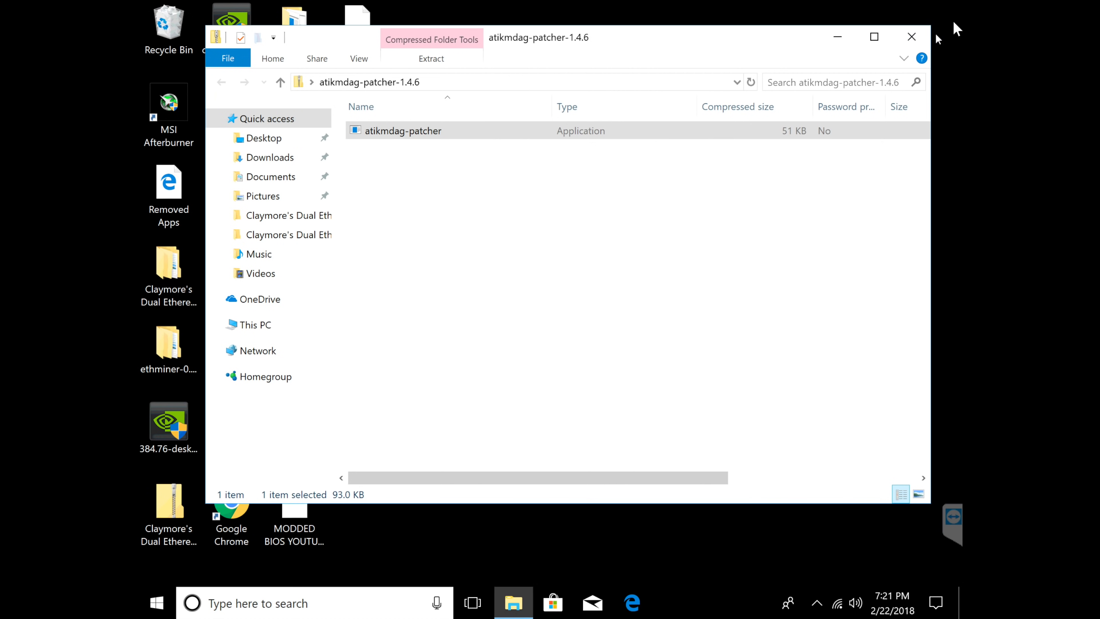
left_click(911, 37)
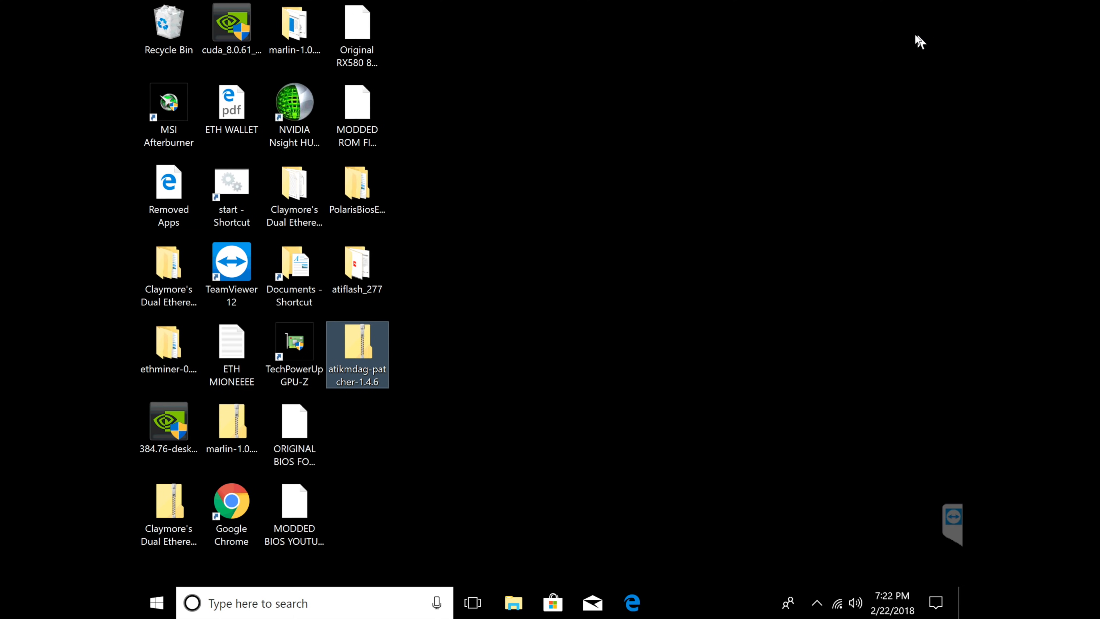
- Start MSI Afterburner, select the Radeon RX 580 and raise its memory clock to 2250 MHz
left_click(169, 106)
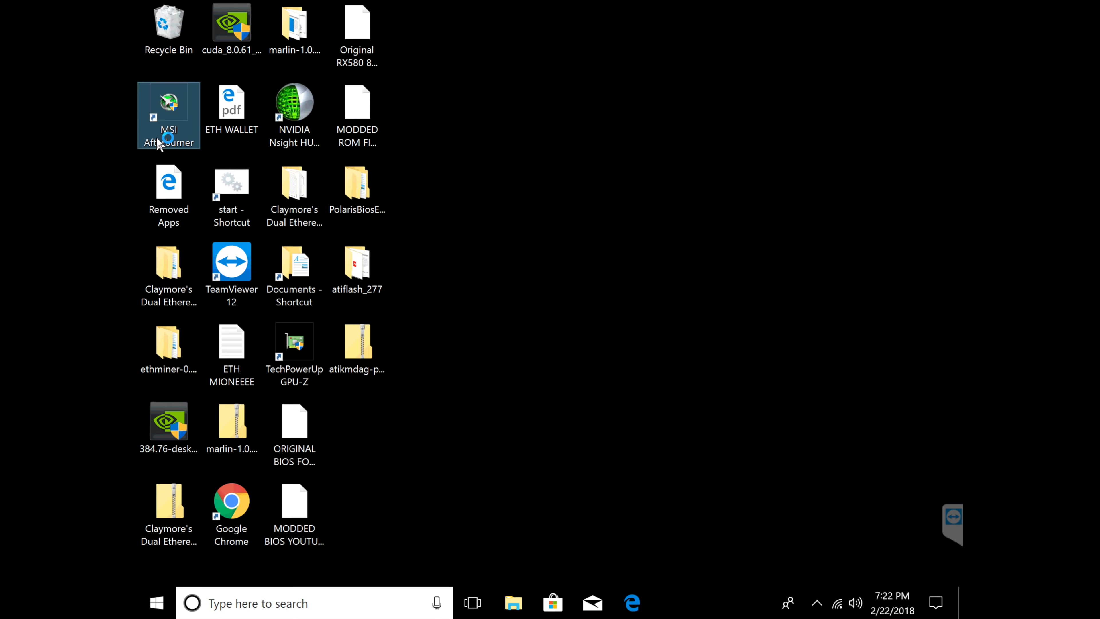
double_click(169, 104)
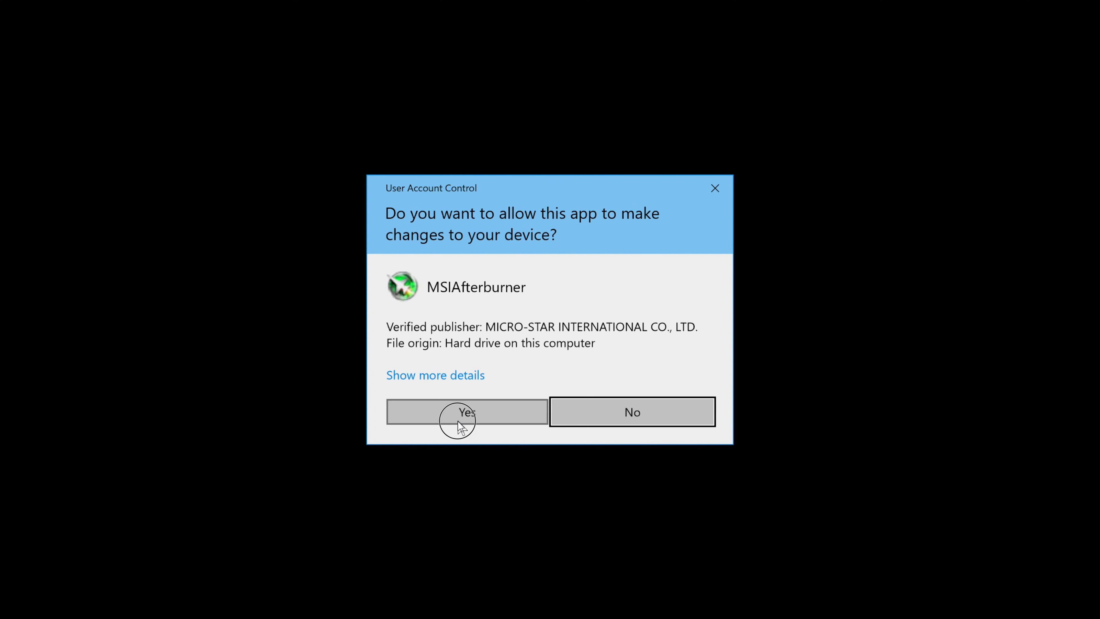
left_click(463, 418)
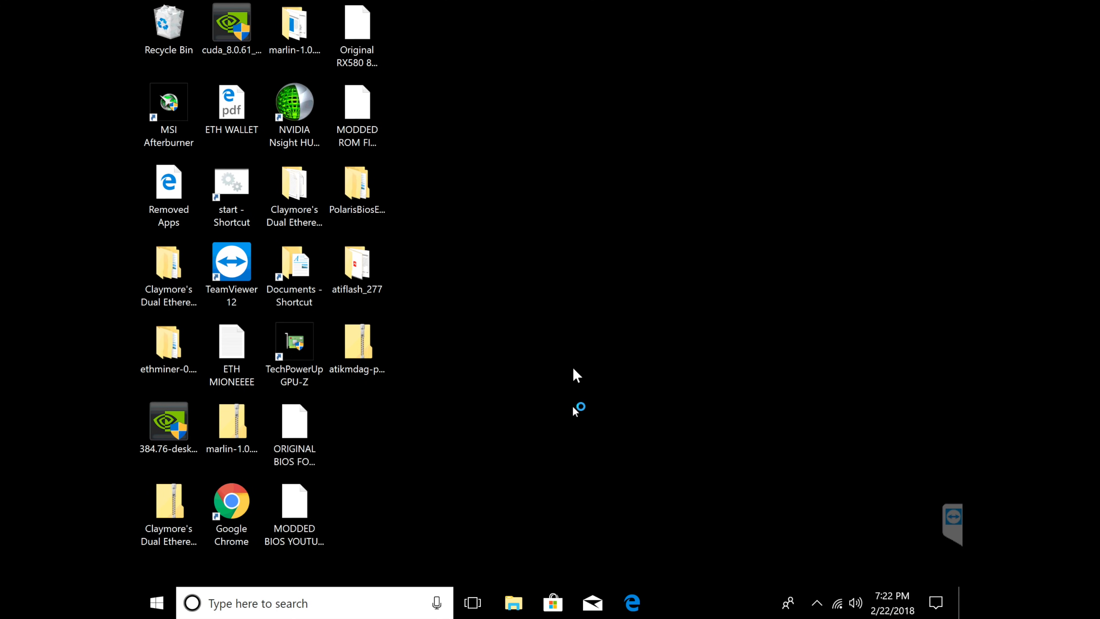
mouse_move(579, 451)
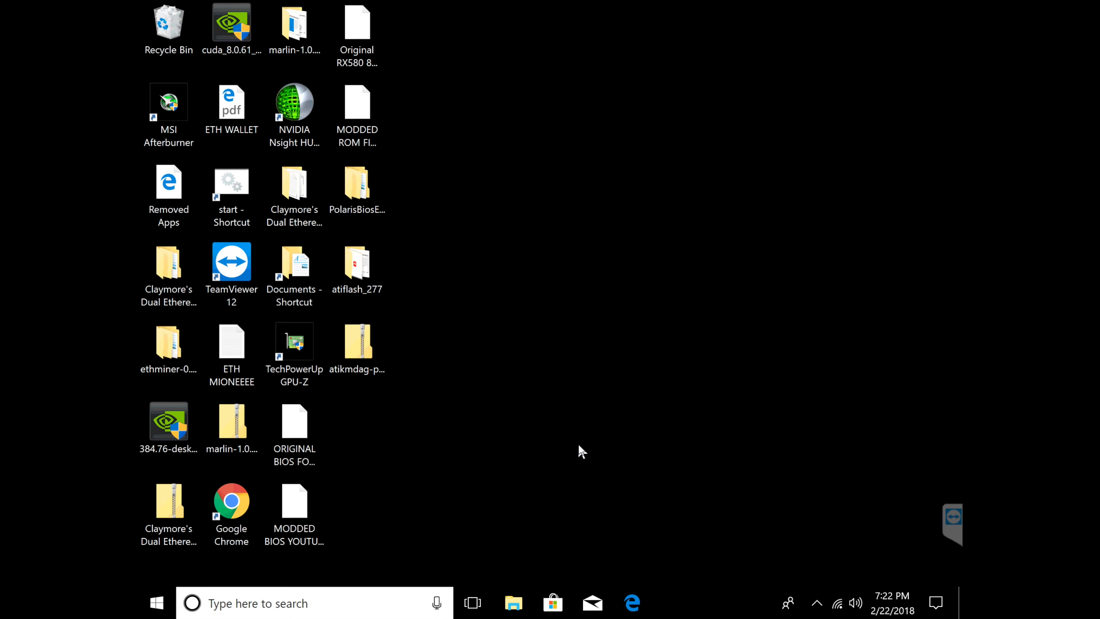
mouse_move(532, 273)
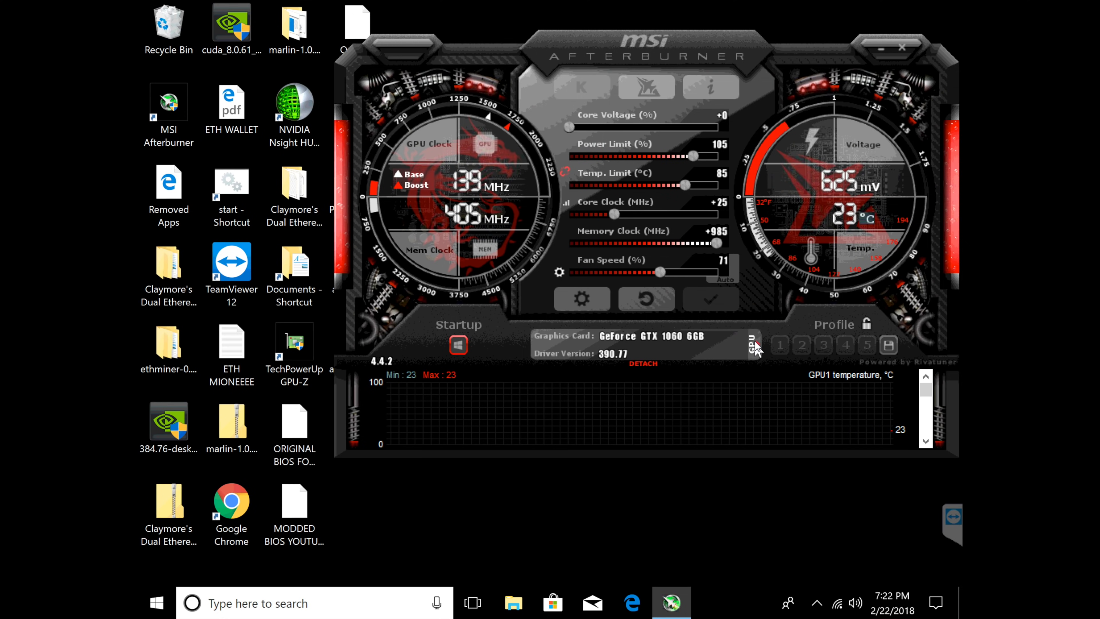
left_click(753, 345)
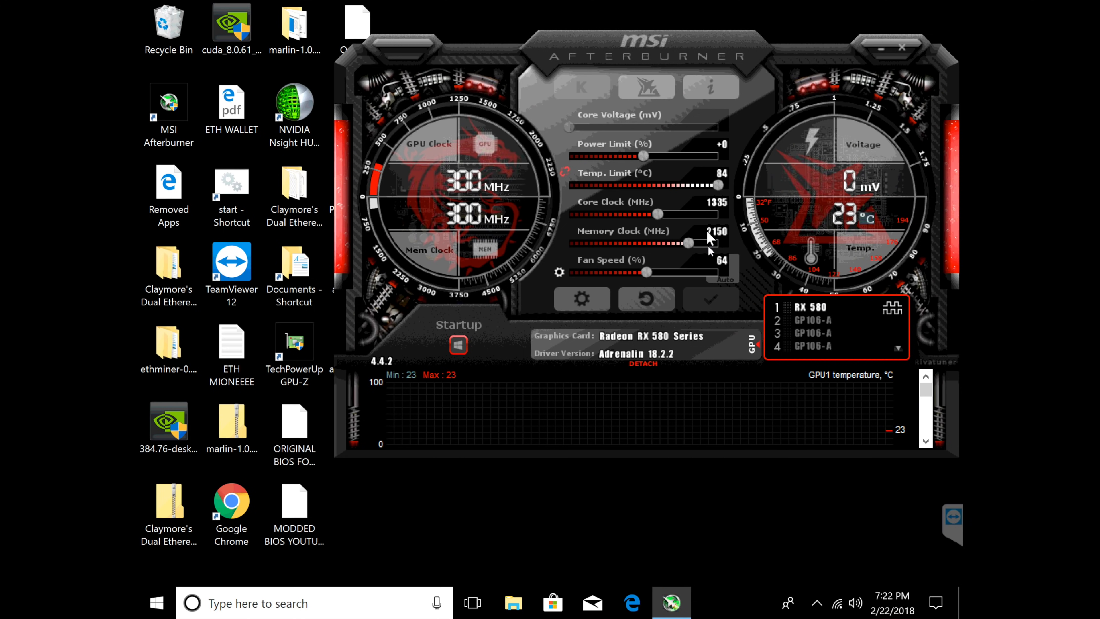
mouse_move(672, 213)
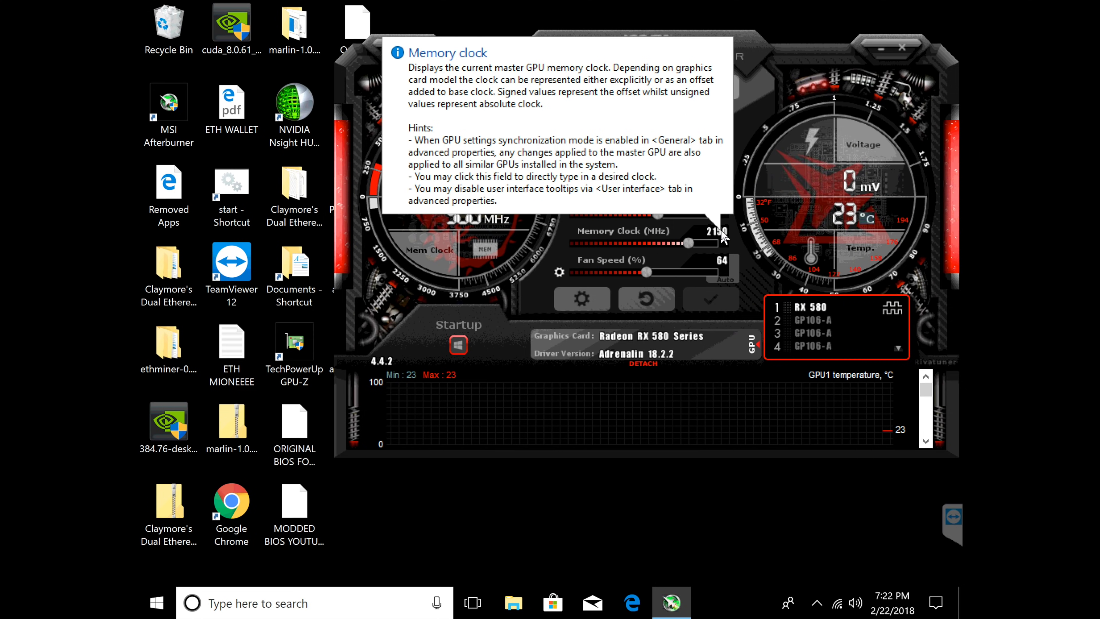
left_click_drag(688, 243, 718, 243)
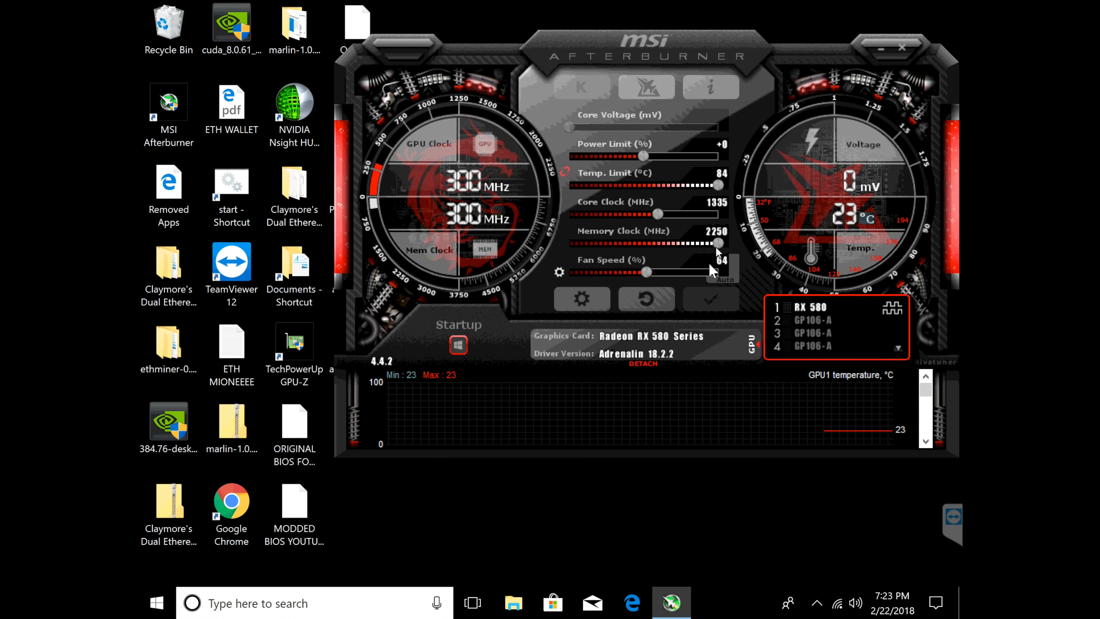
mouse_move(830, 150)
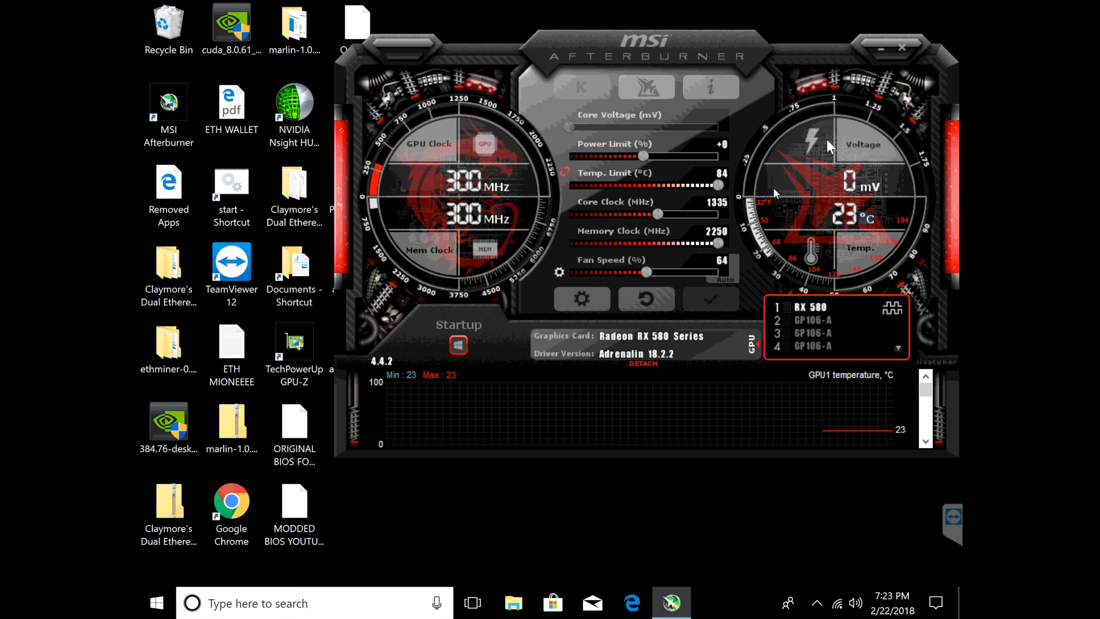
mouse_move(902, 59)
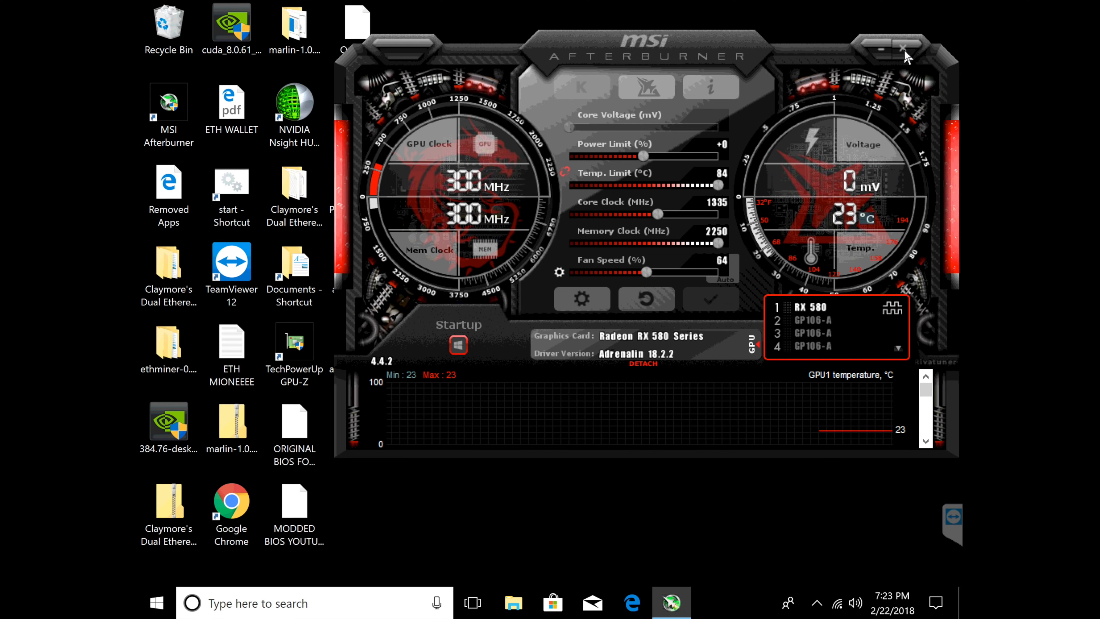
- From the desktop's Claymore's Dual Ethereum folder, run start.bat to begin mining
left_click(901, 47)
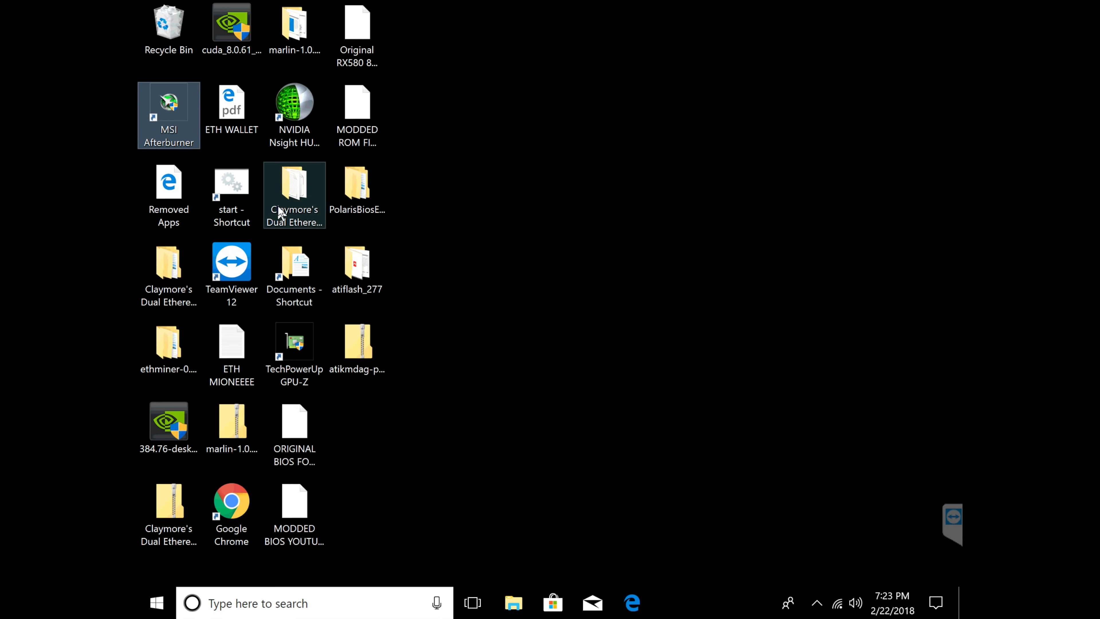
double_click(295, 186)
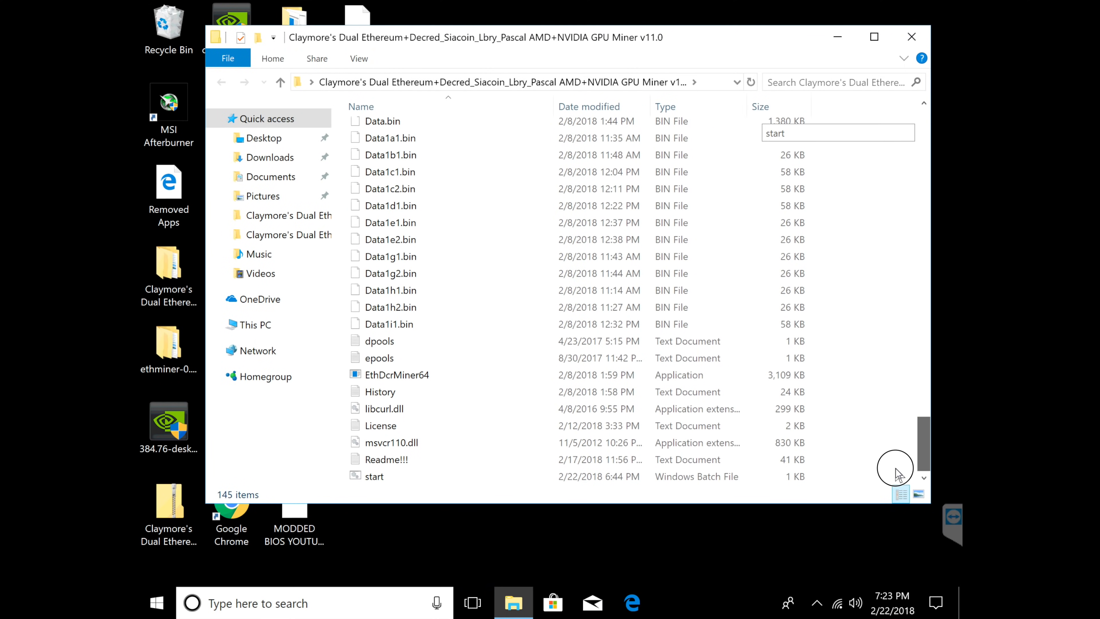
double_click(374, 477)
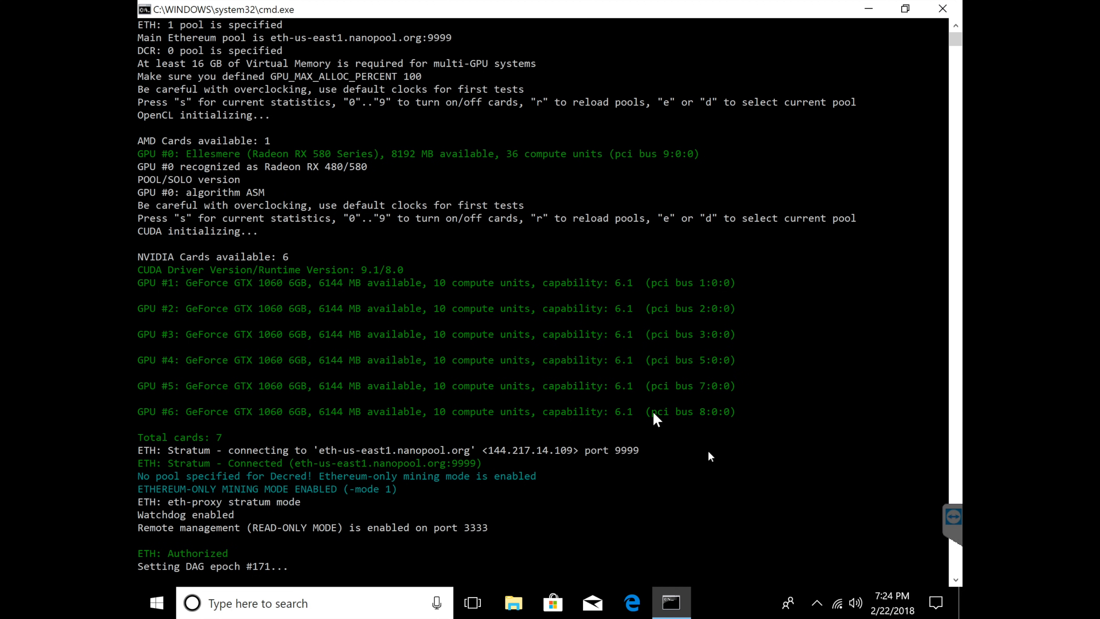
mouse_move(731, 475)
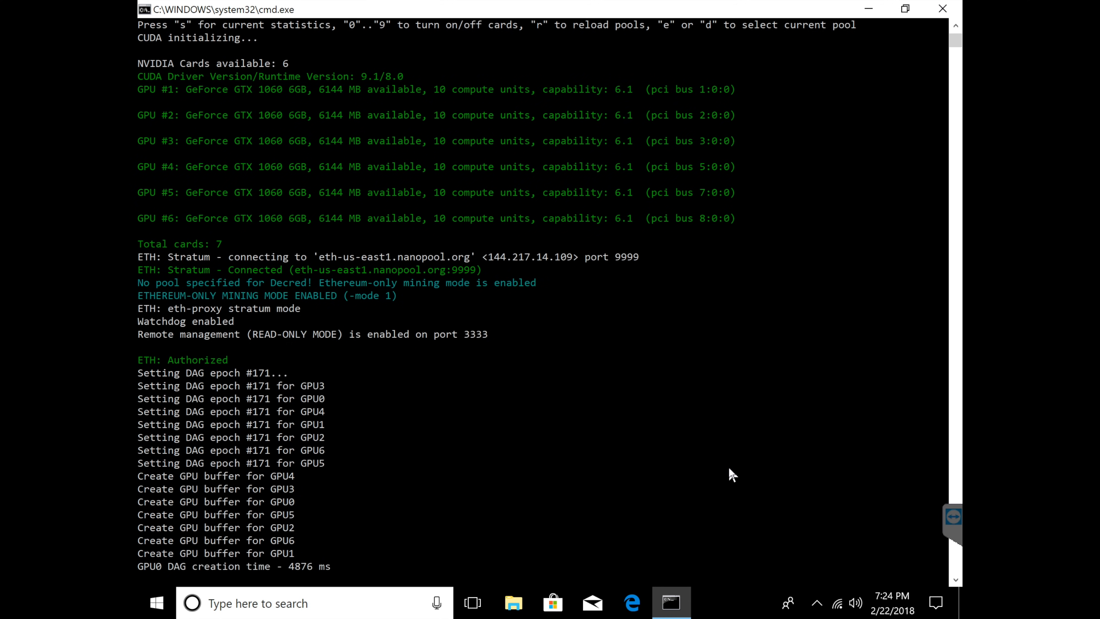
- Follow the miner console as it connects to nanopool and GPU0 reaches about 32 Mh/s
scroll("down", 3)
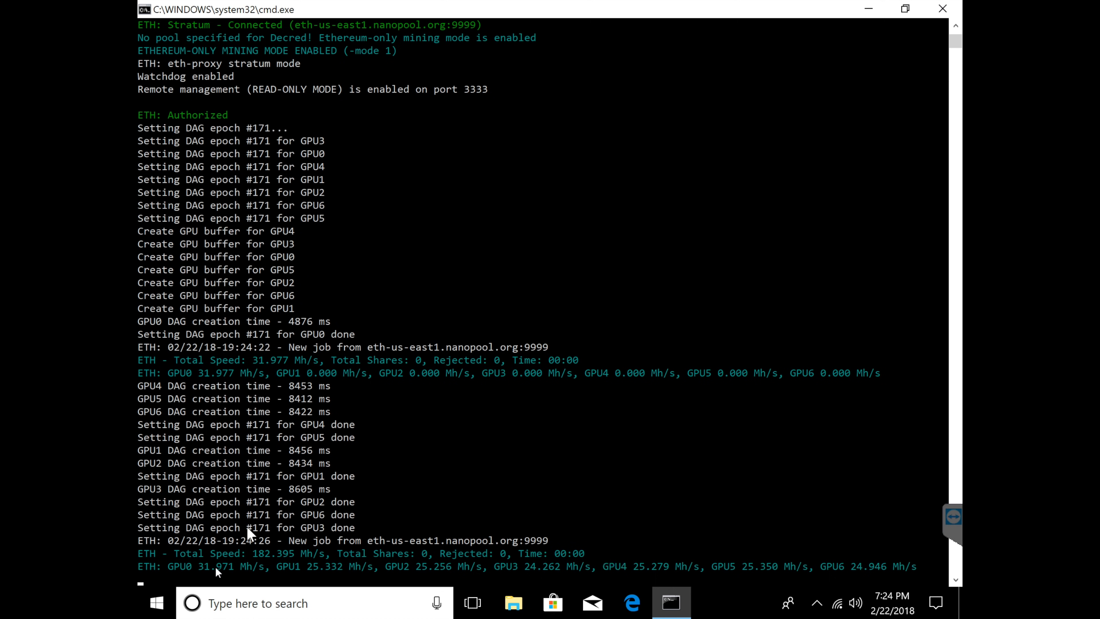
mouse_move(439, 487)
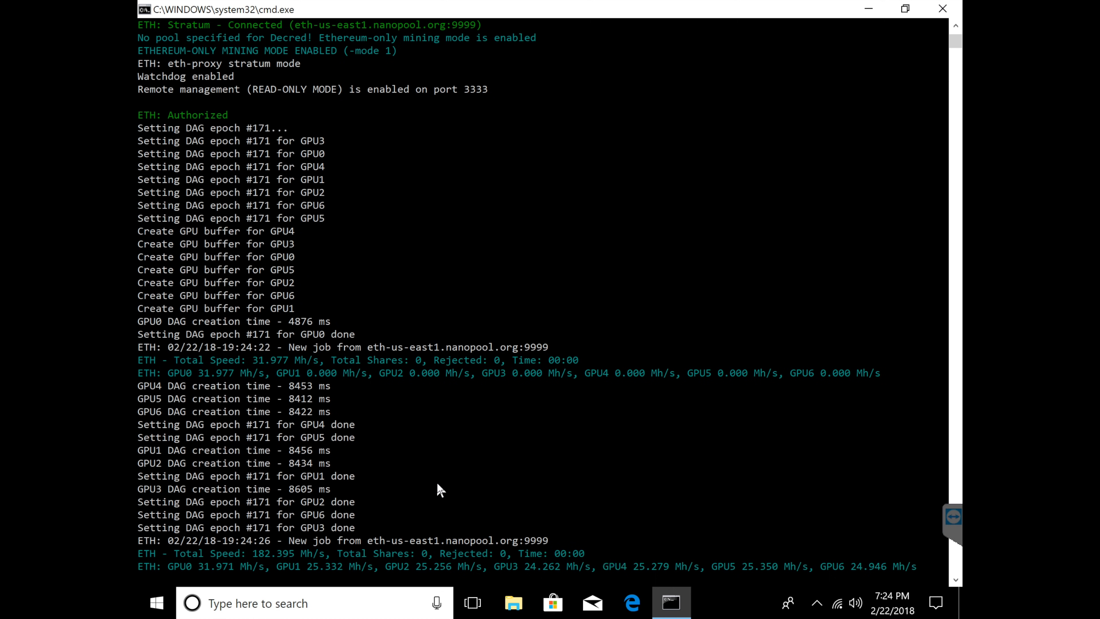
scroll("down", 3)
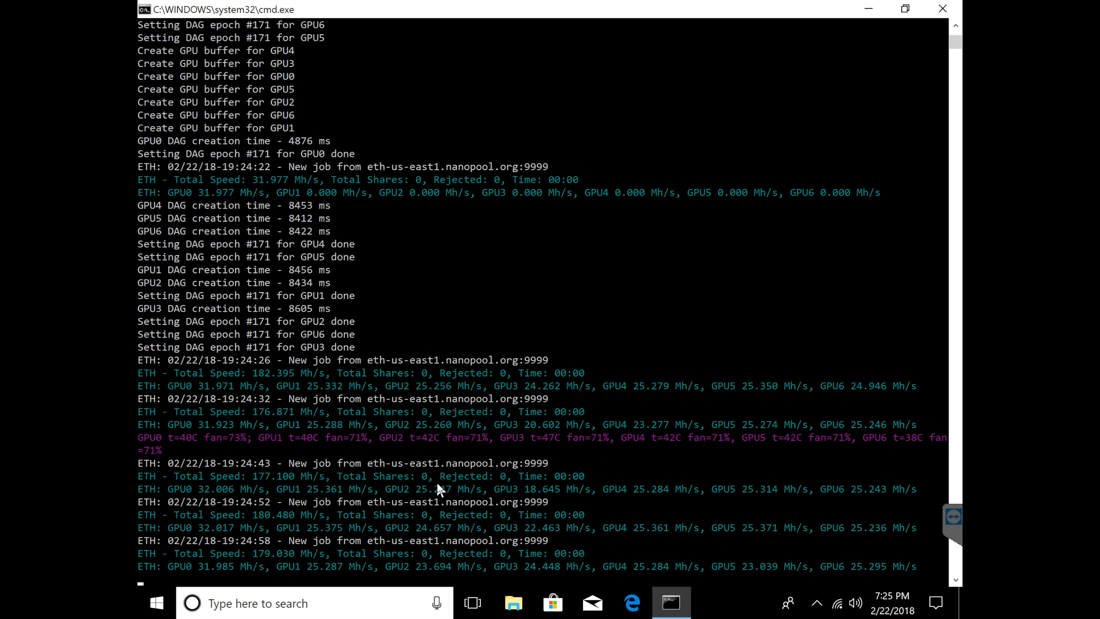
scroll("down", 3)
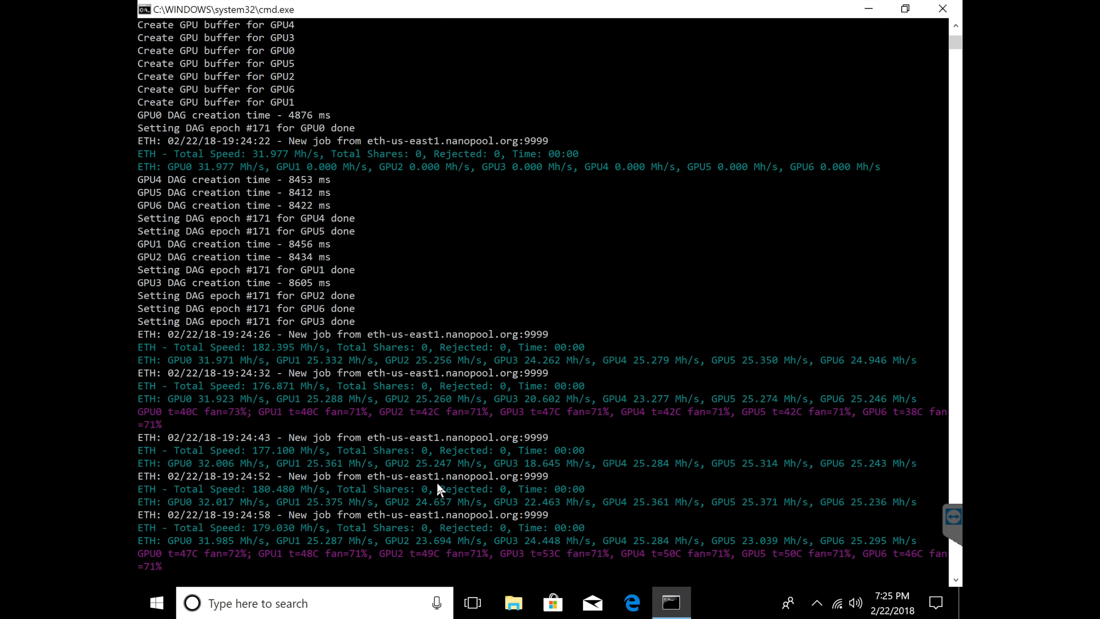